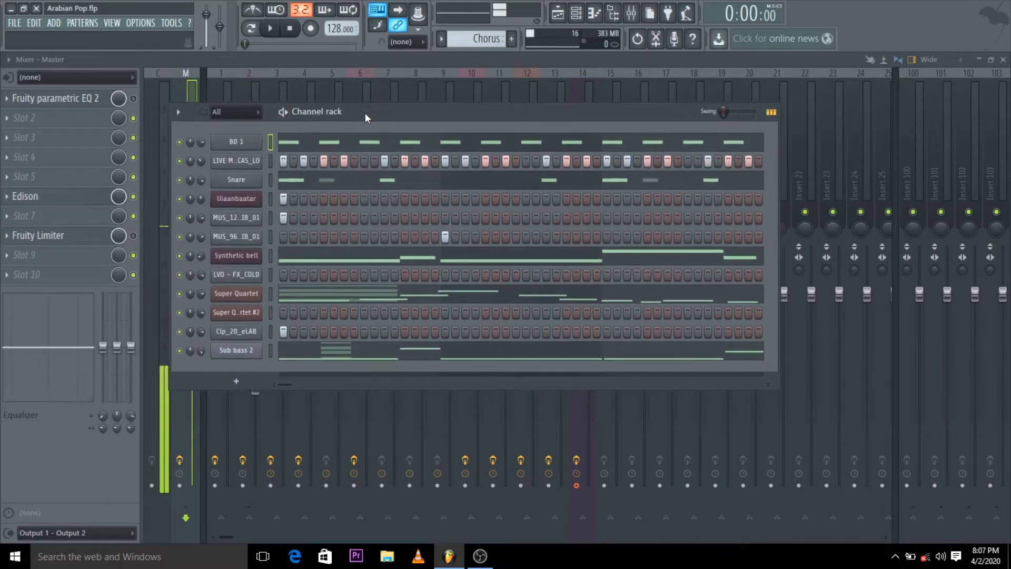
- Audition the BD 1 kick channel by repeatedly playing and stopping the pattern
click(239, 143)
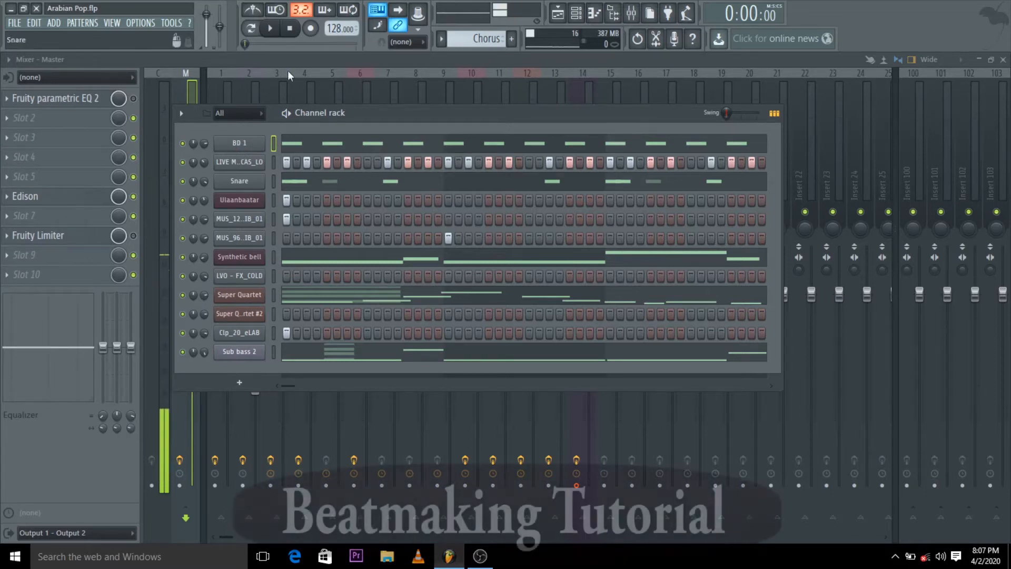
click(278, 29)
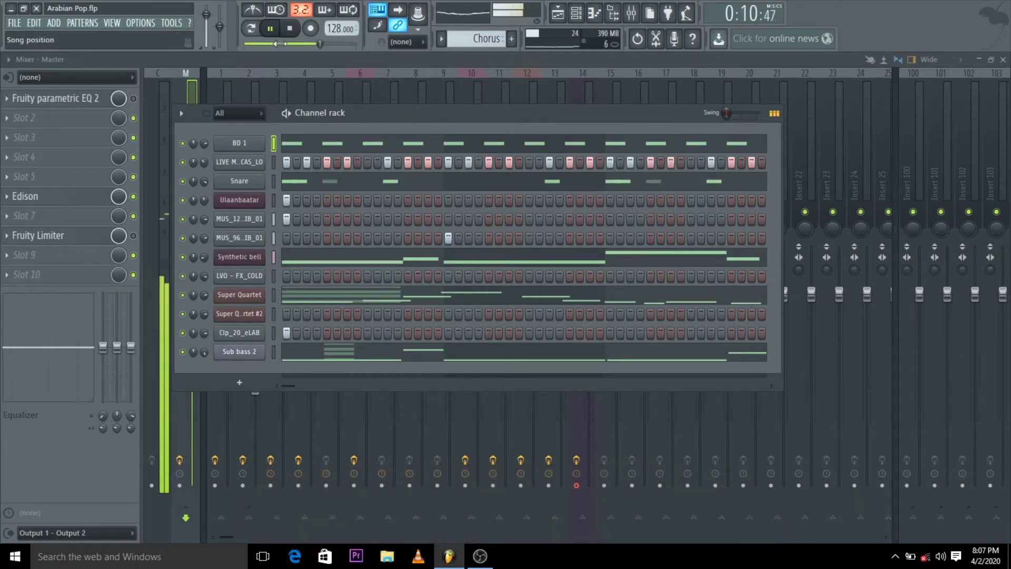
click(269, 27)
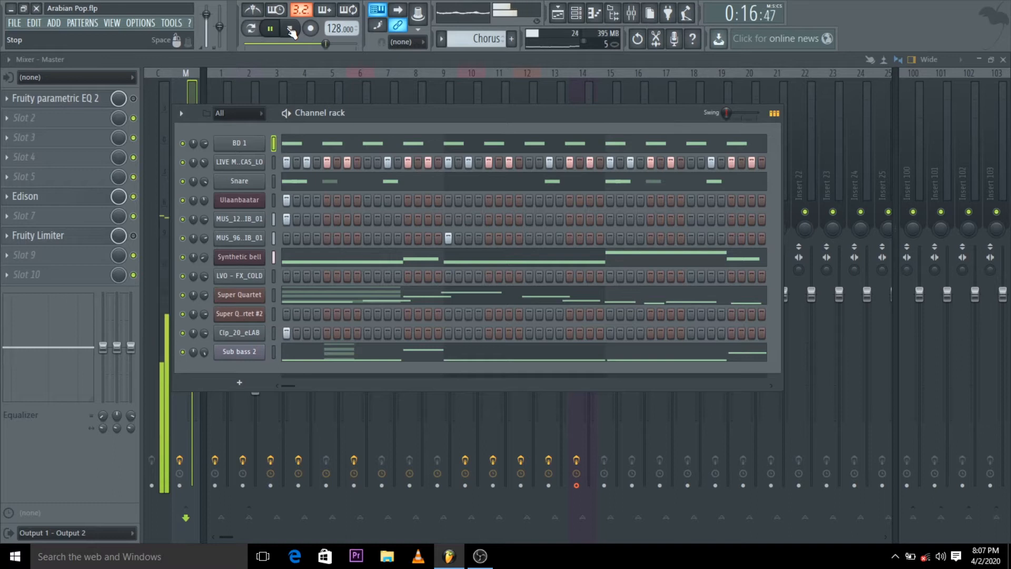
click(286, 29)
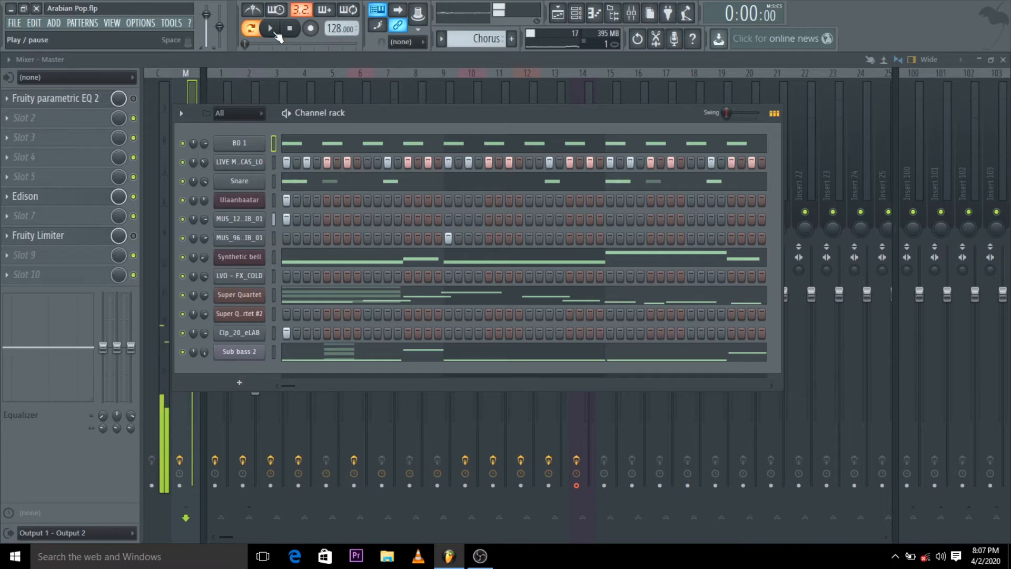
click(277, 29)
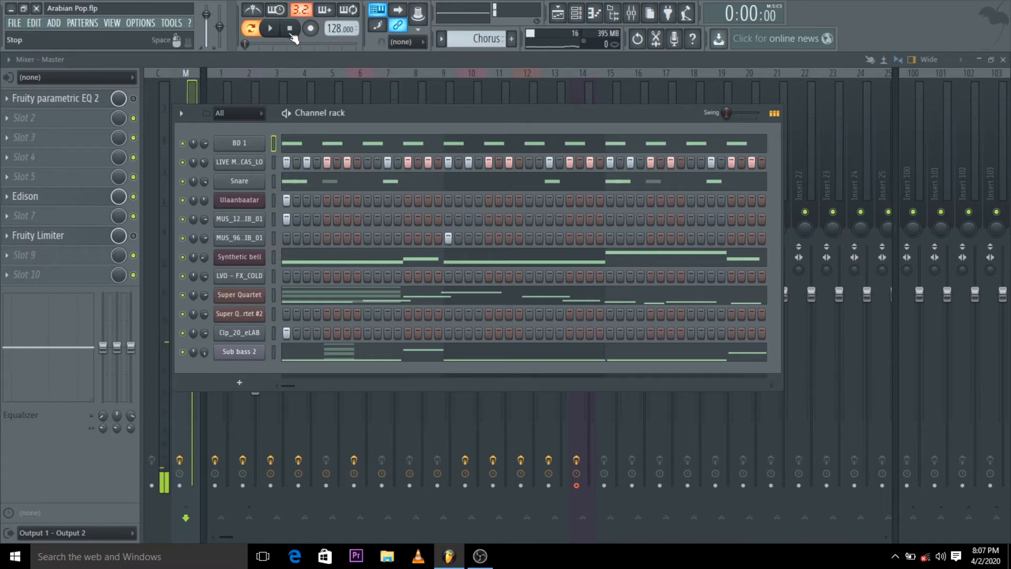
click(238, 143)
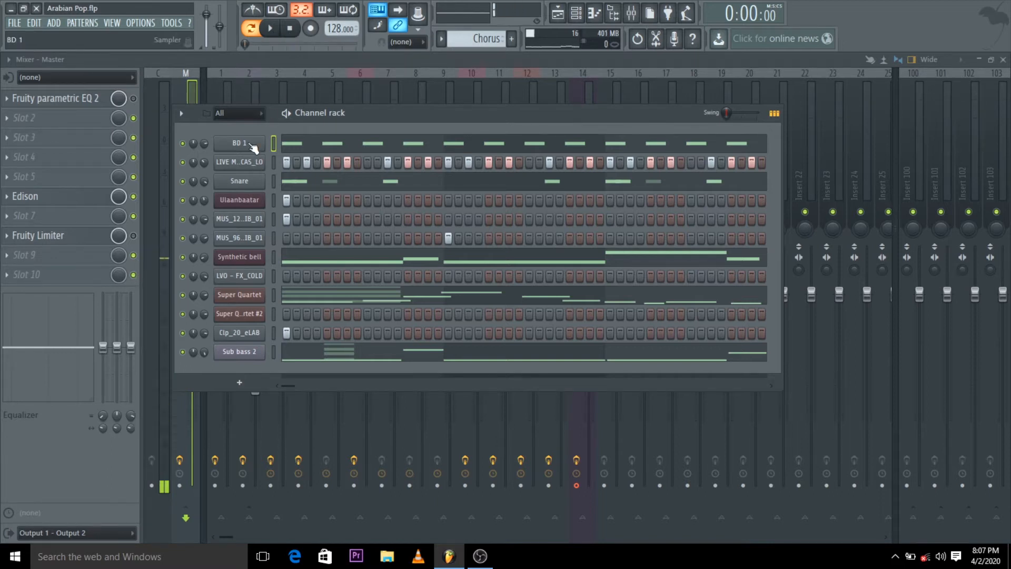
click(281, 30)
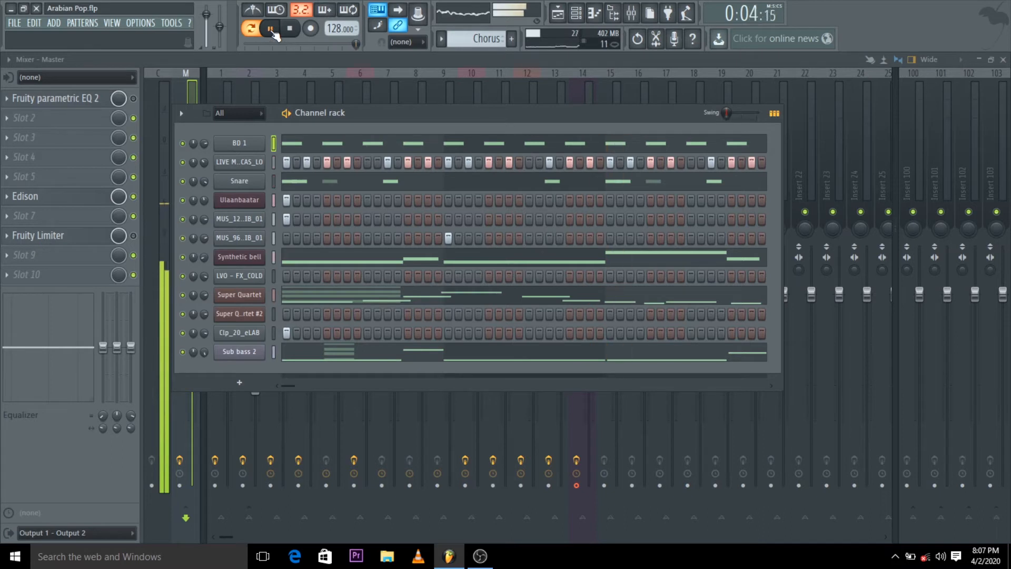
click(290, 28)
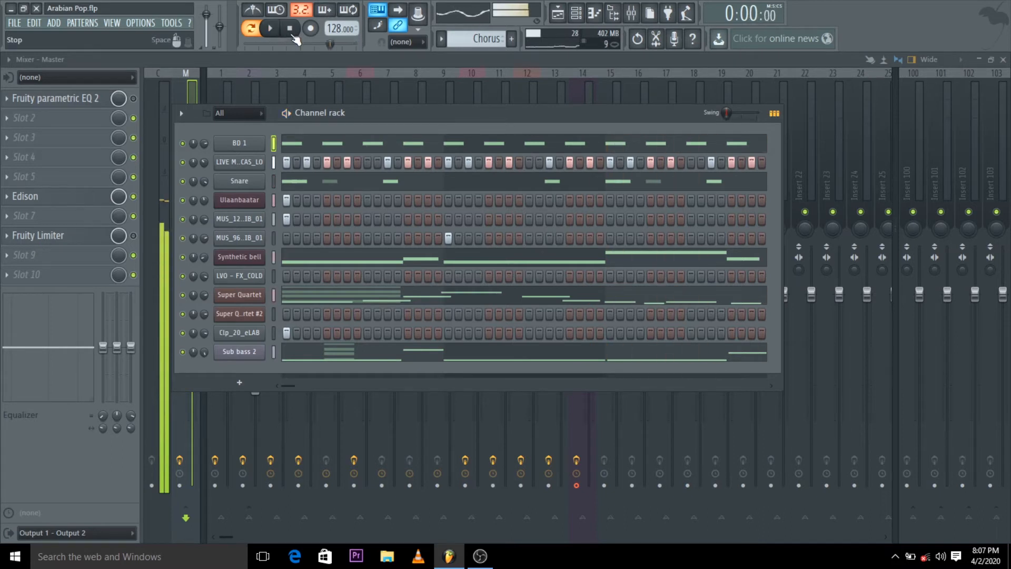
- Look over the BD 1 sampler settings and close them again
click(239, 143)
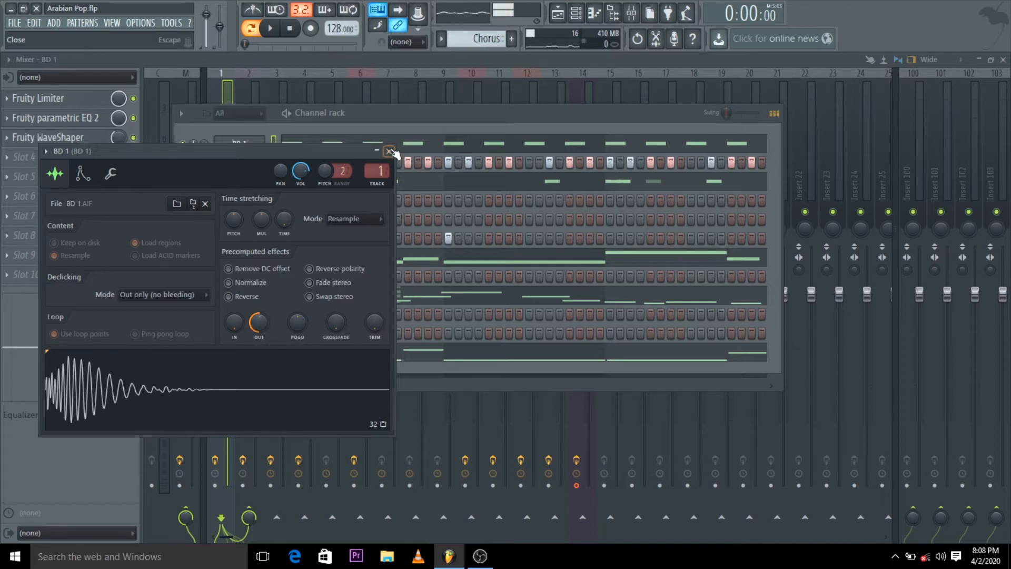
click(387, 151)
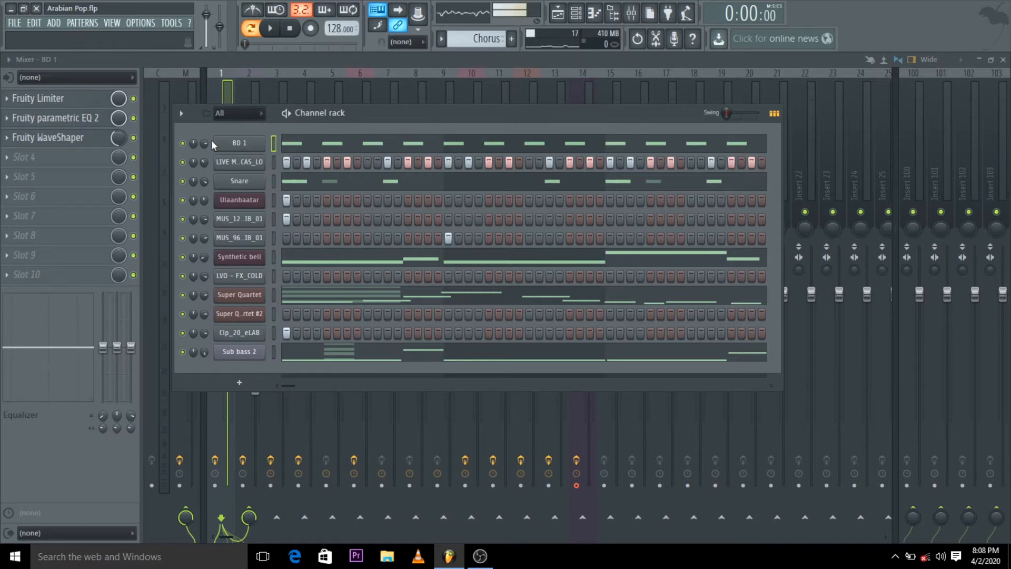
click(240, 143)
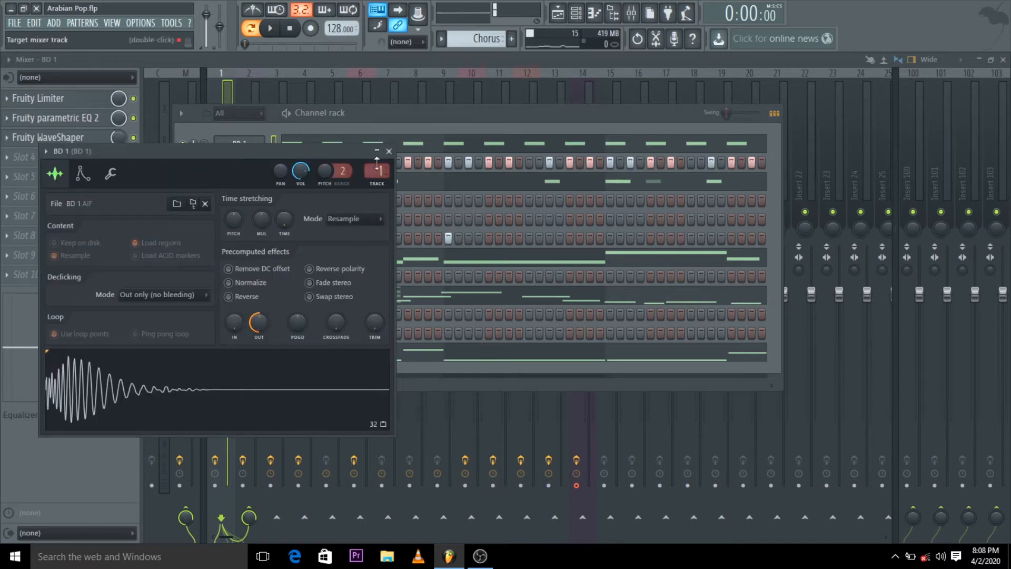
click(389, 152)
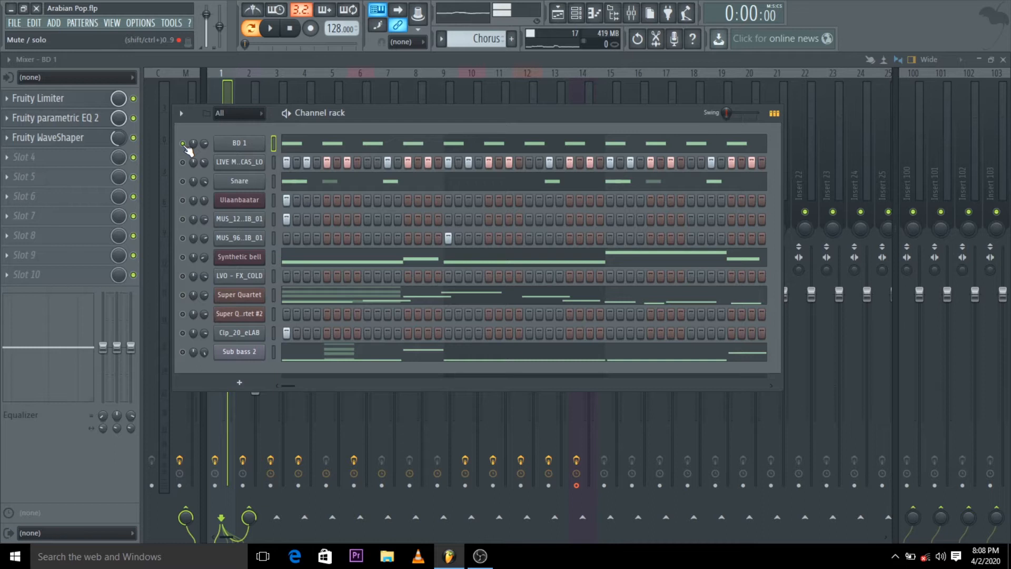
- Solo BD 1, add the second loop channel and Snare, and play the result
click(273, 28)
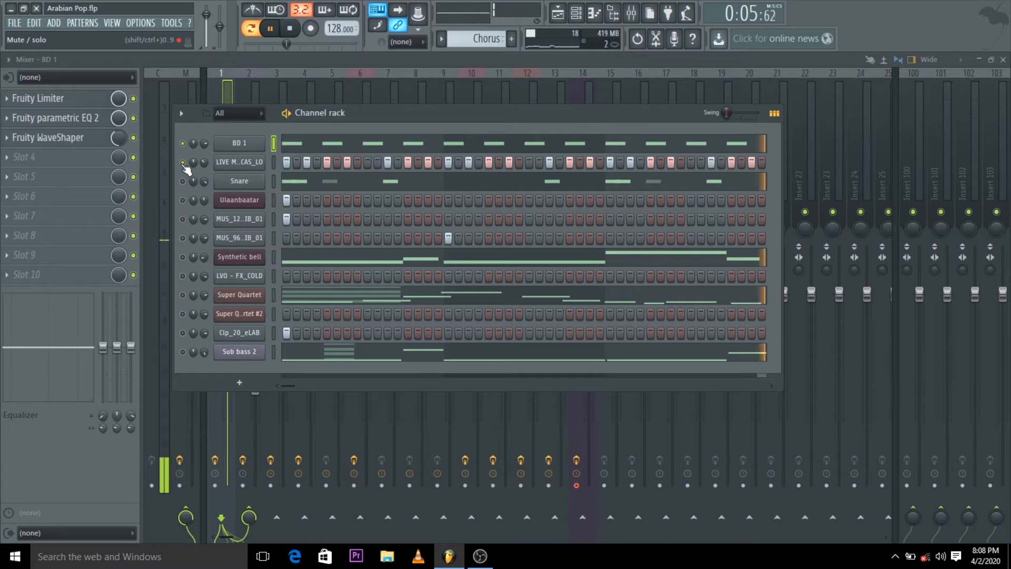
click(240, 162)
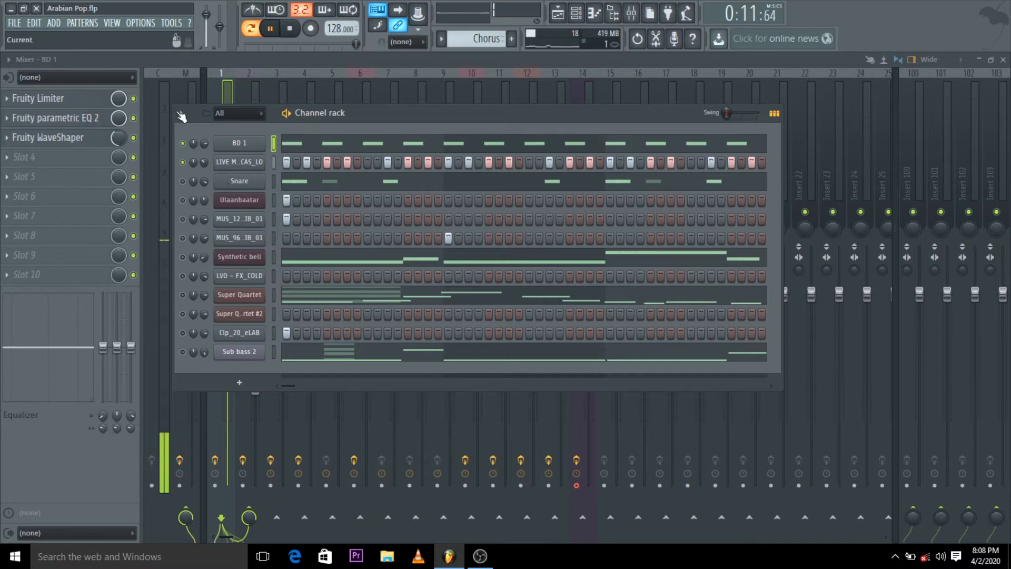
click(286, 29)
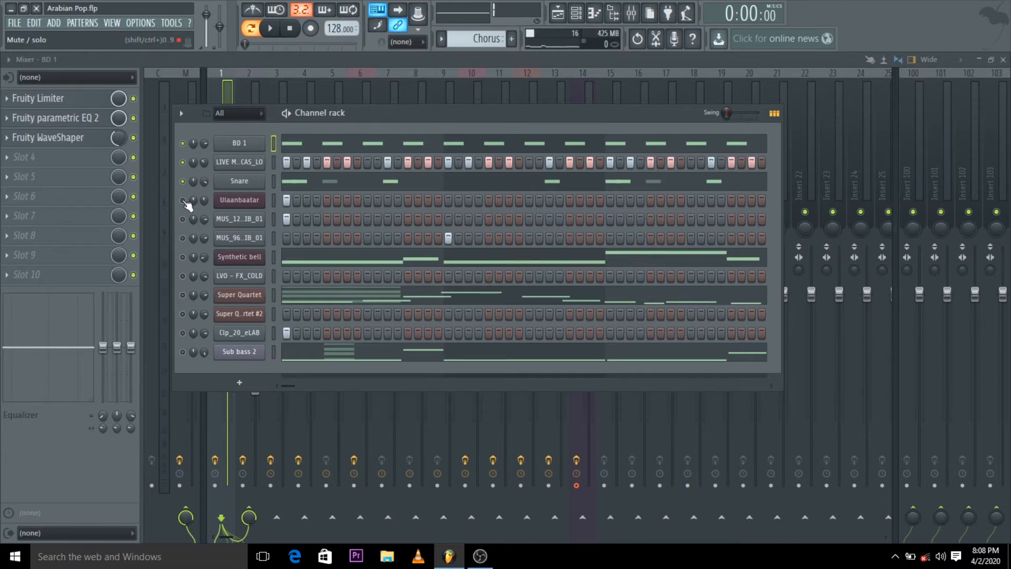
click(269, 27)
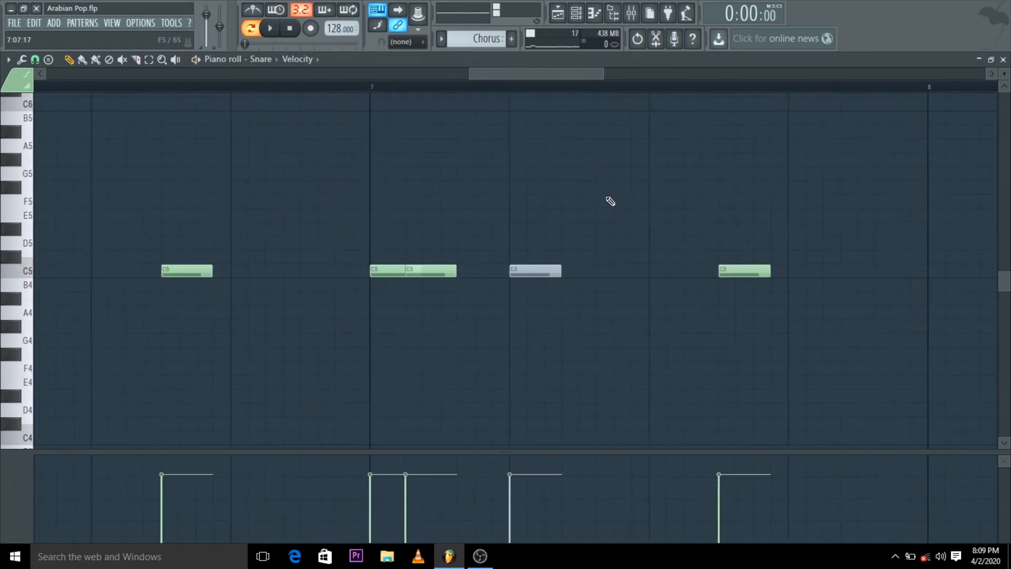
mouse_move(574, 12)
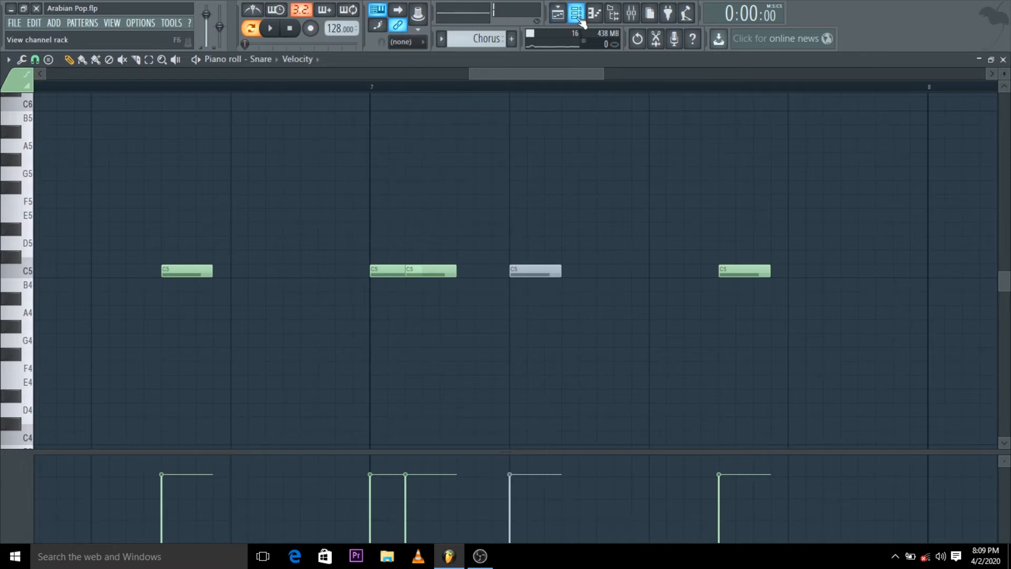
- Unmute the Synthetic bell channel from the channel rack and show its melody notes
click(576, 12)
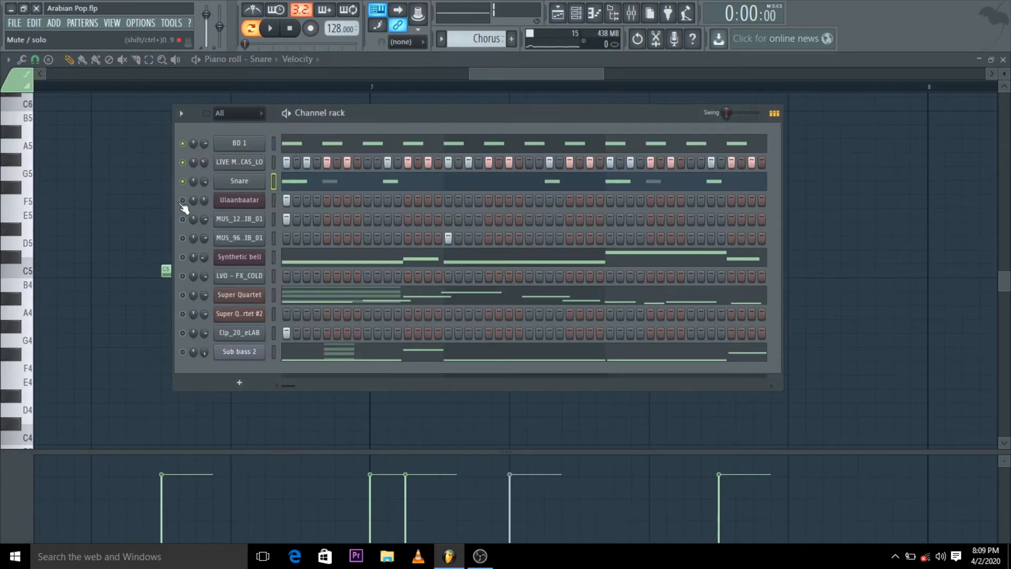
click(239, 200)
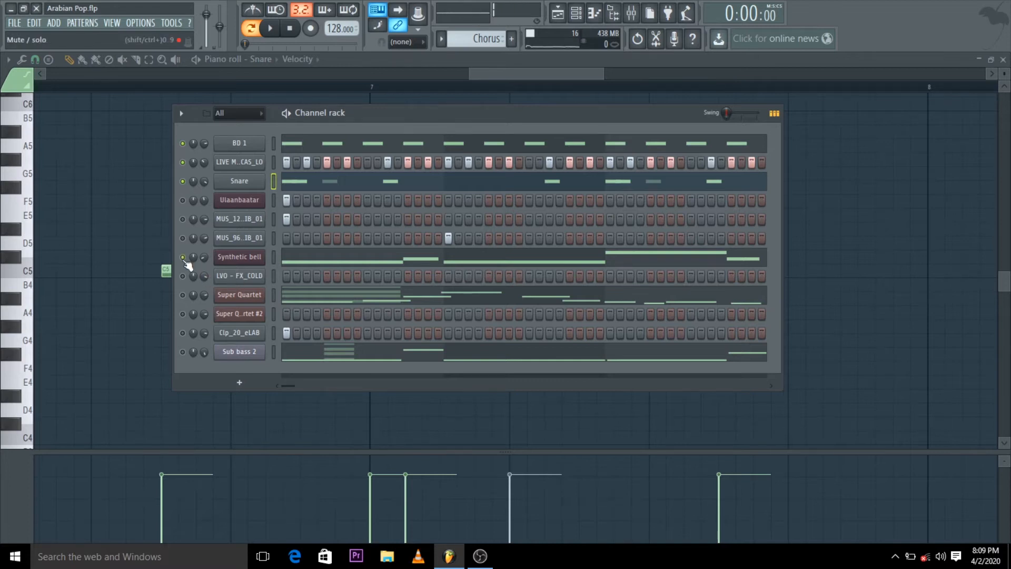
click(276, 28)
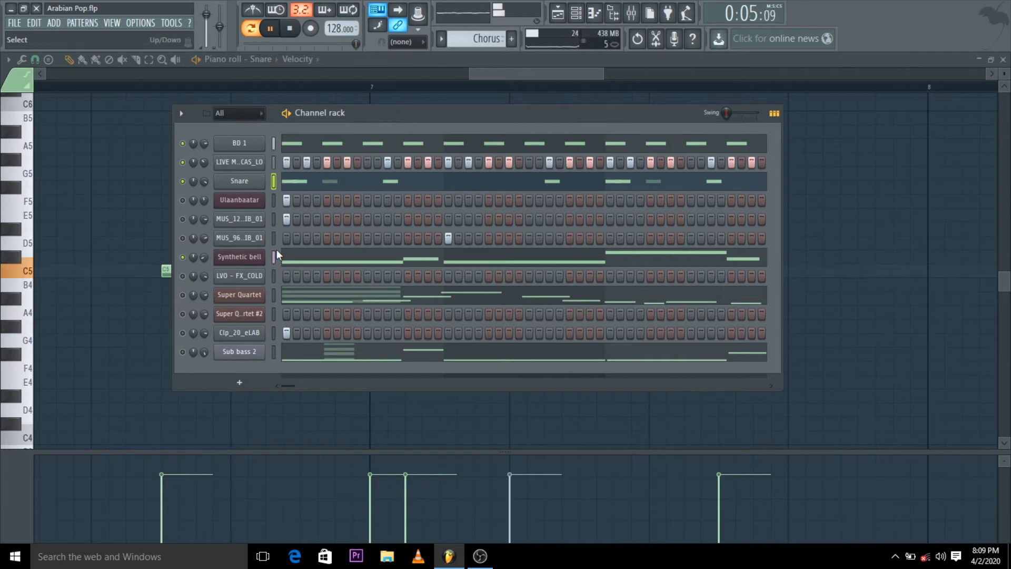
click(287, 30)
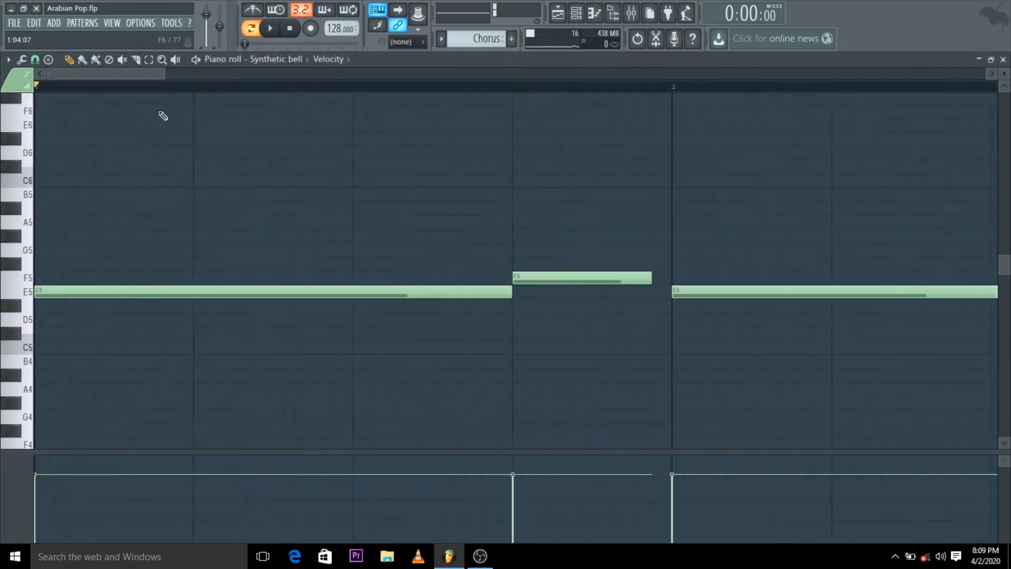
- Bring up the piano roll options list to reach the Stamp scale patterns
click(7, 58)
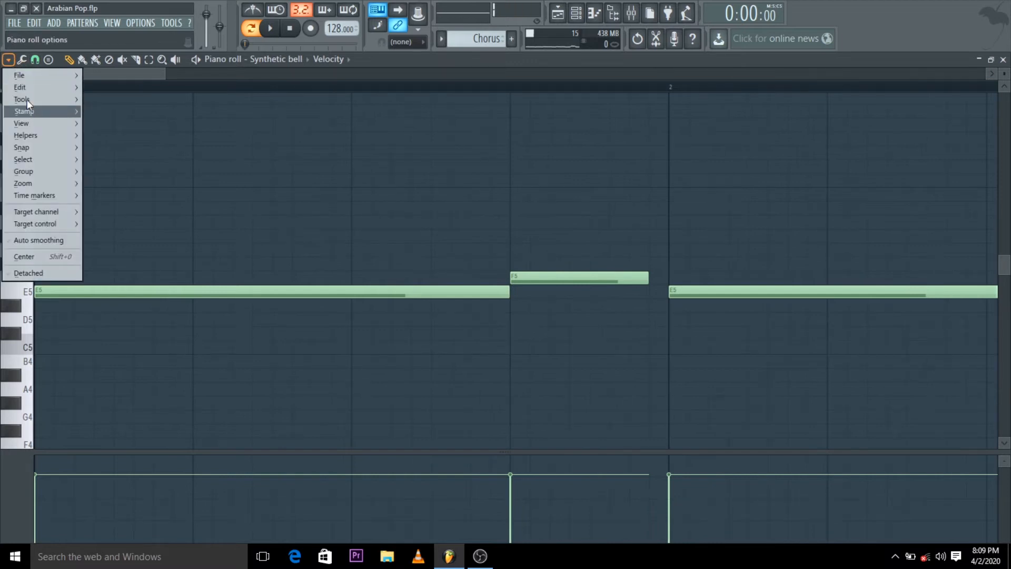
click(9, 59)
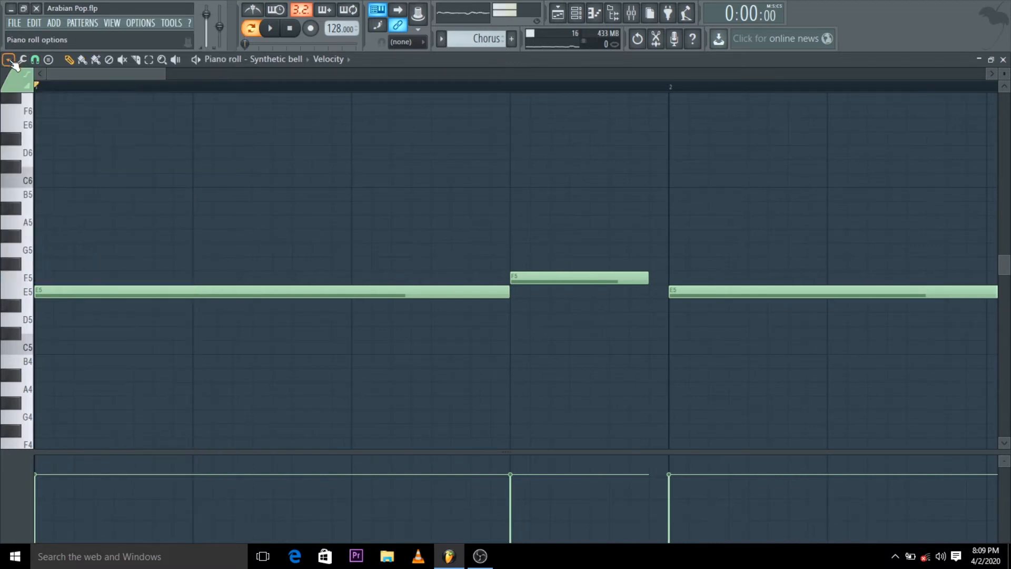
click(8, 59)
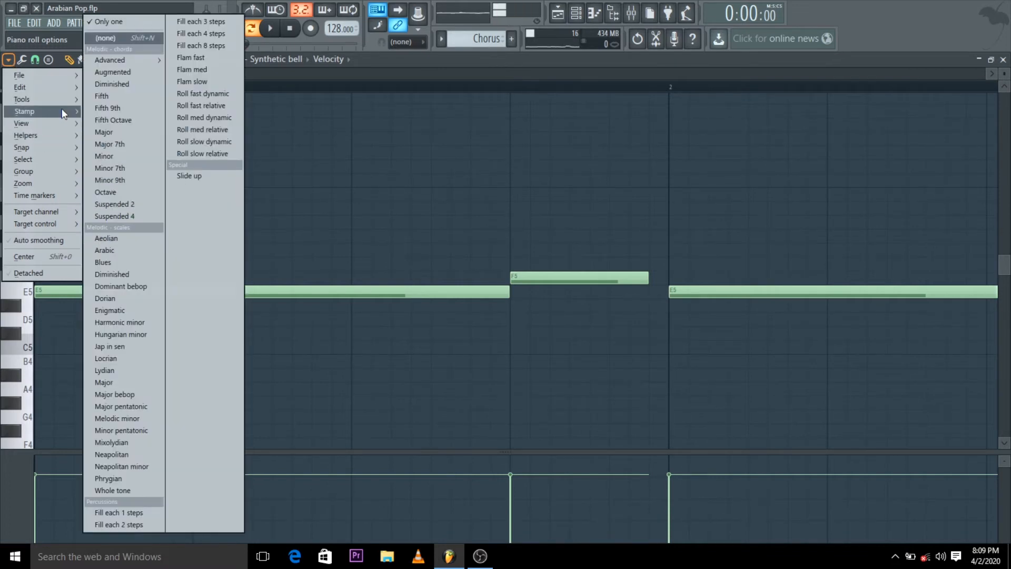
mouse_move(116, 287)
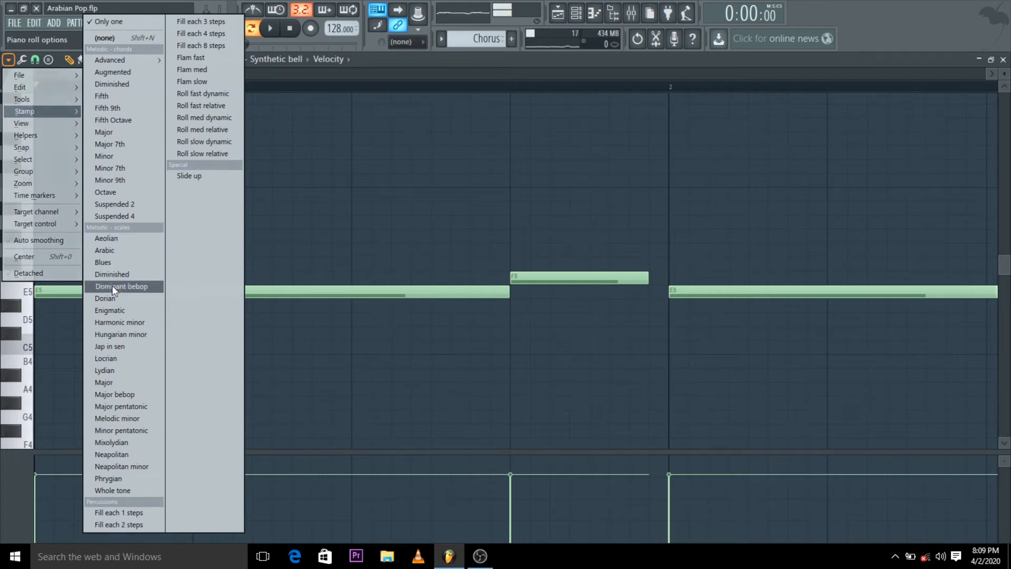
mouse_move(120, 304)
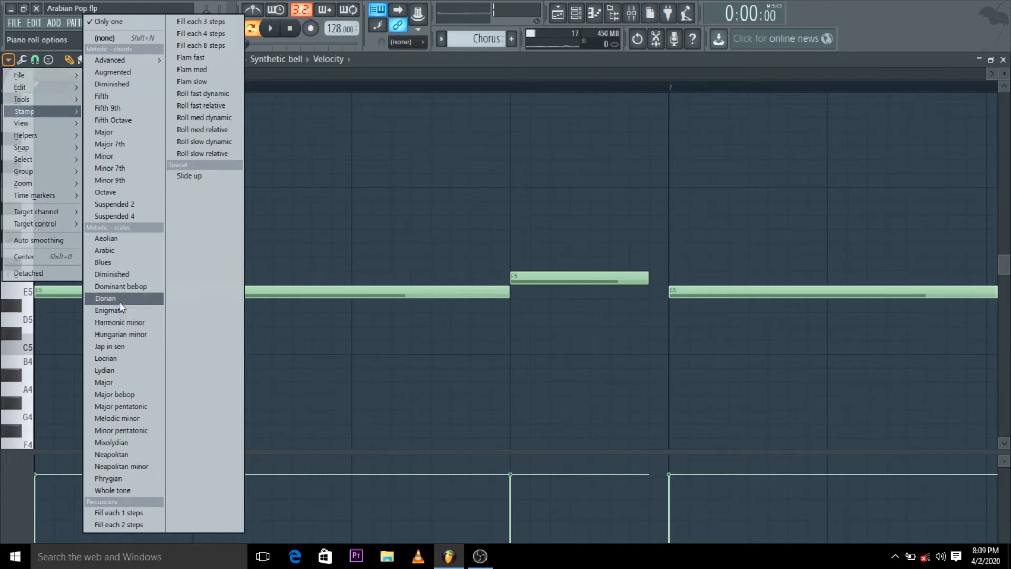
mouse_move(114, 251)
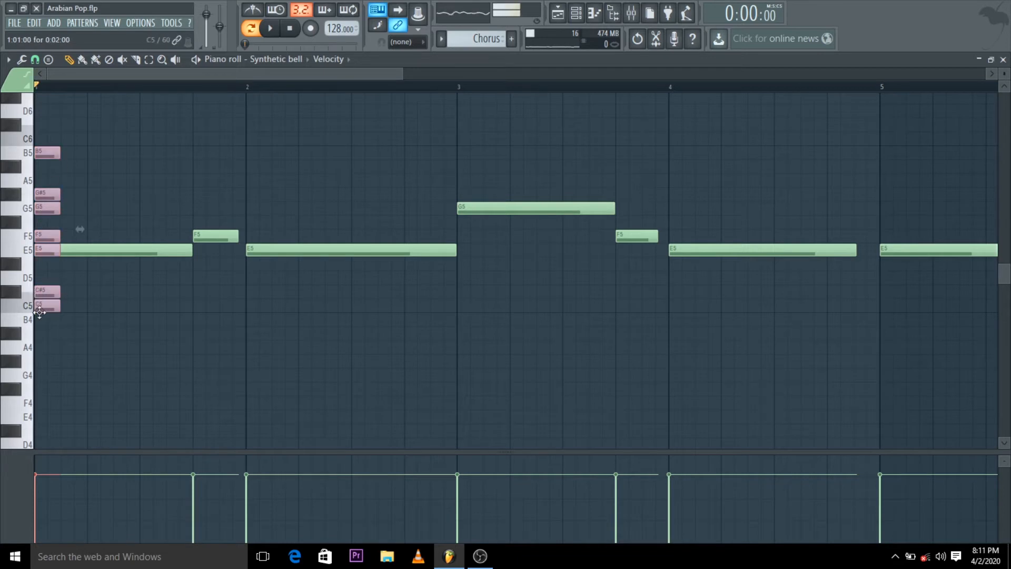
- Select the stamped Arabic scale notes and play the Synthetic bell melody from its start
drag(46, 289, 47, 300)
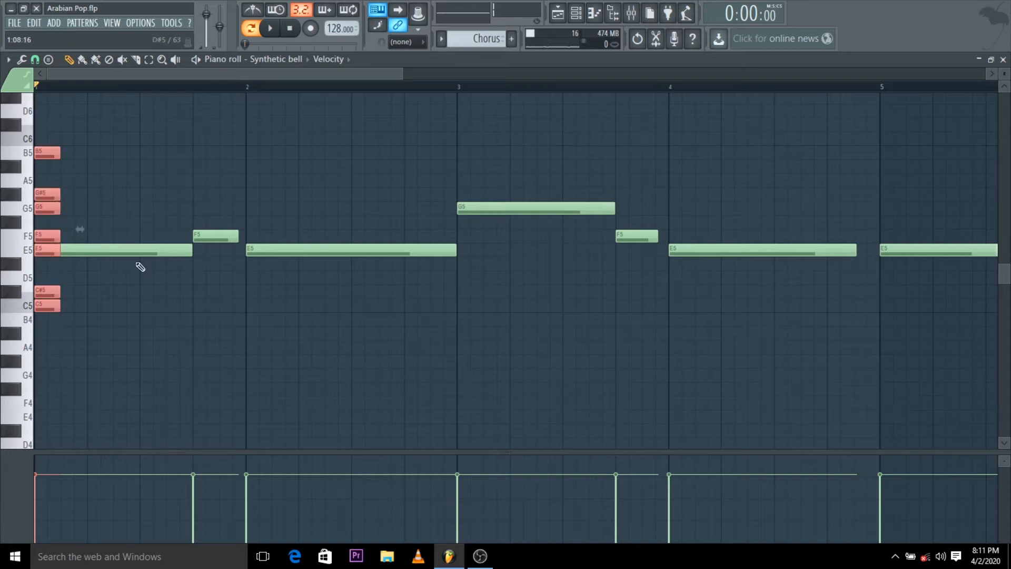
click(270, 27)
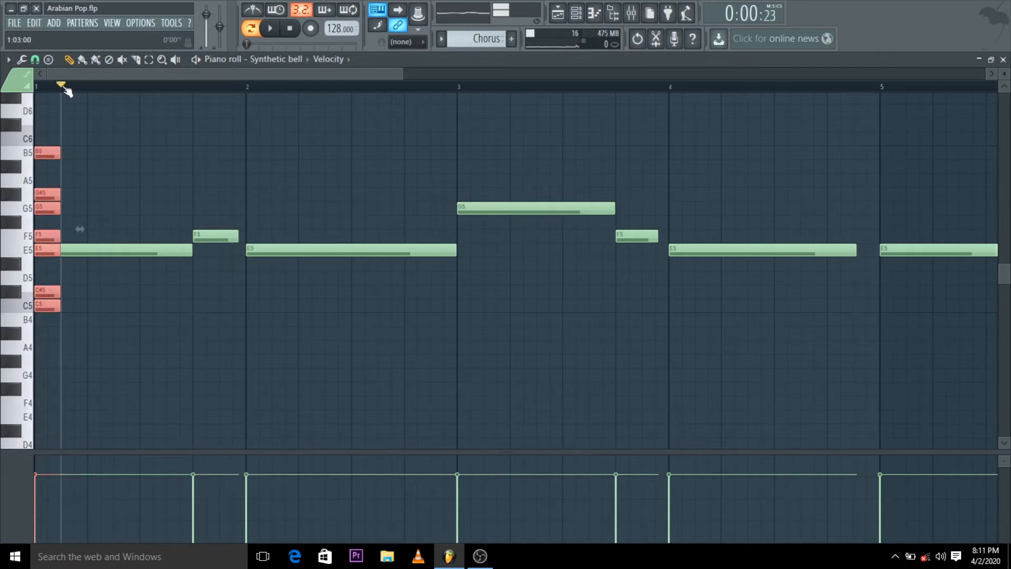
click(270, 28)
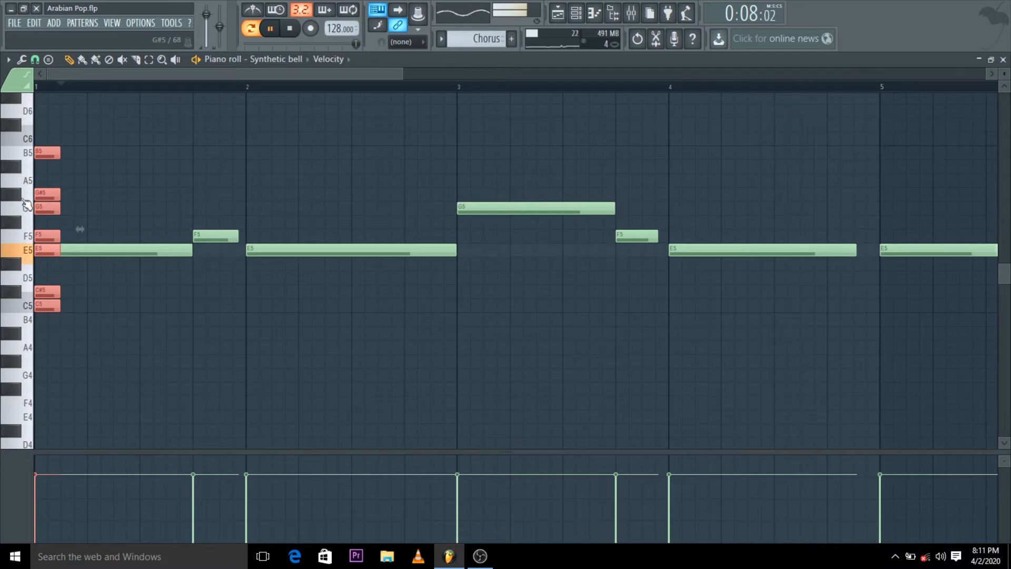
click(289, 28)
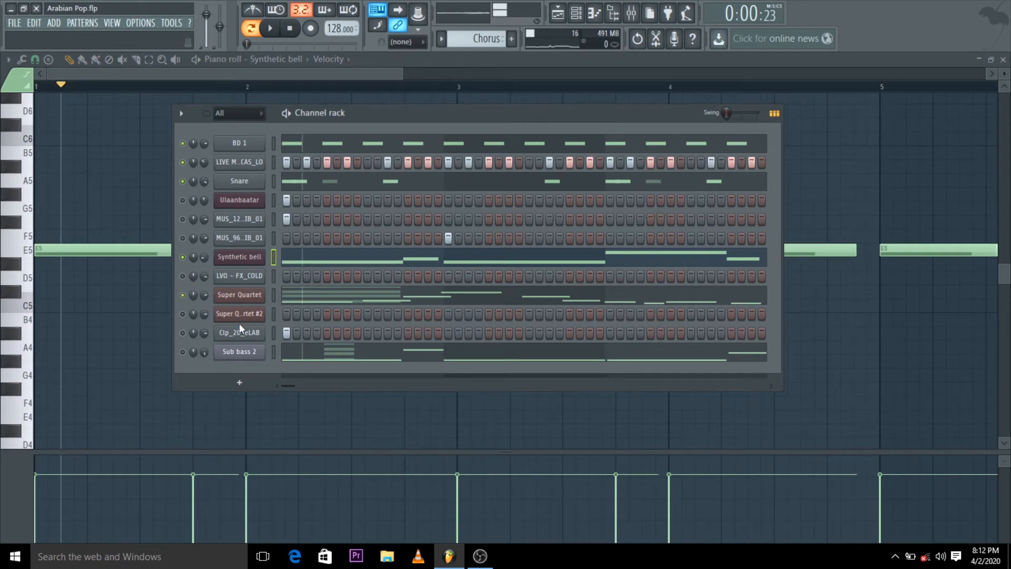
- Switch the piano roll to the Super Quartet chord pattern
click(274, 27)
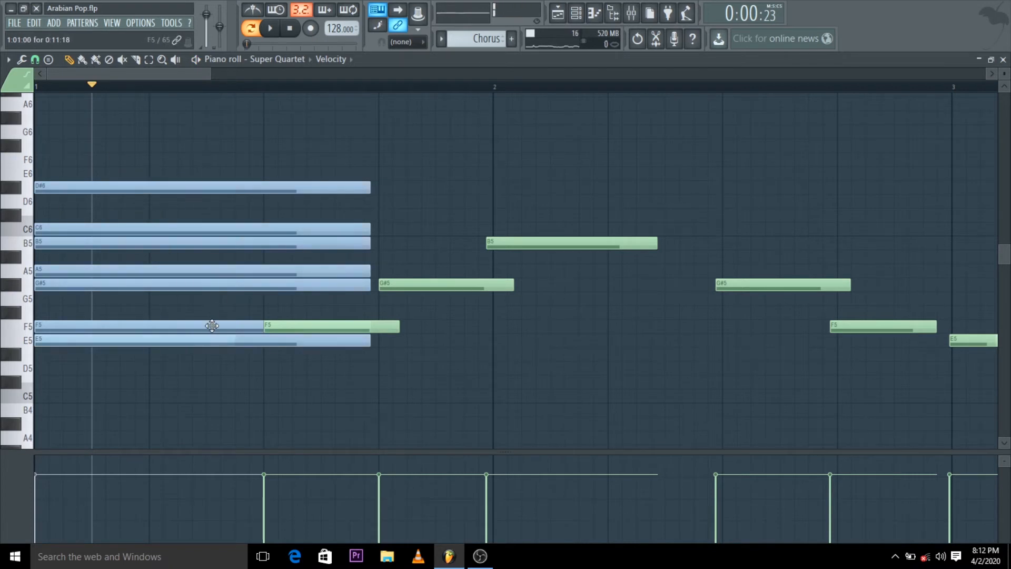
- Browse the piano roll's File, Edit, Stamp and View option submenus without changing anything
click(6, 59)
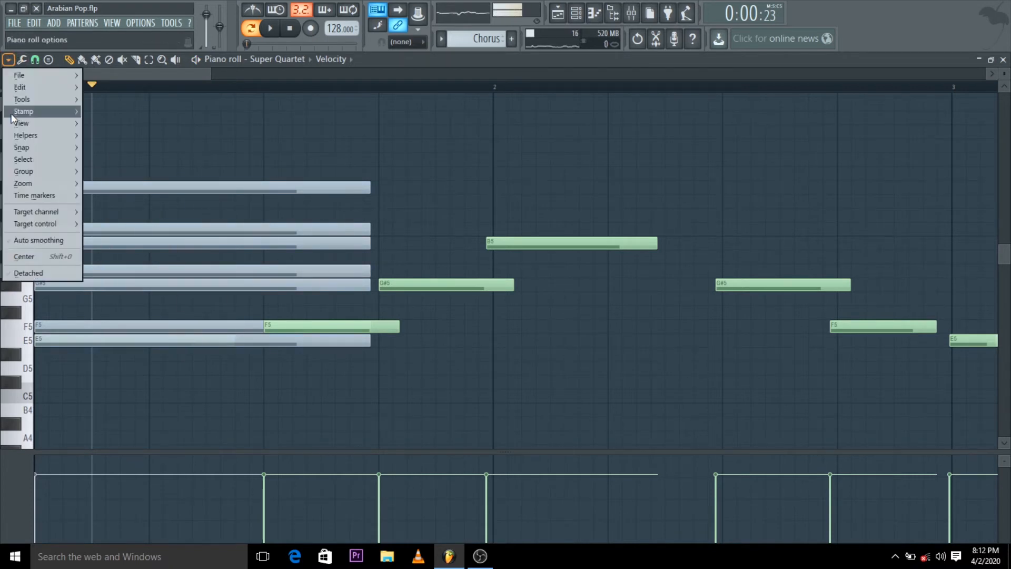
click(19, 76)
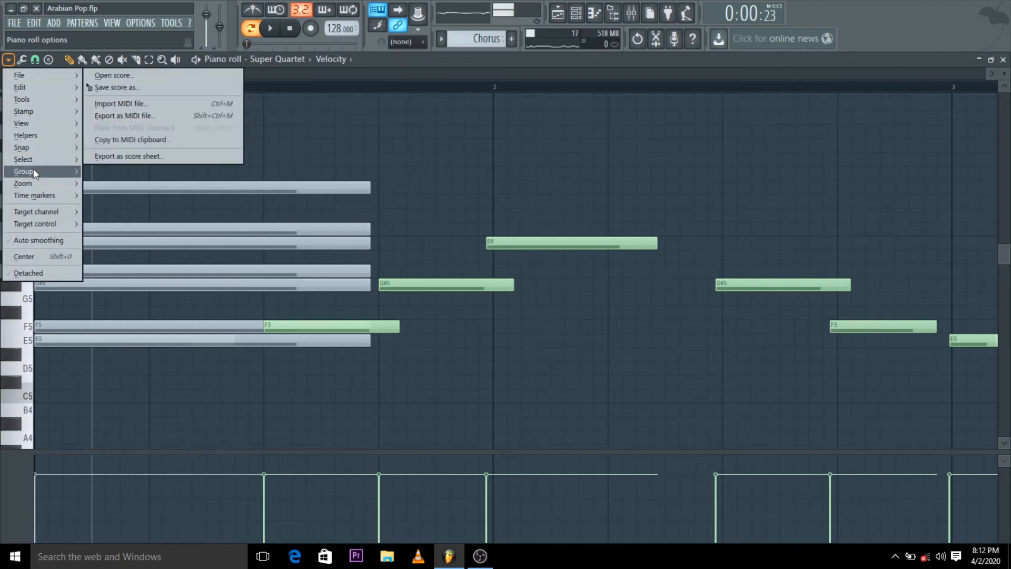
click(20, 87)
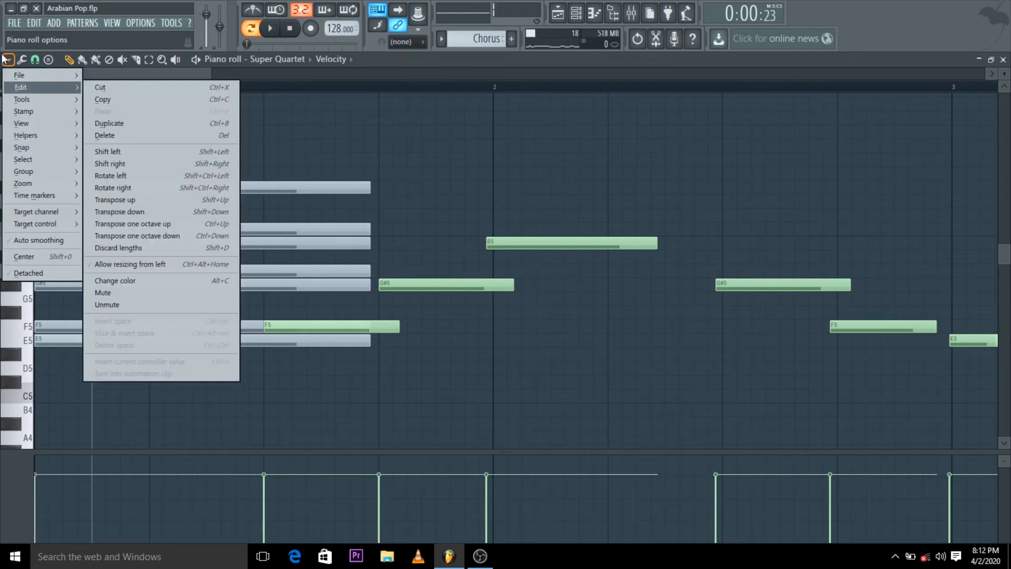
click(23, 112)
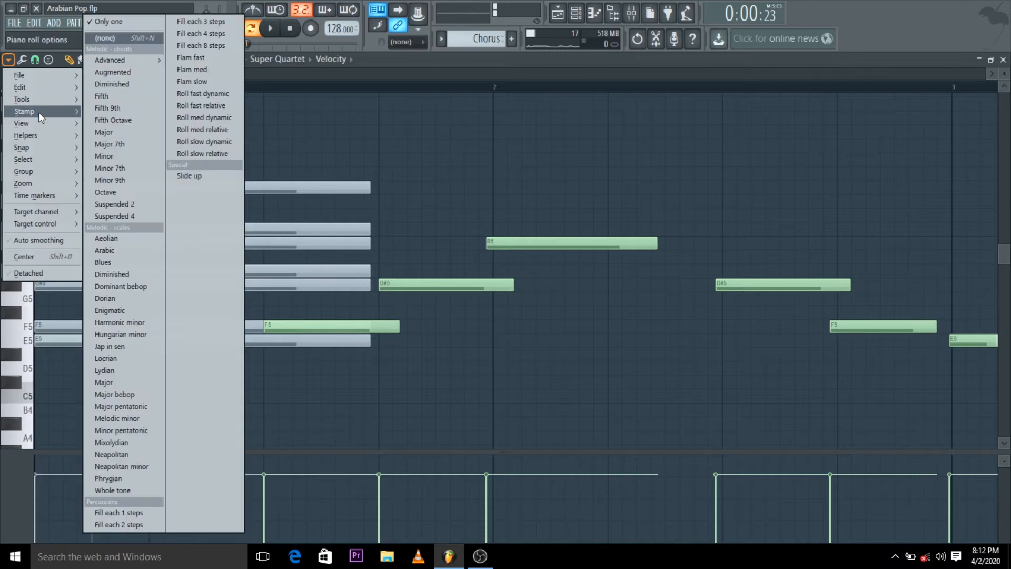
click(21, 123)
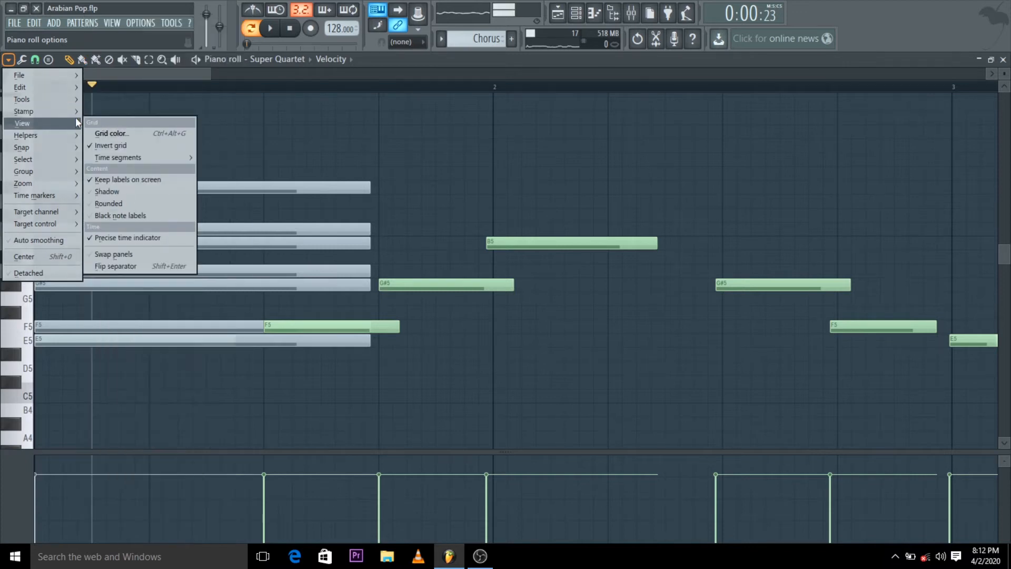
click(23, 112)
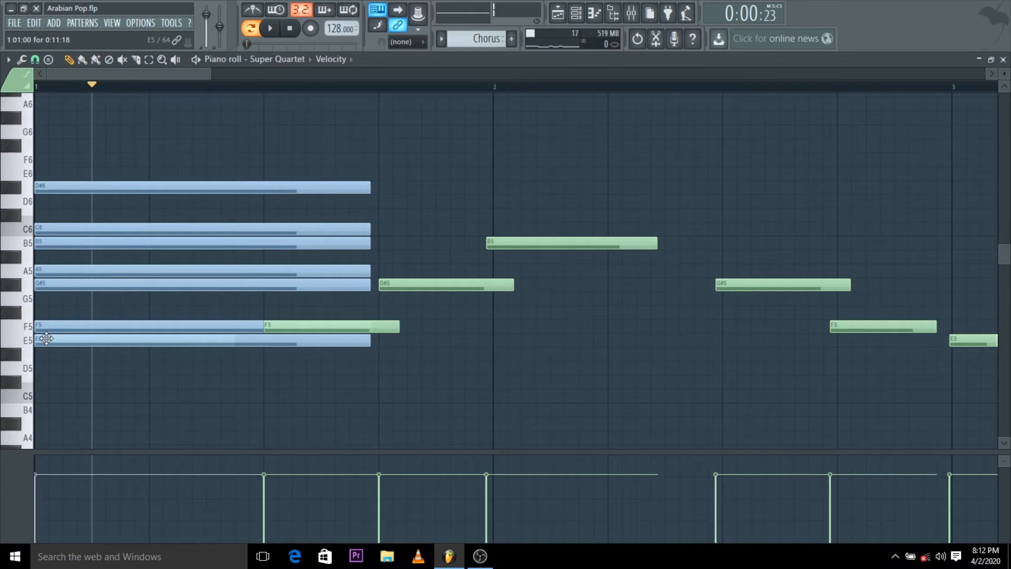
mouse_move(48, 344)
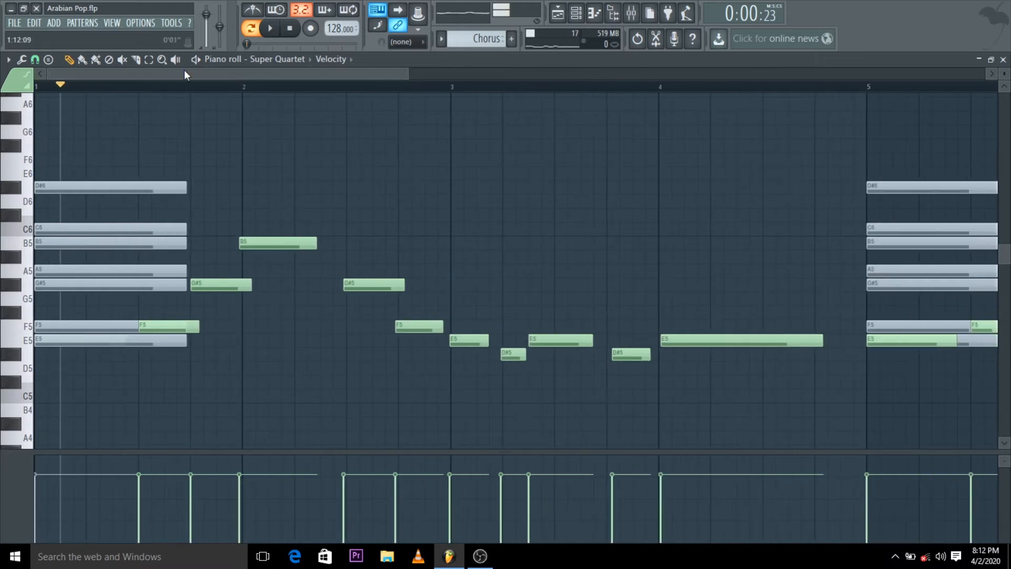
- Play the widened bars 1–5 chords view and bring the channel rack back up
click(272, 28)
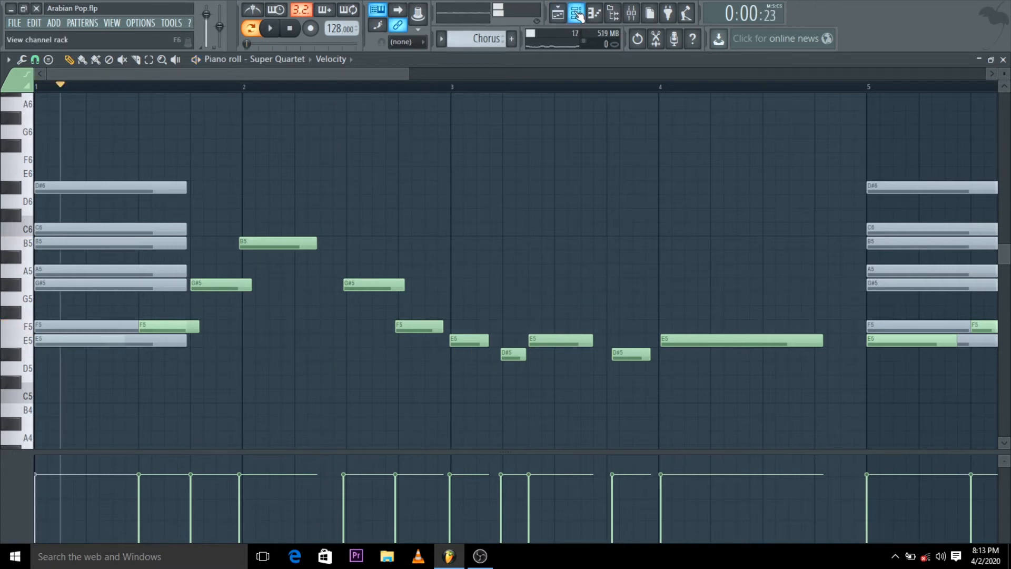
click(579, 13)
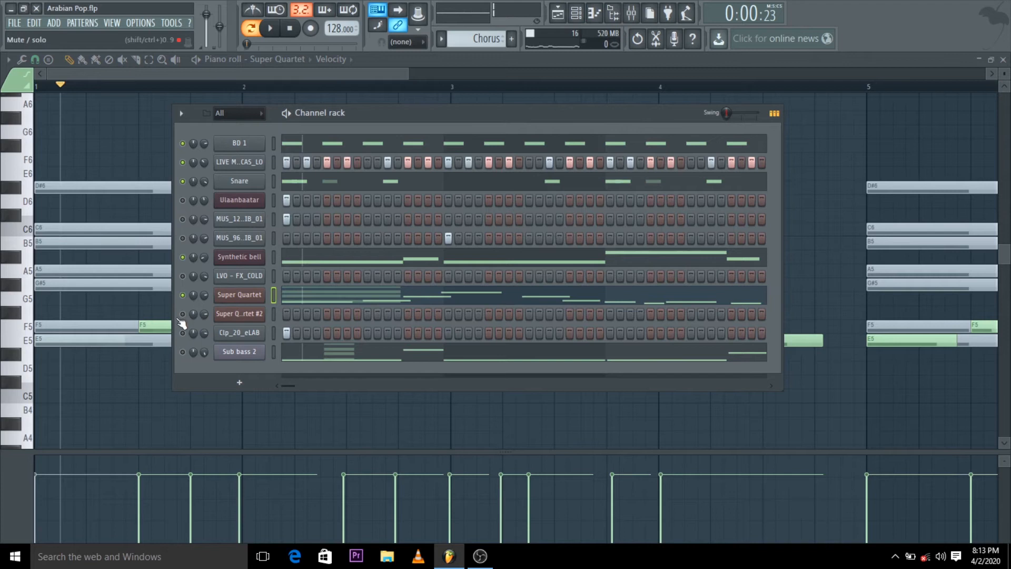
- Load the Sub bass 2 E5 notes into the piano roll, play them and reopen the channel rack
click(239, 352)
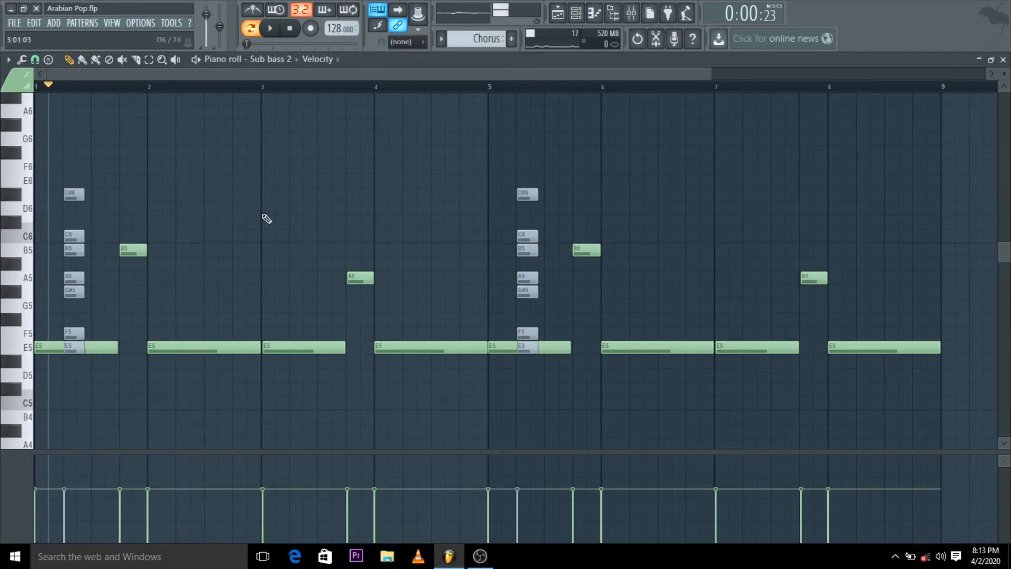
click(272, 29)
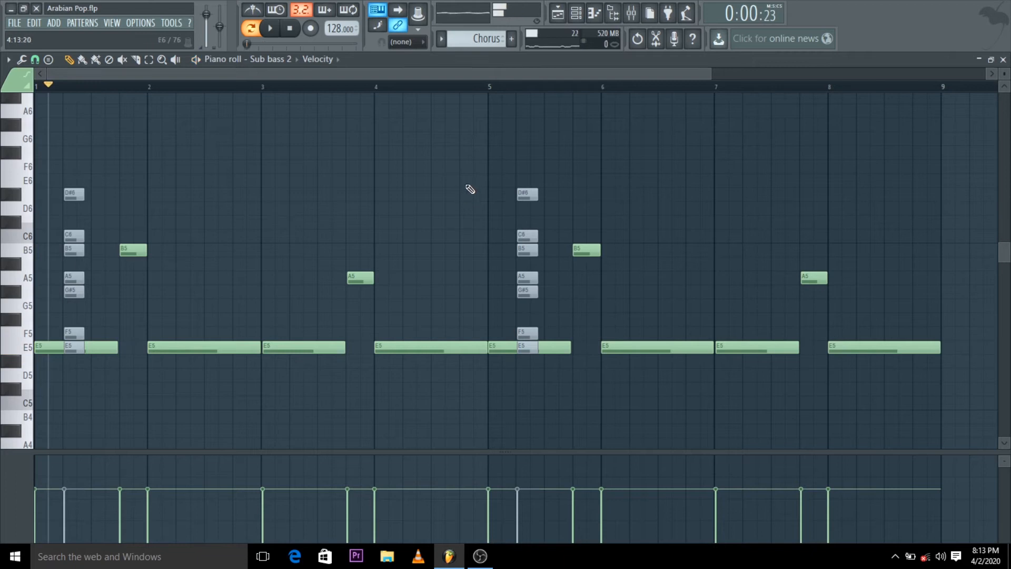
mouse_move(578, 11)
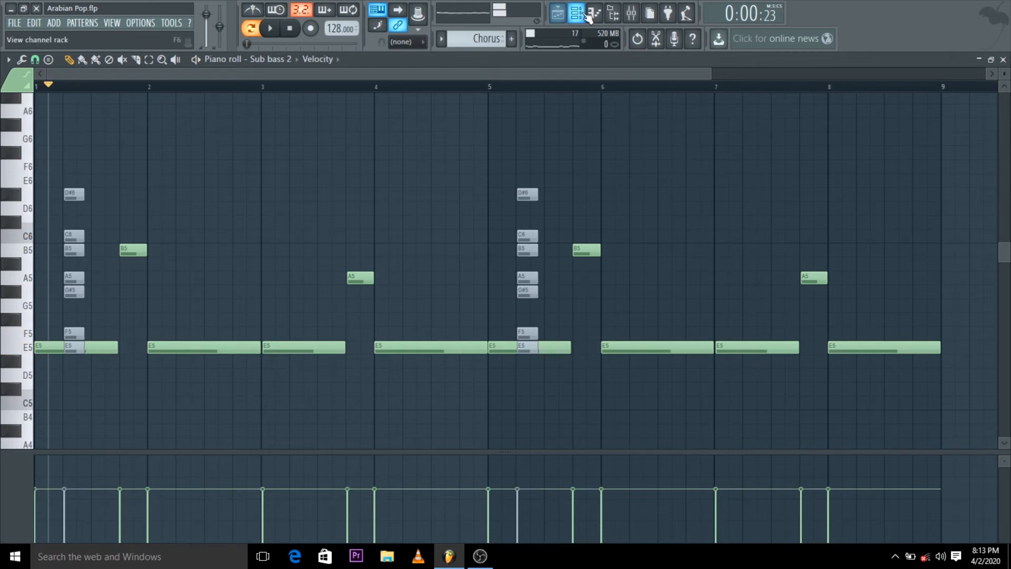
click(575, 13)
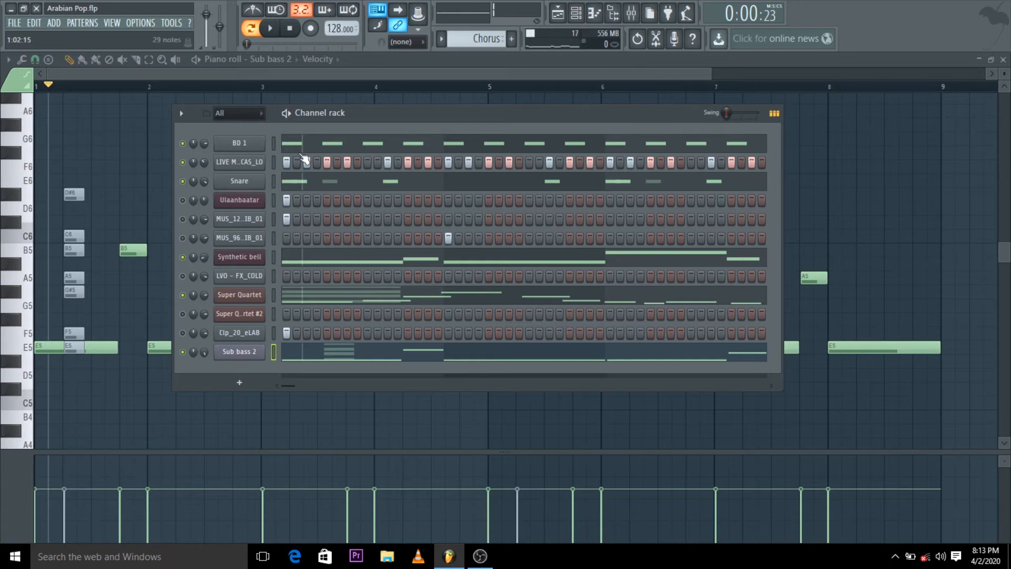
- Preview the MUS_129 and MUS_96 drum loop samples and play them isolated
click(441, 39)
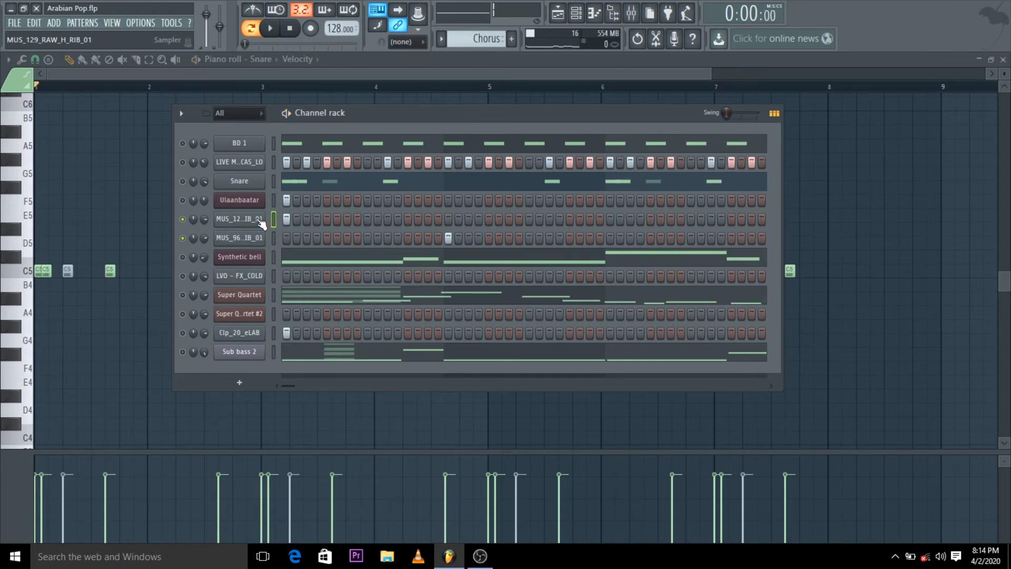
click(269, 27)
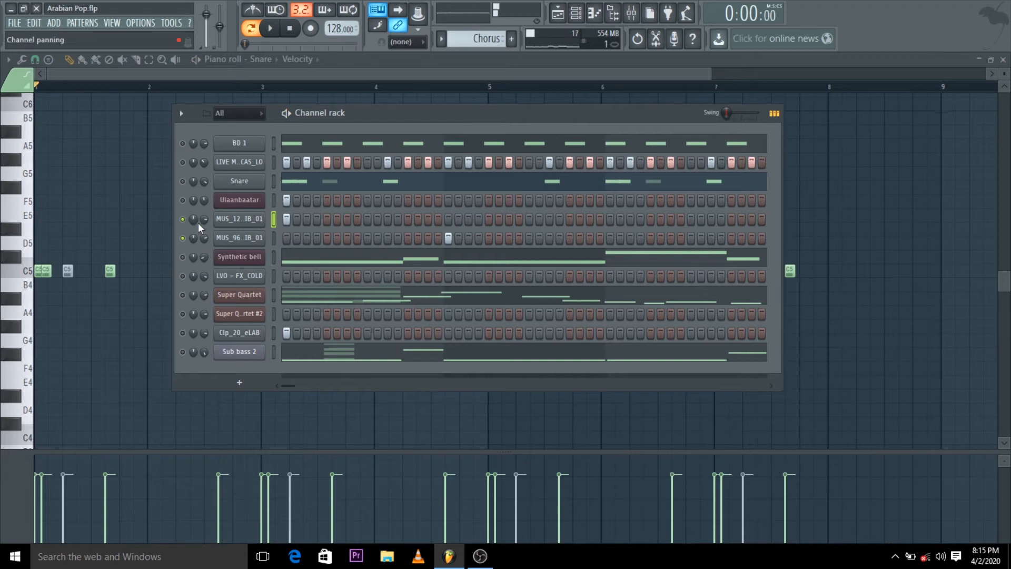
click(240, 219)
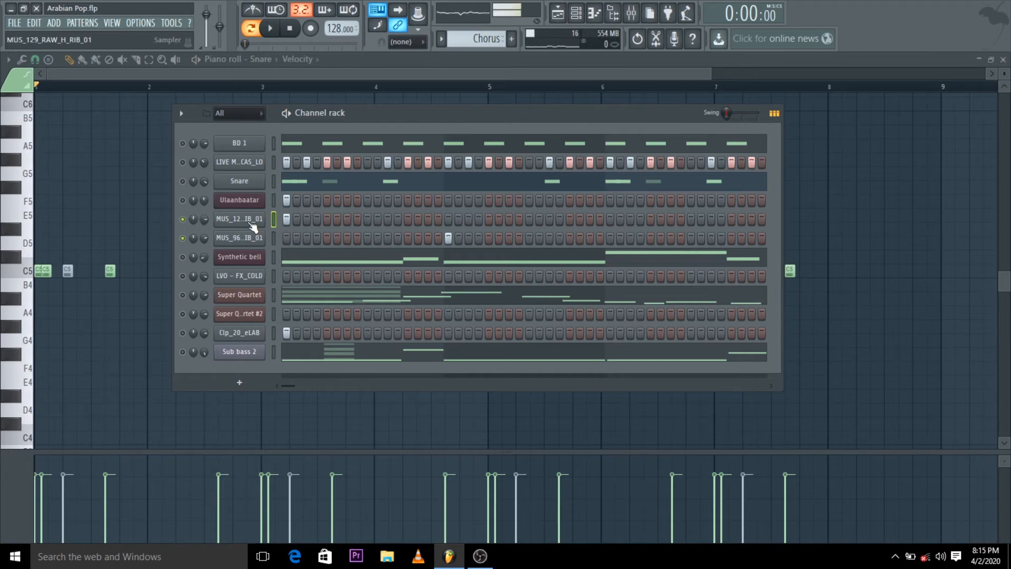
click(239, 238)
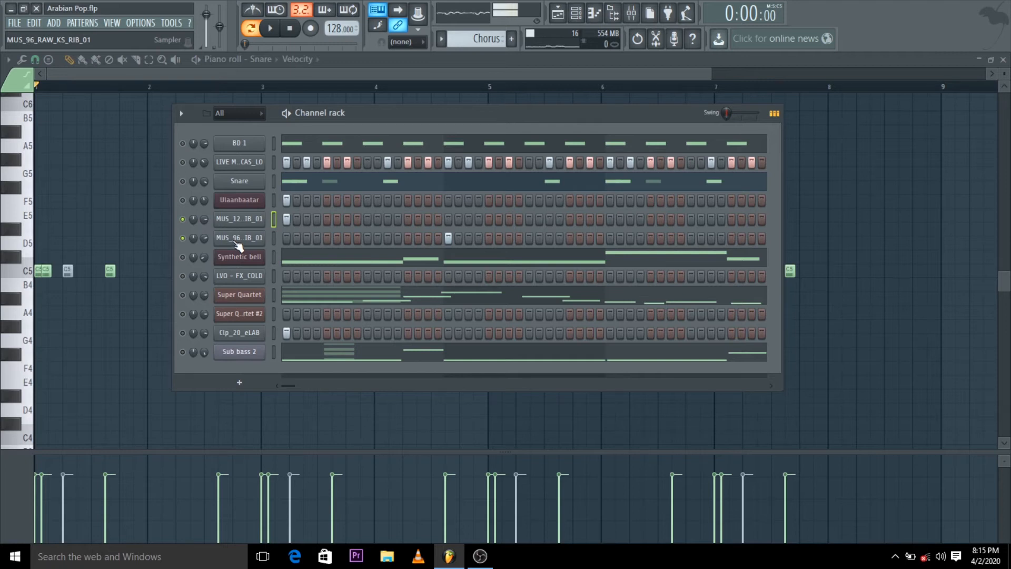
click(239, 219)
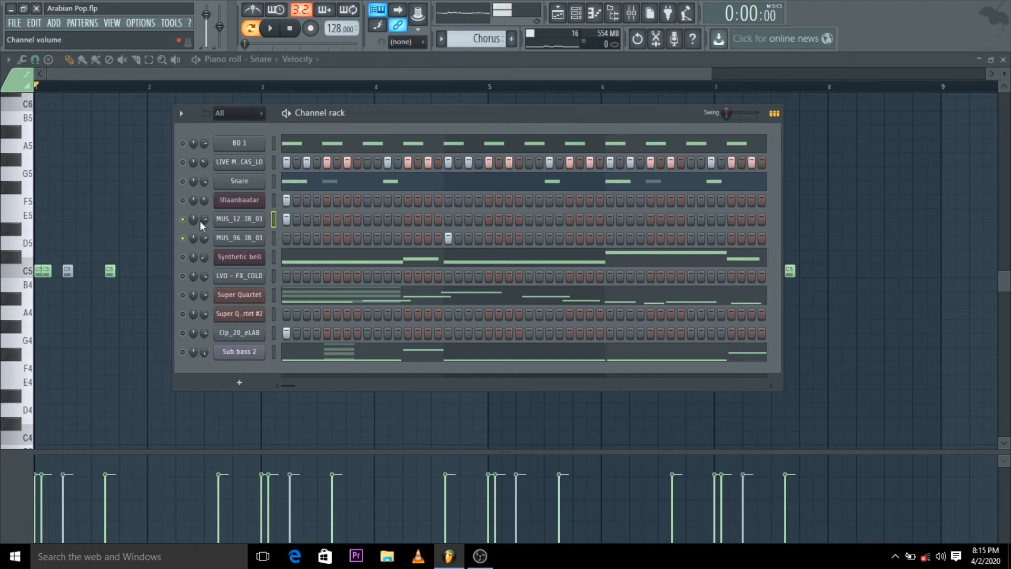
click(238, 219)
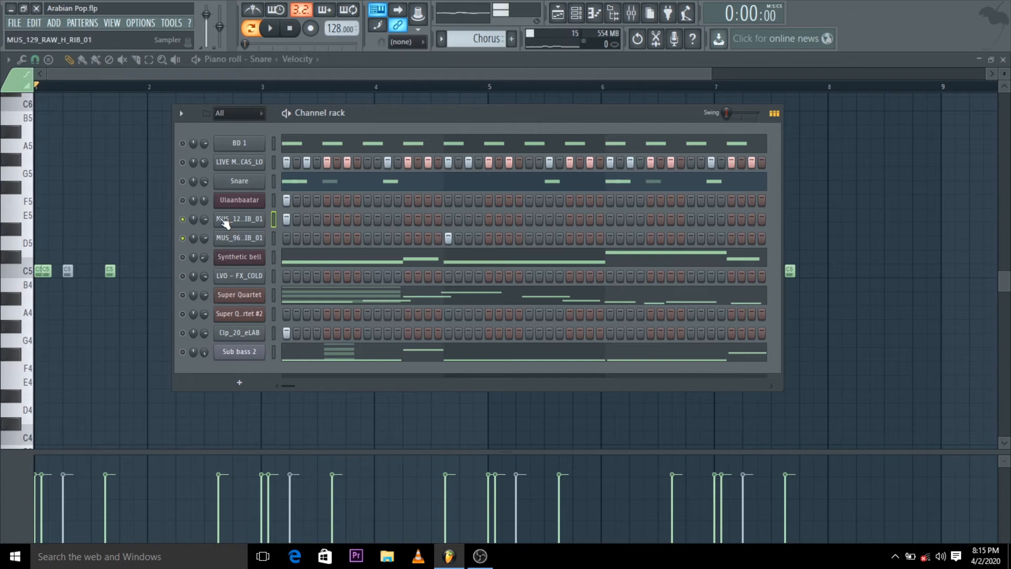
click(267, 28)
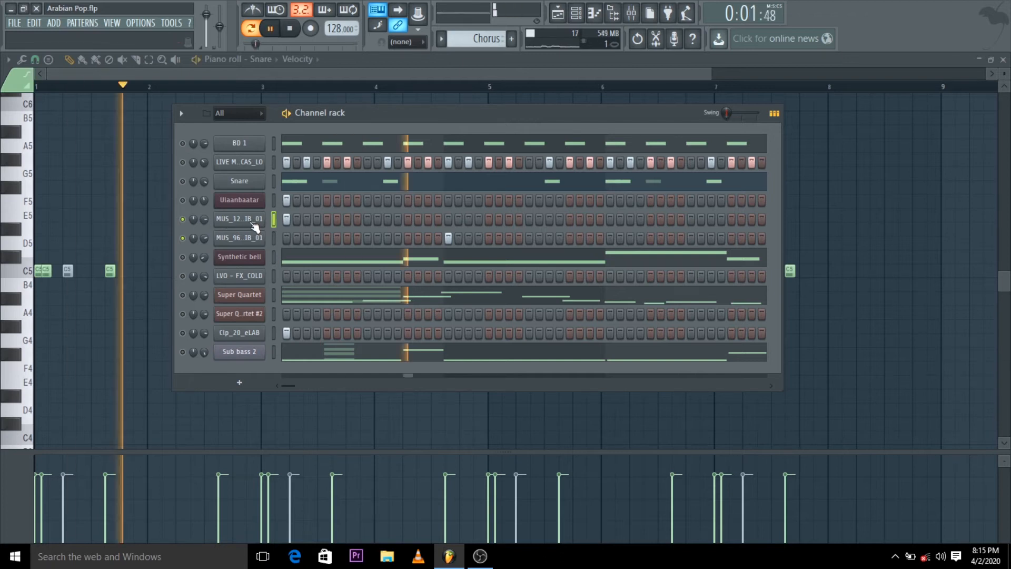
- Preview the Synthetic bell and other melodic channels, ending on the Ulaanbaatar Harmor synth
click(239, 257)
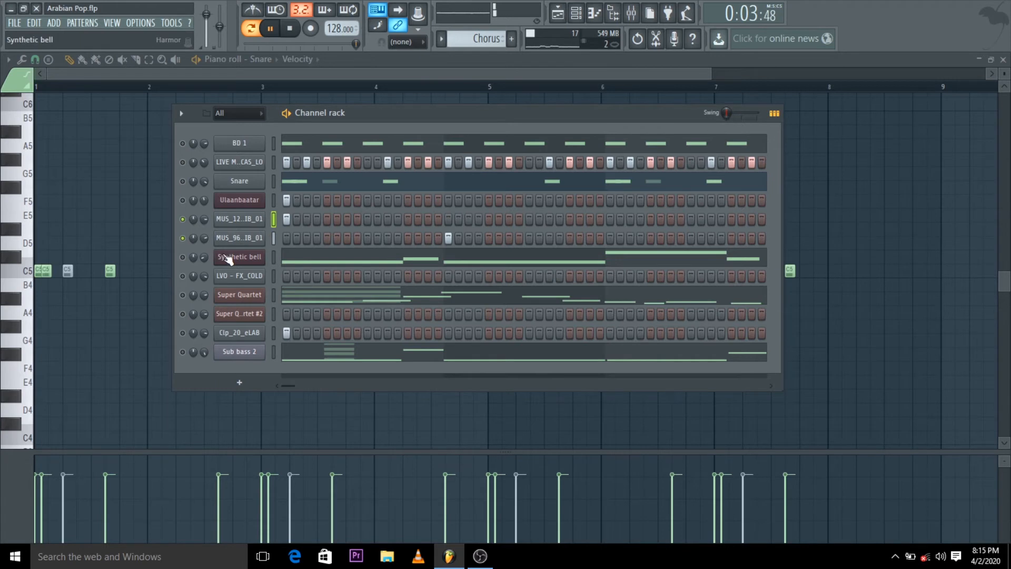
click(240, 295)
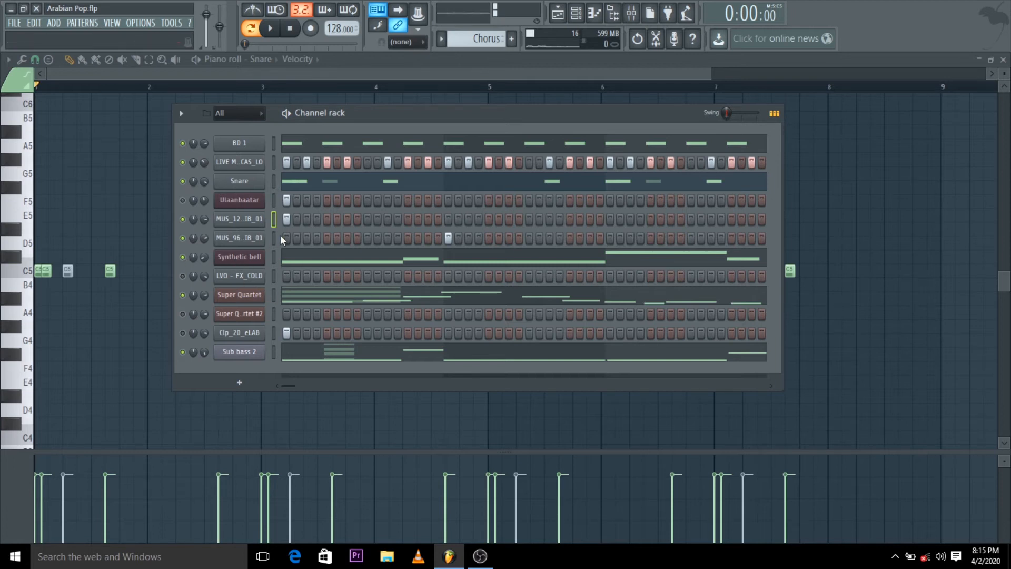
click(273, 28)
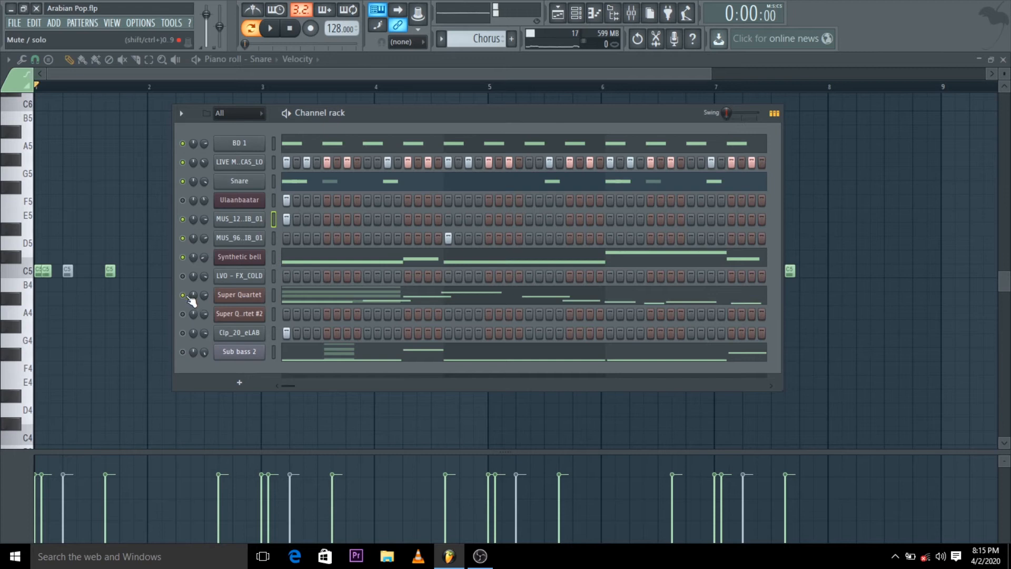
mouse_move(186, 267)
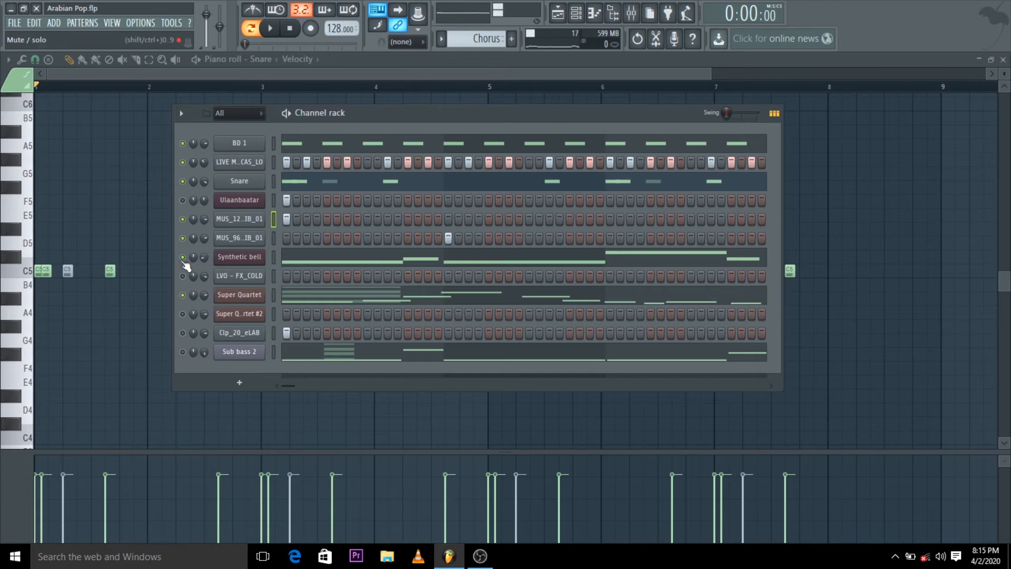
click(238, 200)
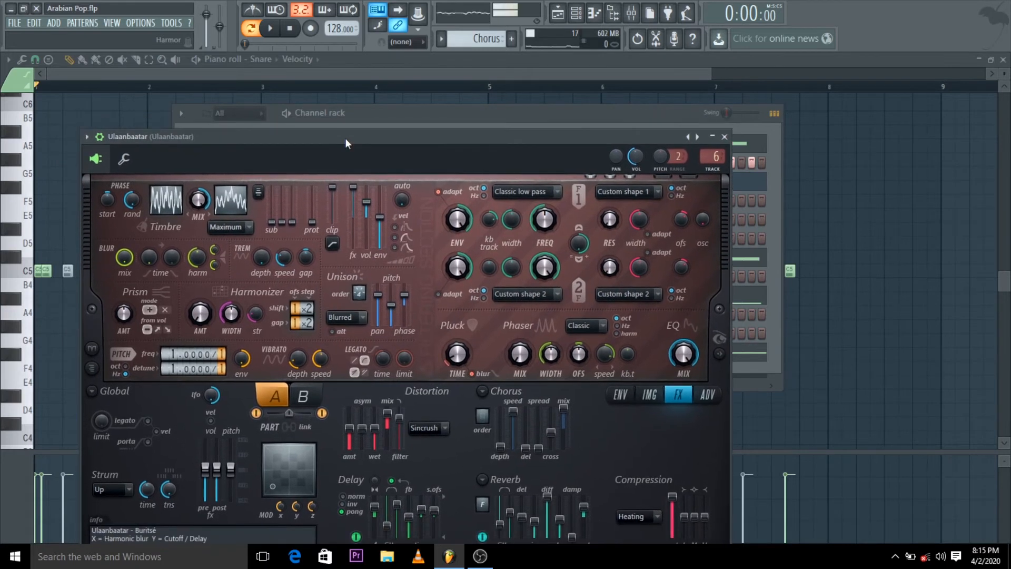
- Close the Ulaanbaatar synth and leave only Ulaanbaatar and the MUS_12 loop sounding
click(725, 136)
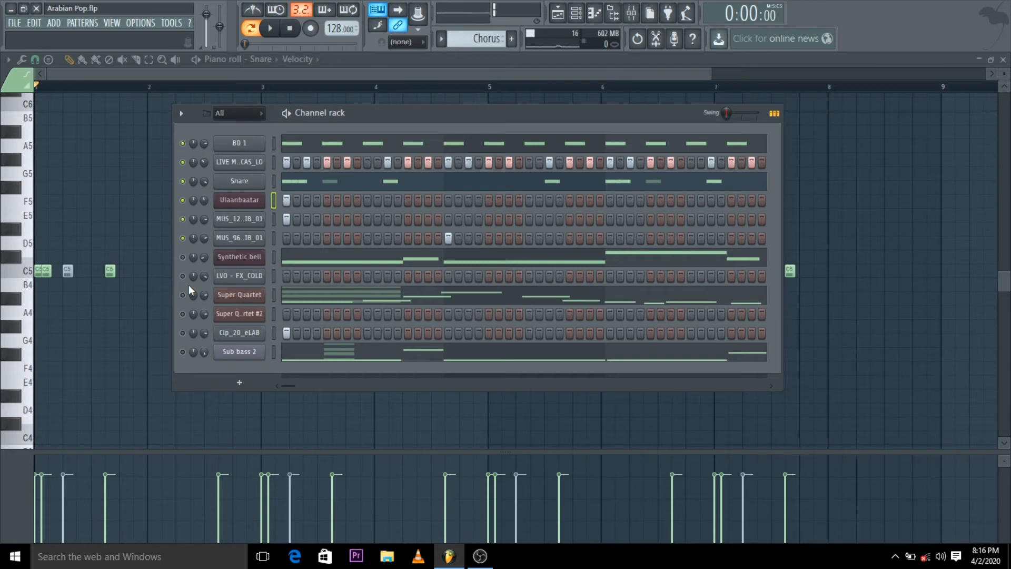
click(275, 27)
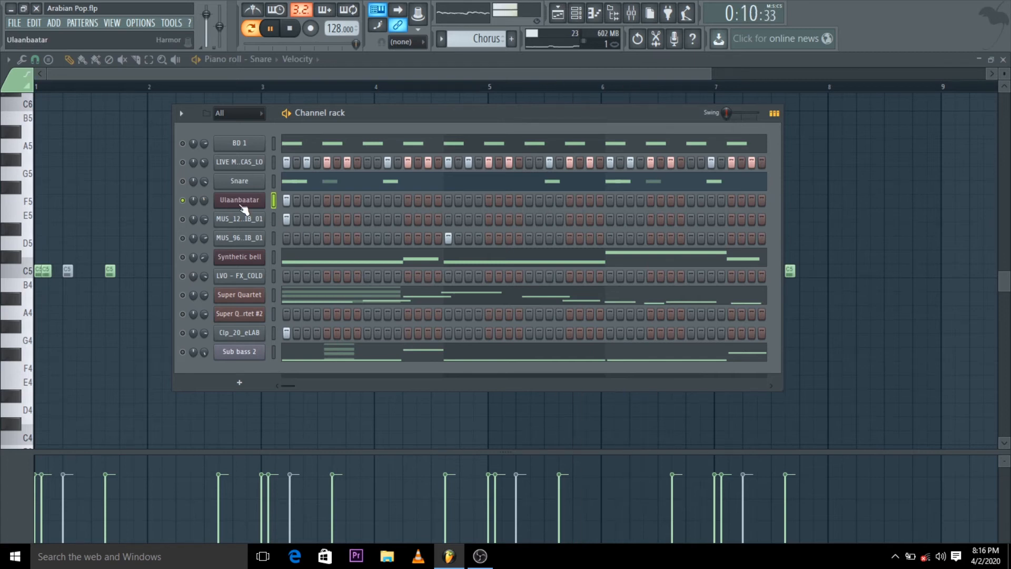
click(239, 200)
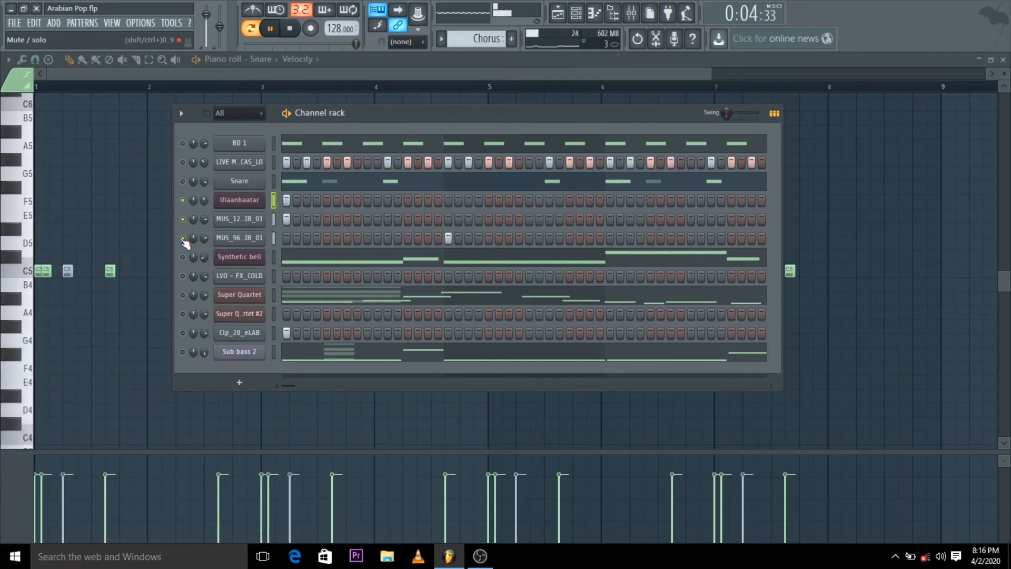
click(287, 29)
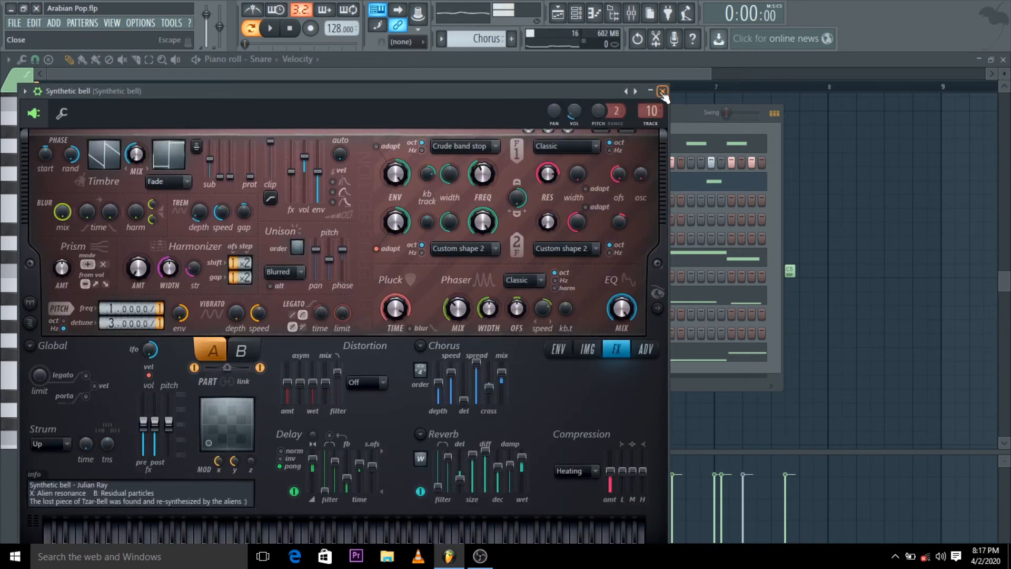
click(663, 91)
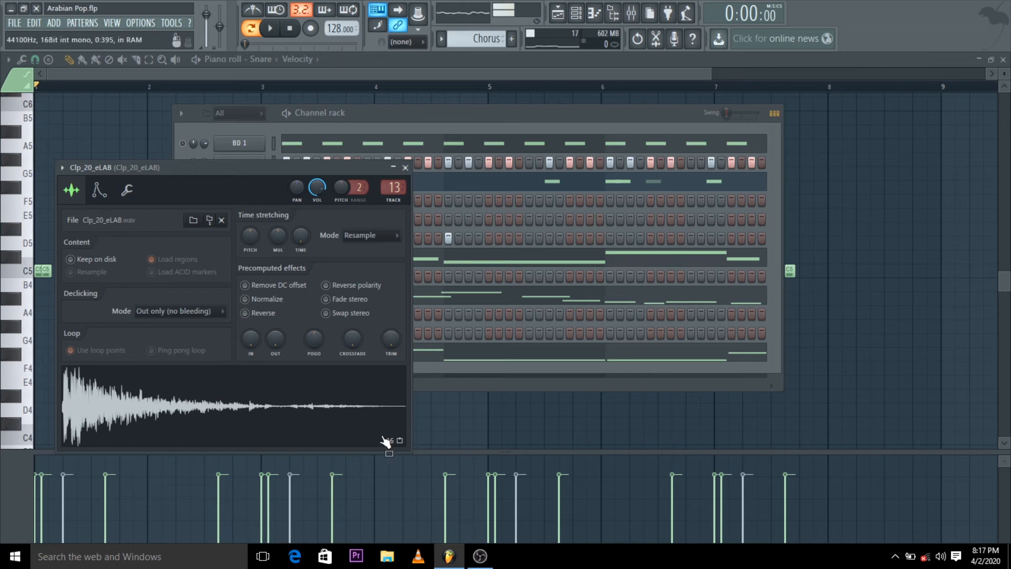
- Close the Clp_20_eLAB sampler window to show the full twelve-channel rack
click(404, 167)
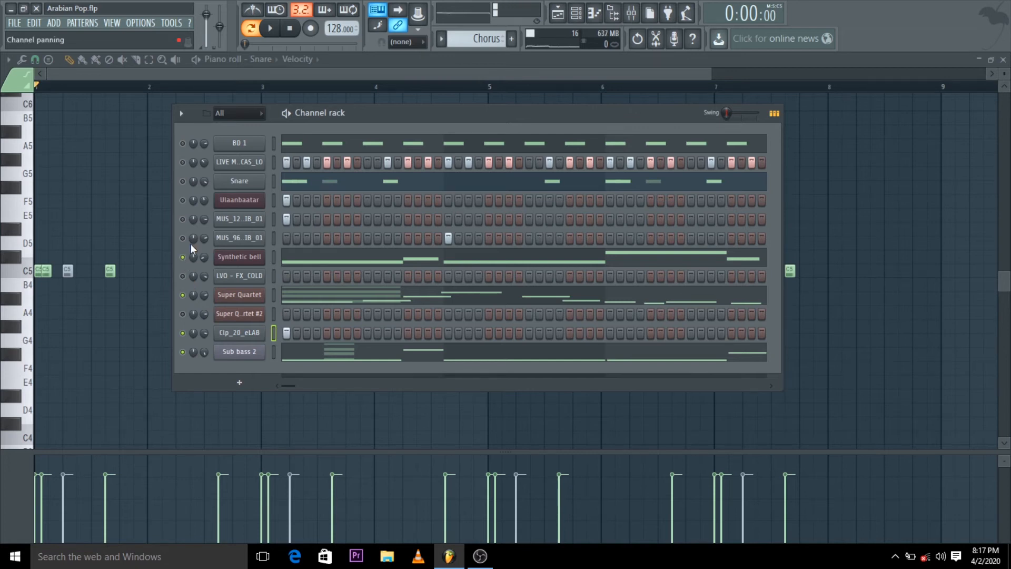
mouse_move(183, 228)
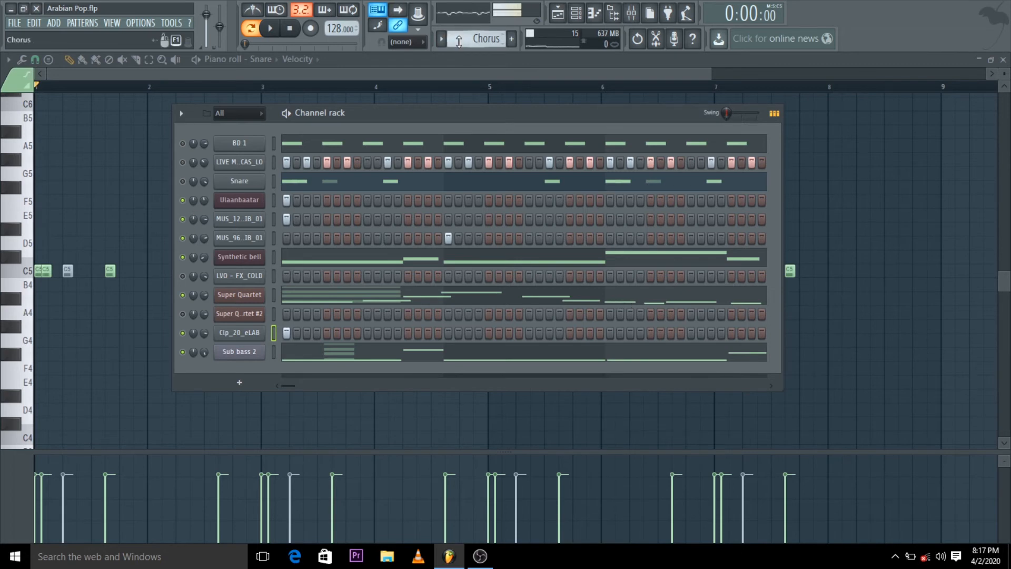
- Select the Chorus #2 pattern and view its Super Quartet #2 chords in the piano roll
click(441, 39)
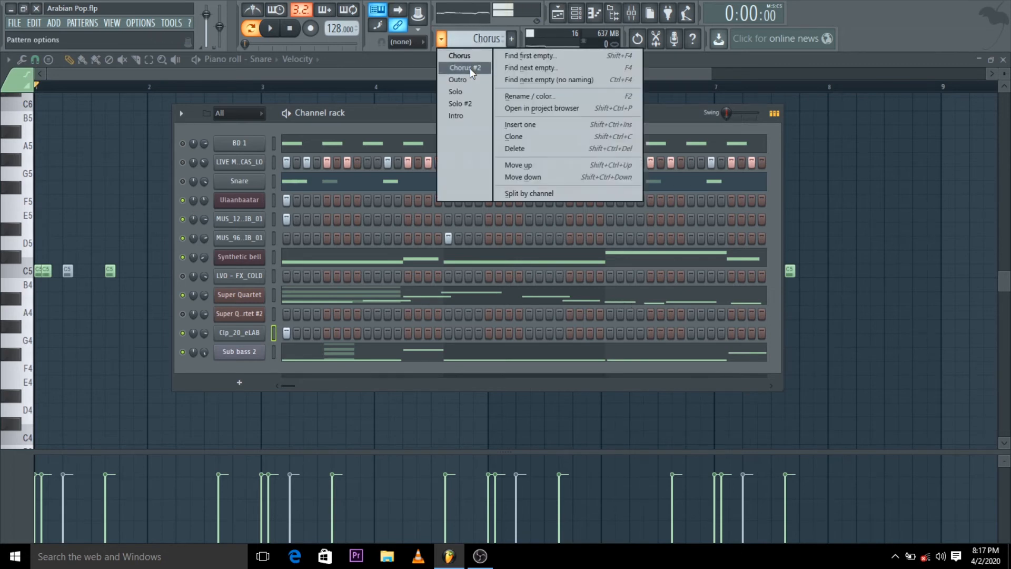
click(465, 67)
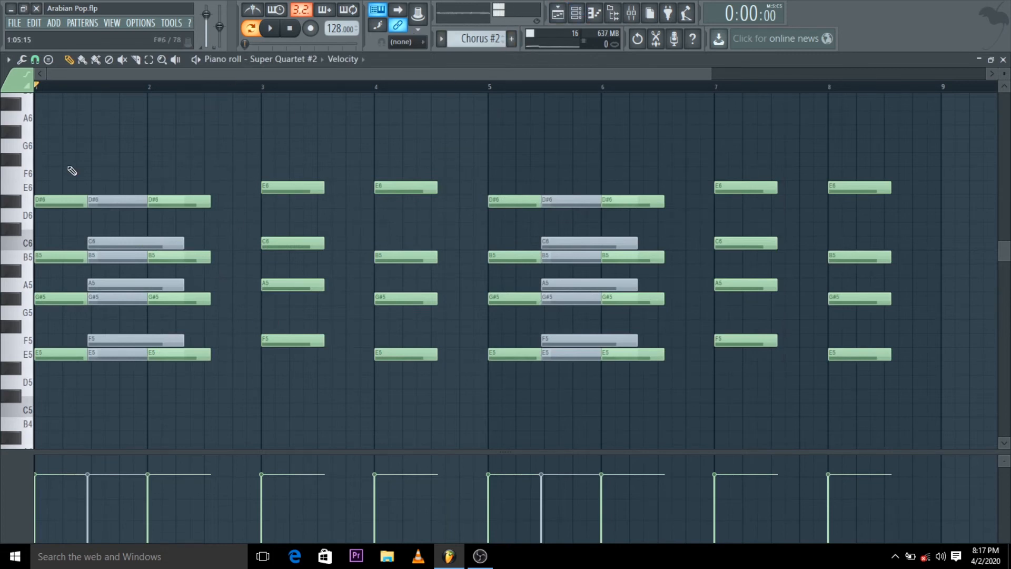
click(272, 27)
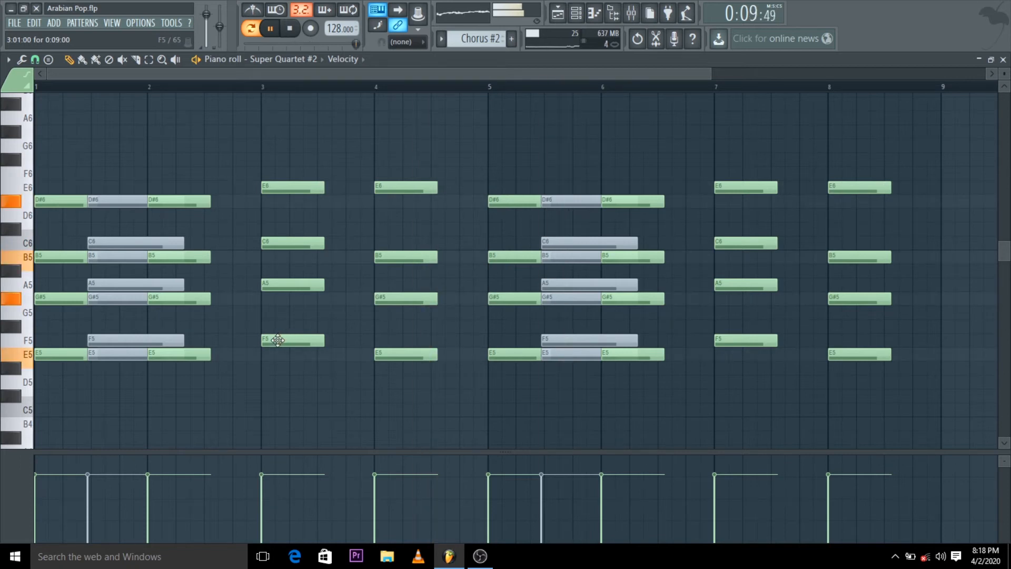
click(285, 29)
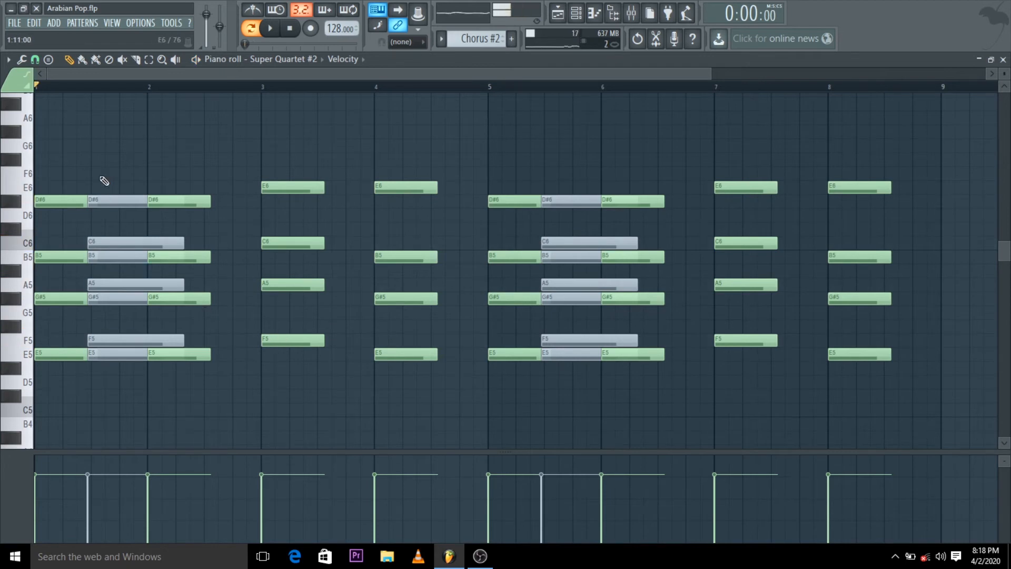
mouse_move(7, 58)
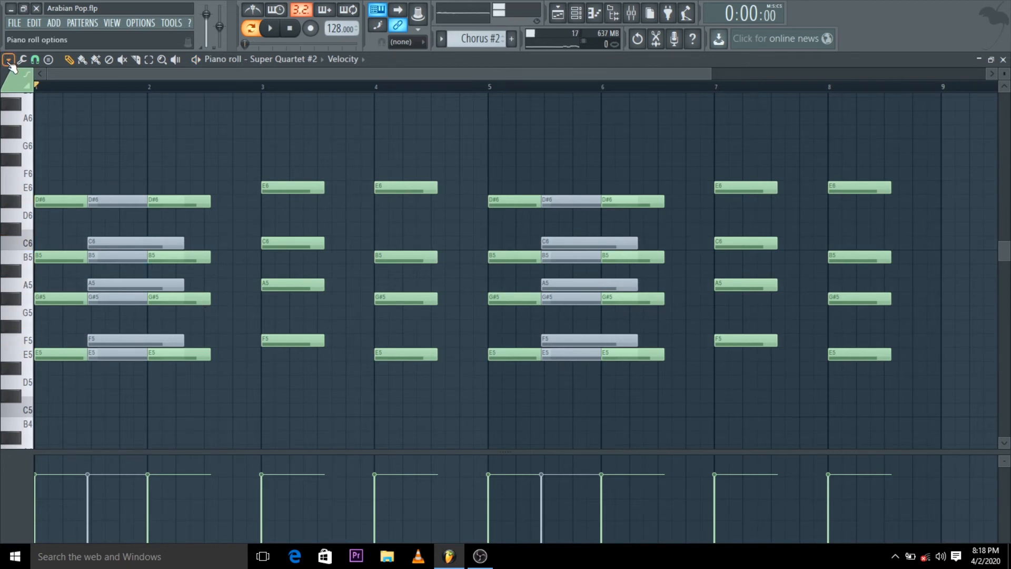
click(8, 58)
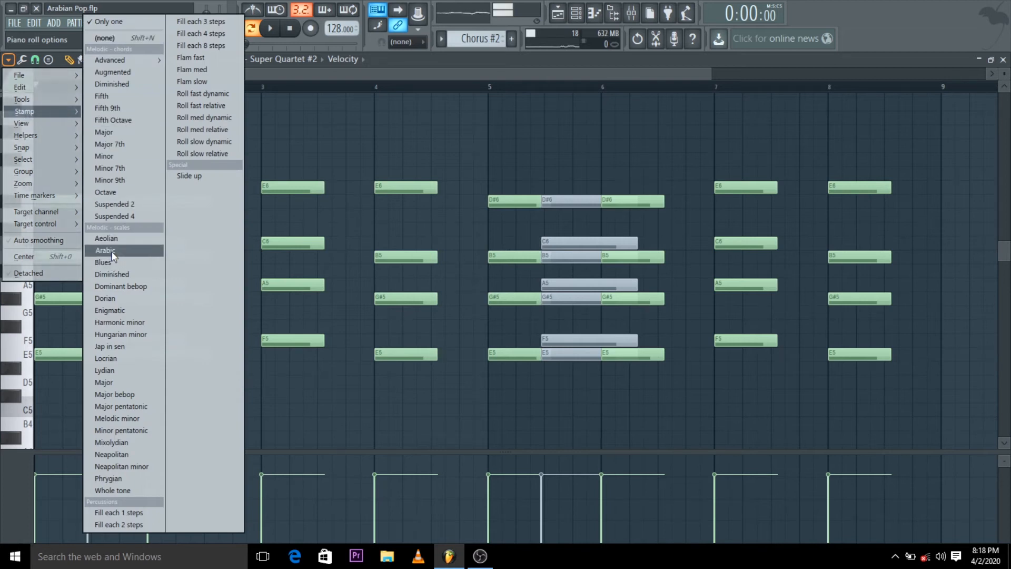
click(105, 251)
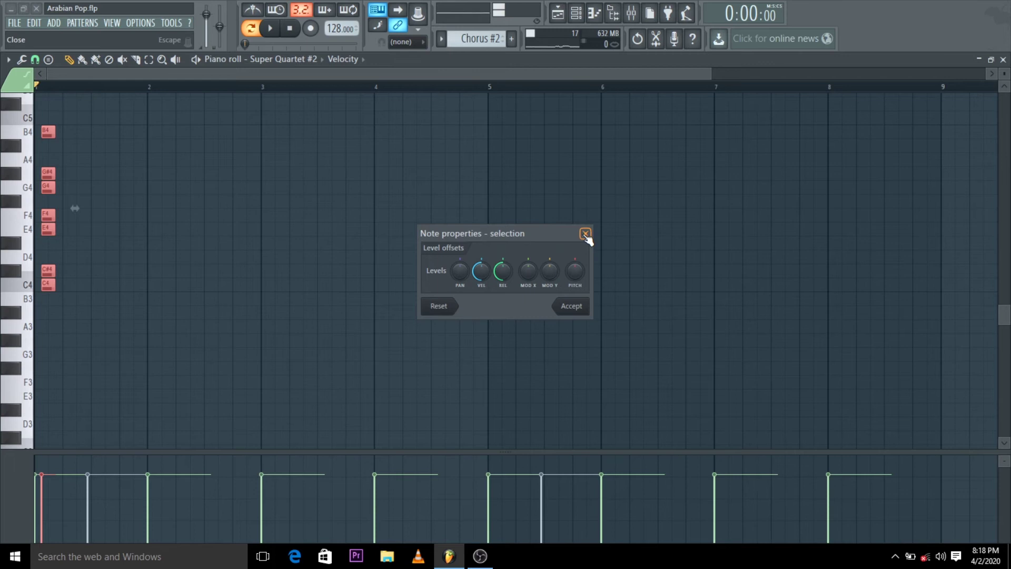
click(584, 234)
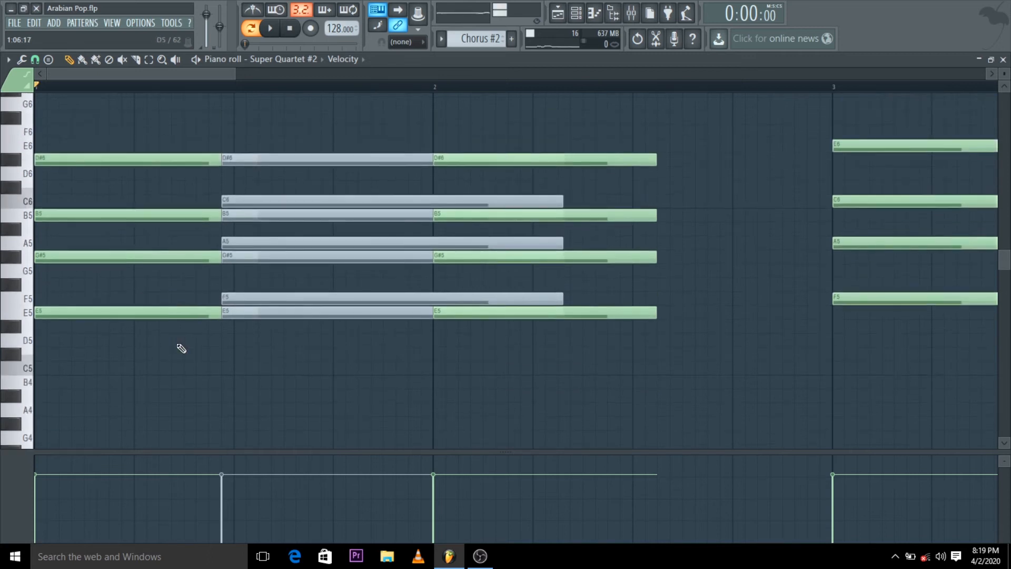
- Close the E5 note properties and show the Playlist arrangement with the Channel rack
scroll(down, 3)
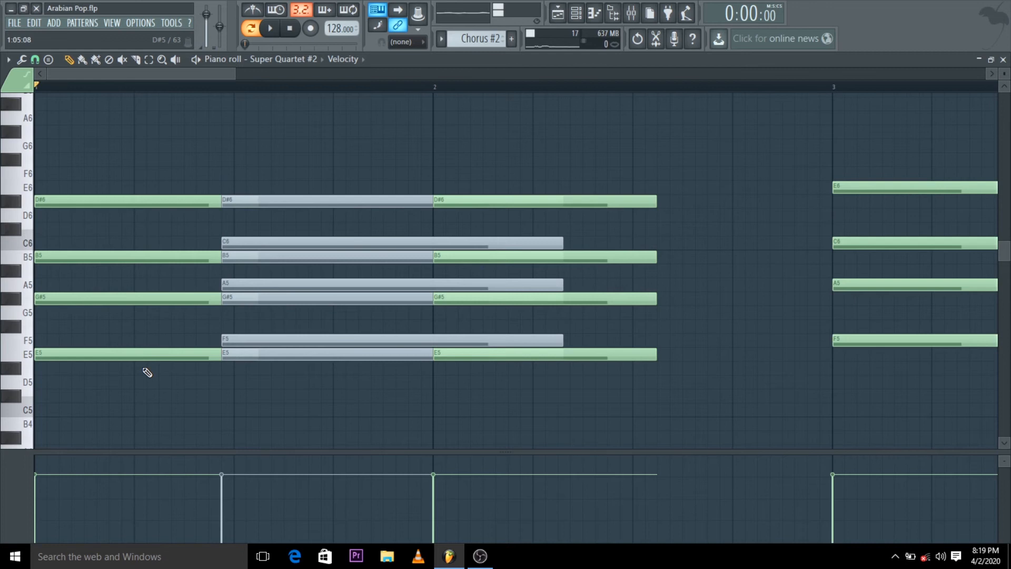
mouse_move(124, 357)
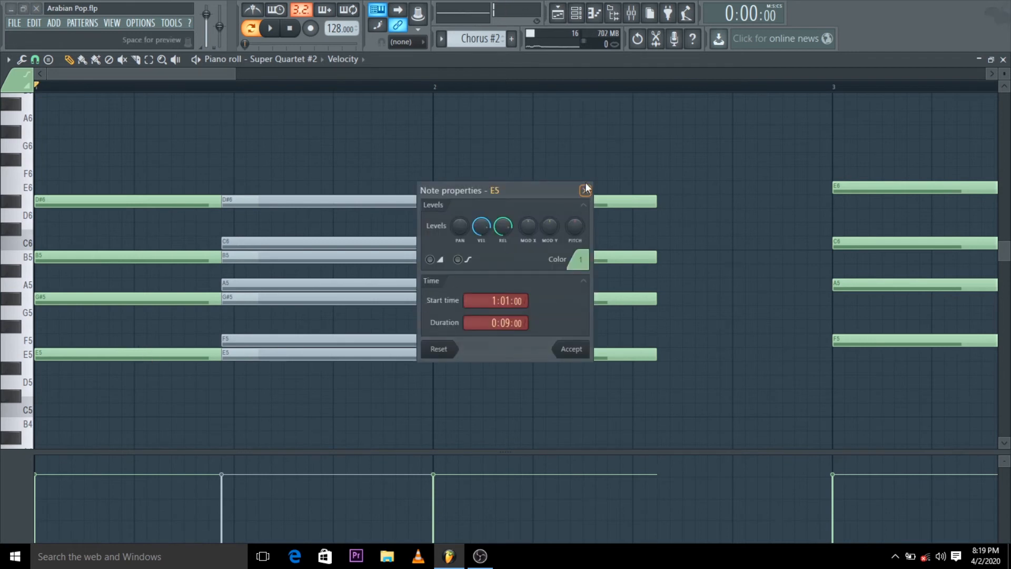
click(583, 190)
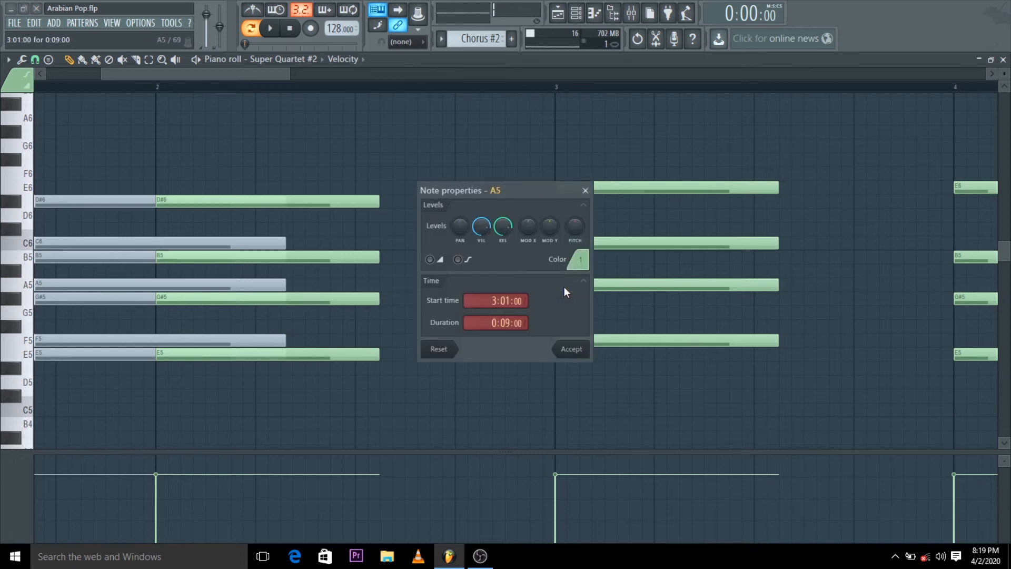
click(571, 348)
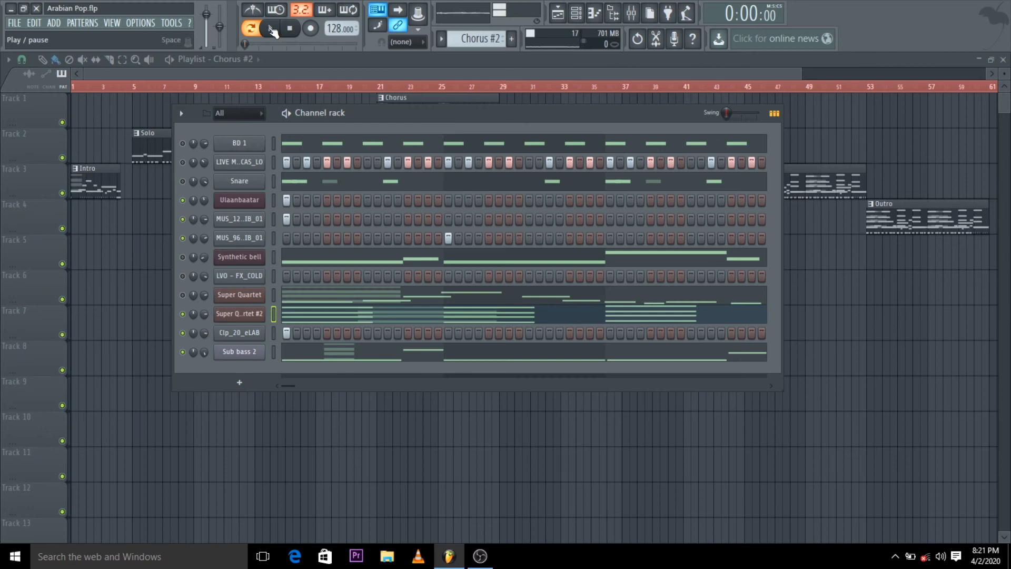
click(274, 30)
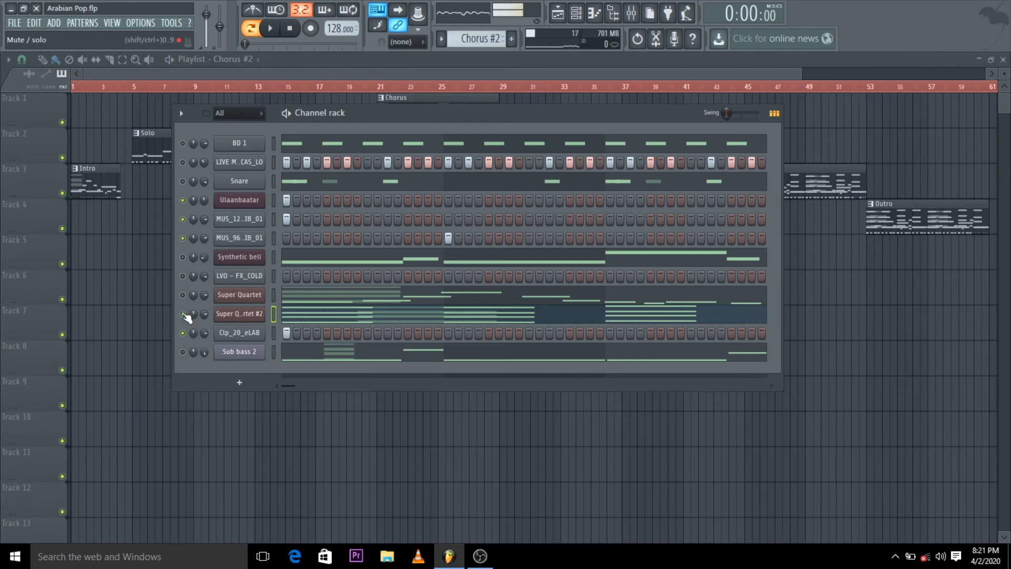
- Toggle the Super Quartet #2 mute and mixer view before browsing patterns
click(272, 28)
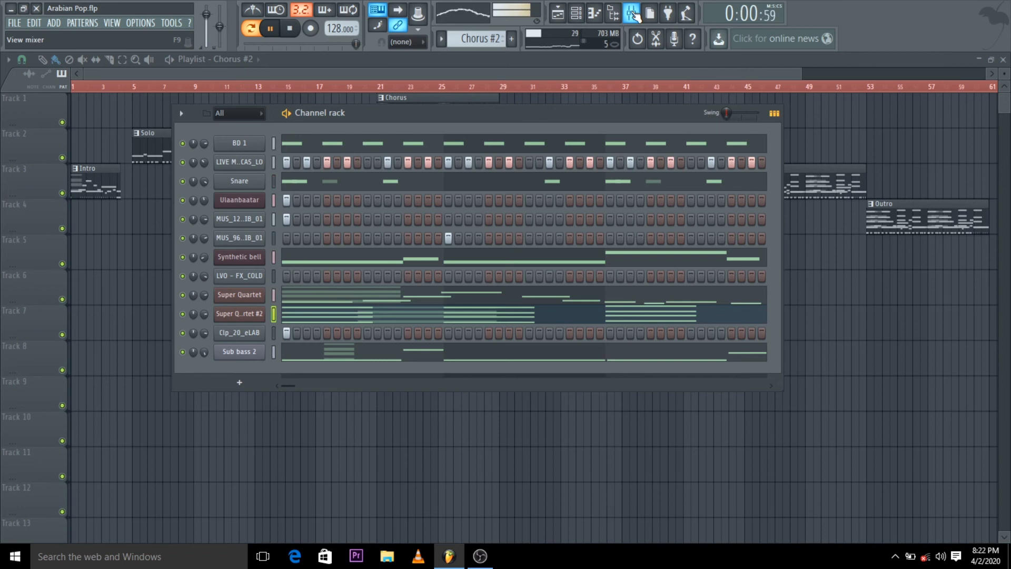
click(268, 29)
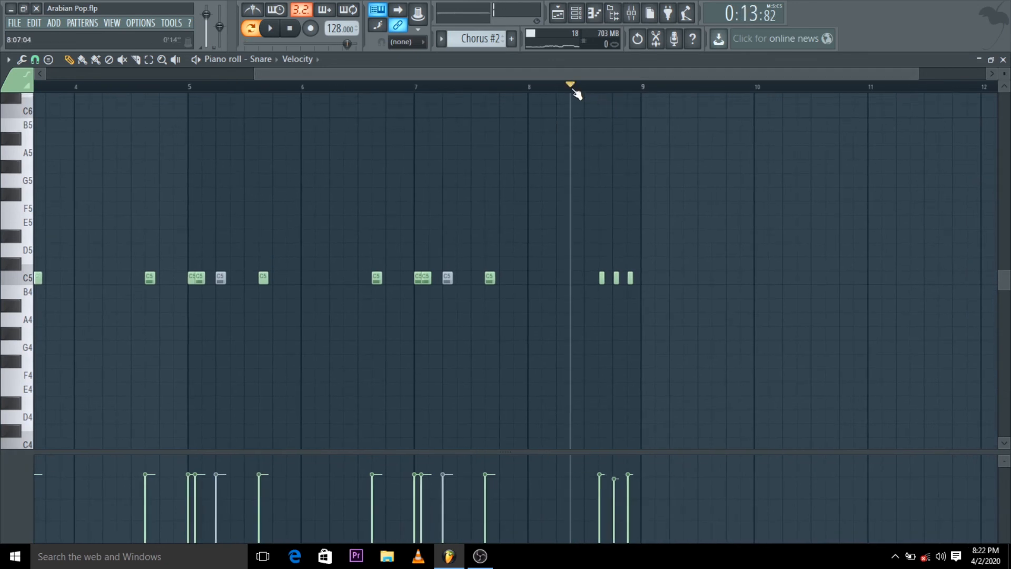
click(270, 29)
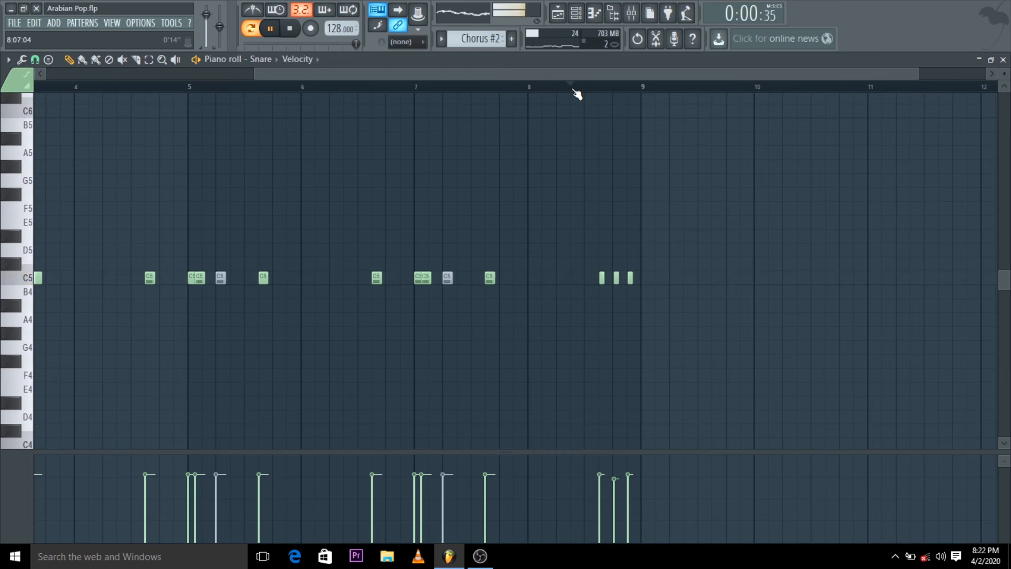
- Step through the Chorus, Outro and Solo #2 patterns, ending on Solo's snare notes
click(443, 38)
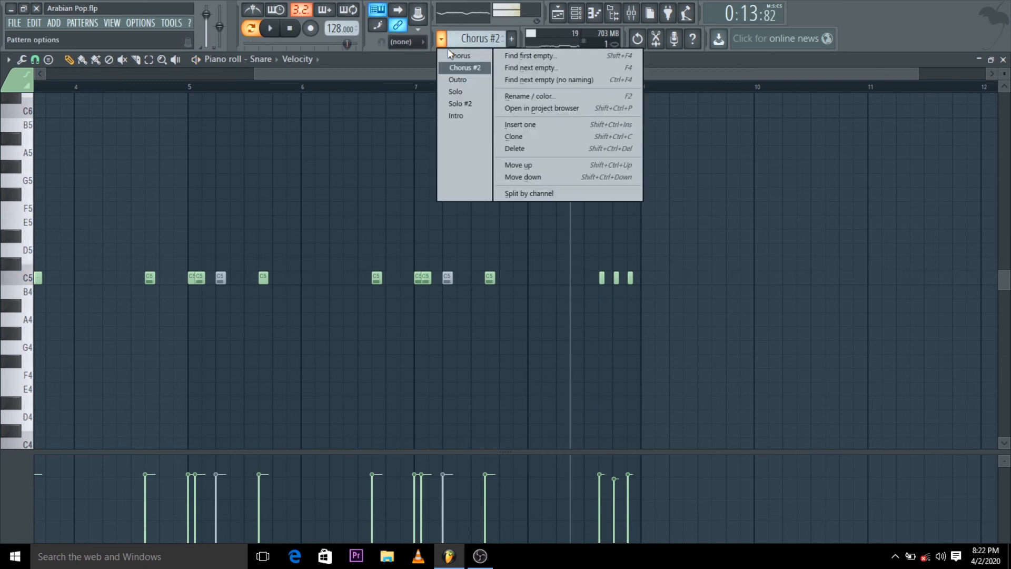
click(459, 55)
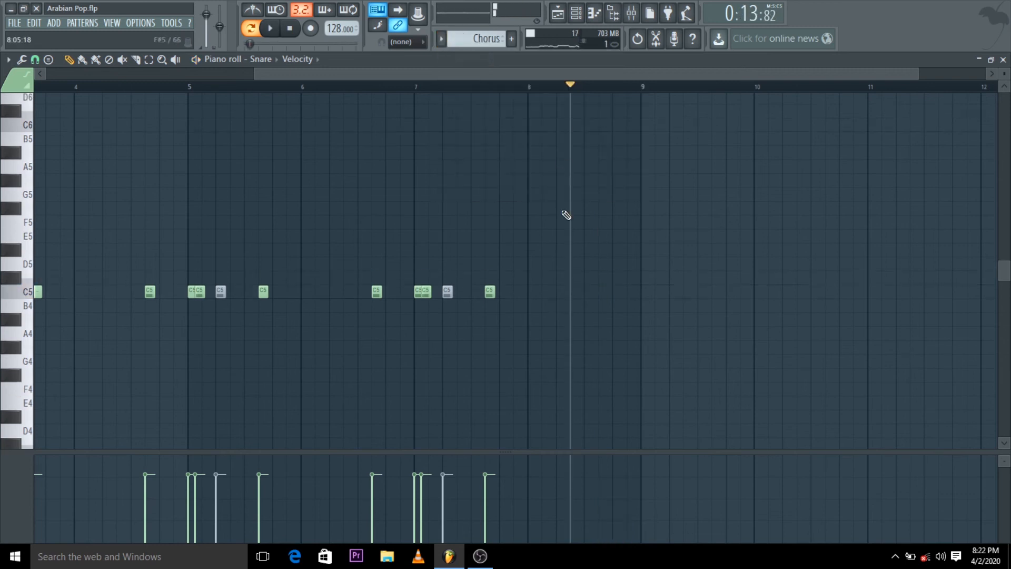
click(443, 39)
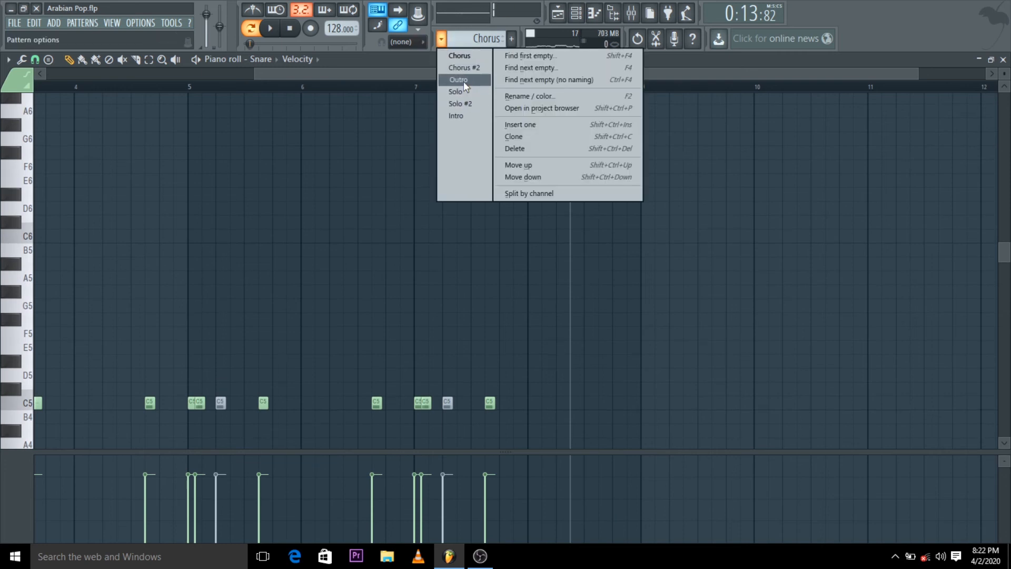
click(457, 80)
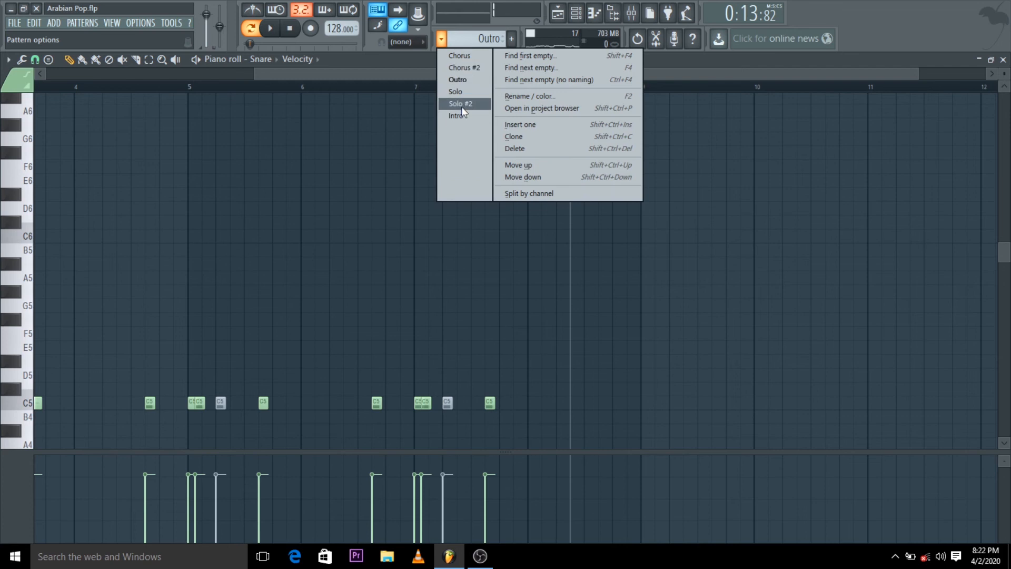
click(464, 103)
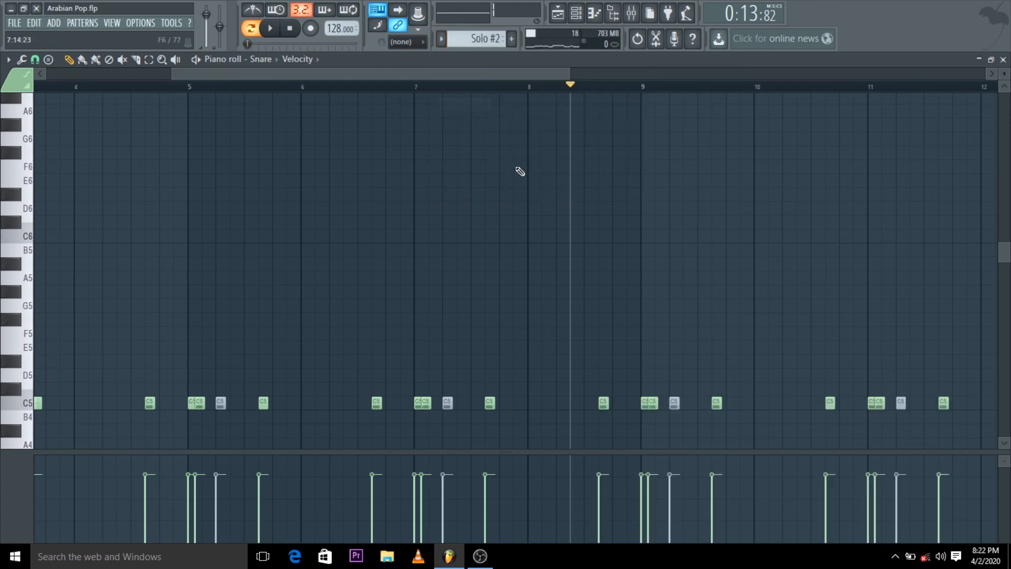
click(441, 38)
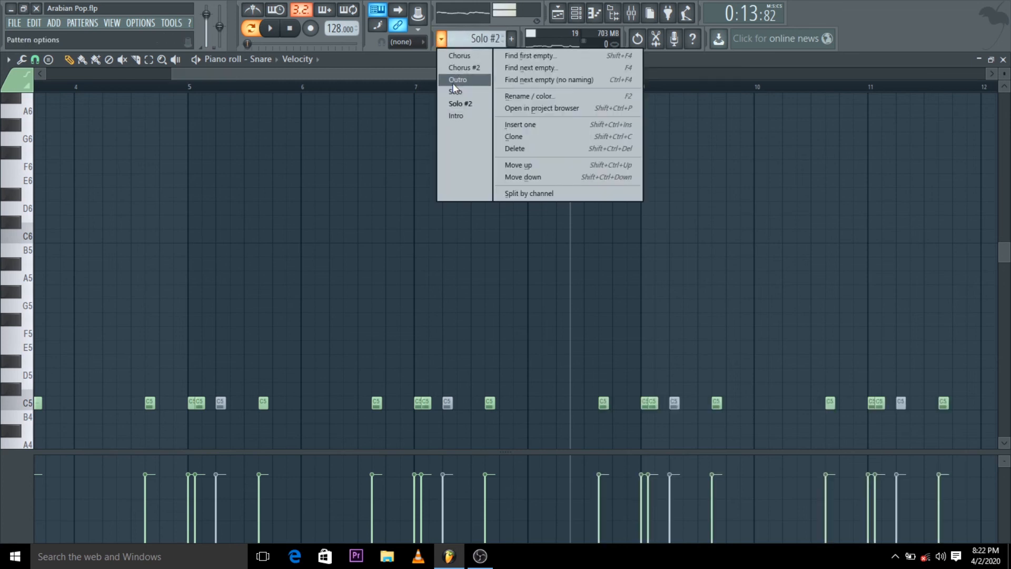
click(455, 90)
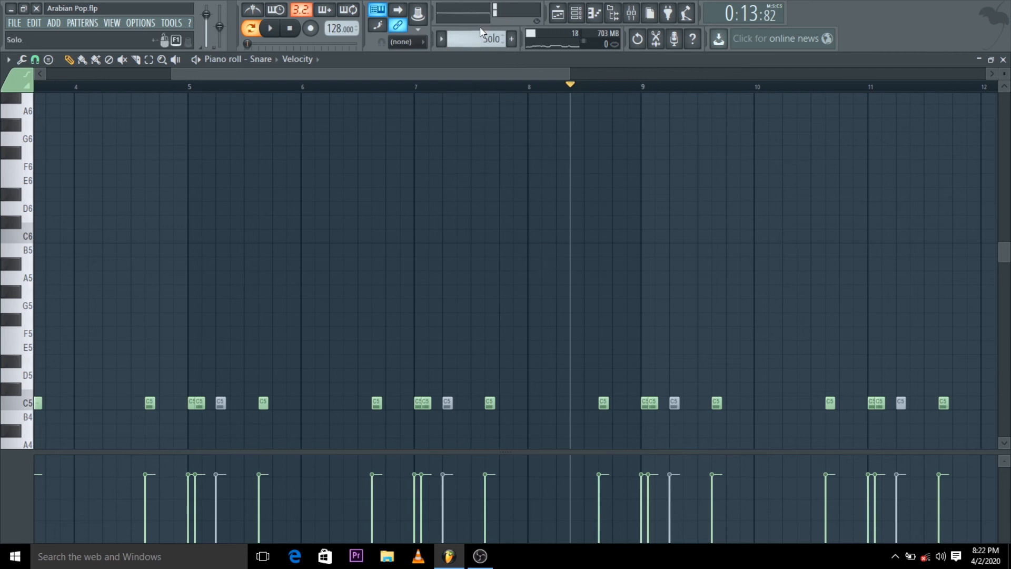
scroll(right, 3)
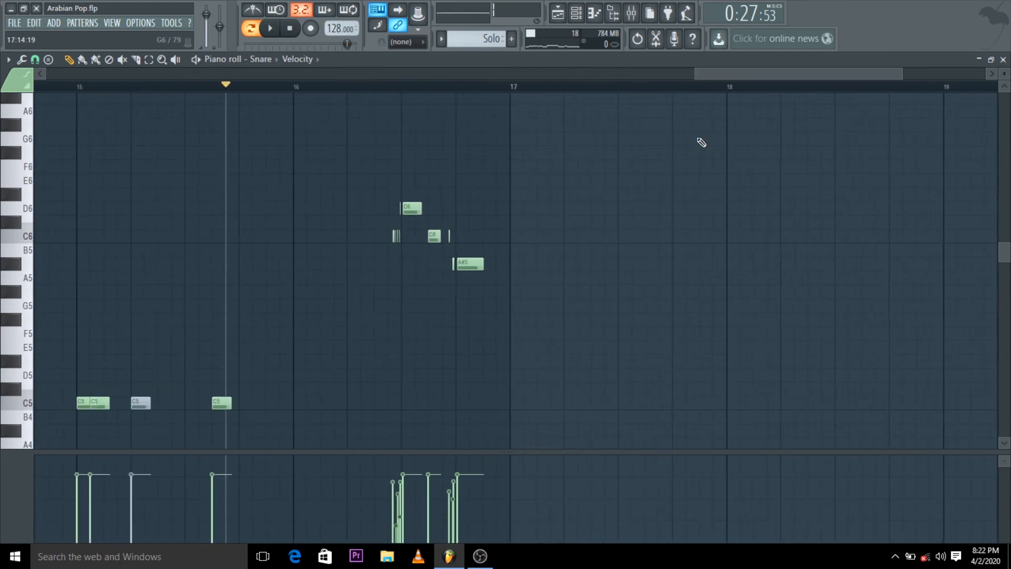
click(272, 27)
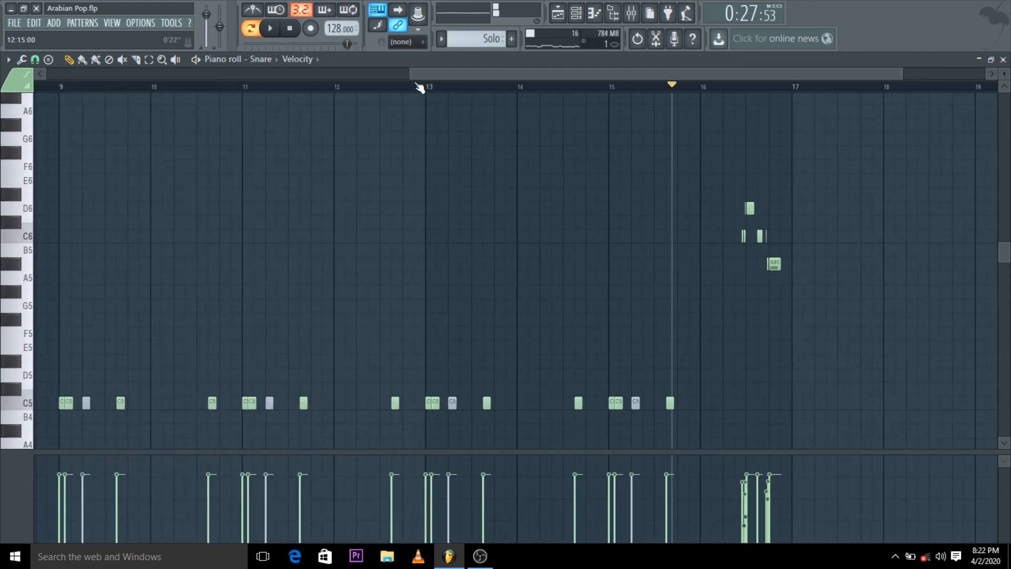
click(270, 29)
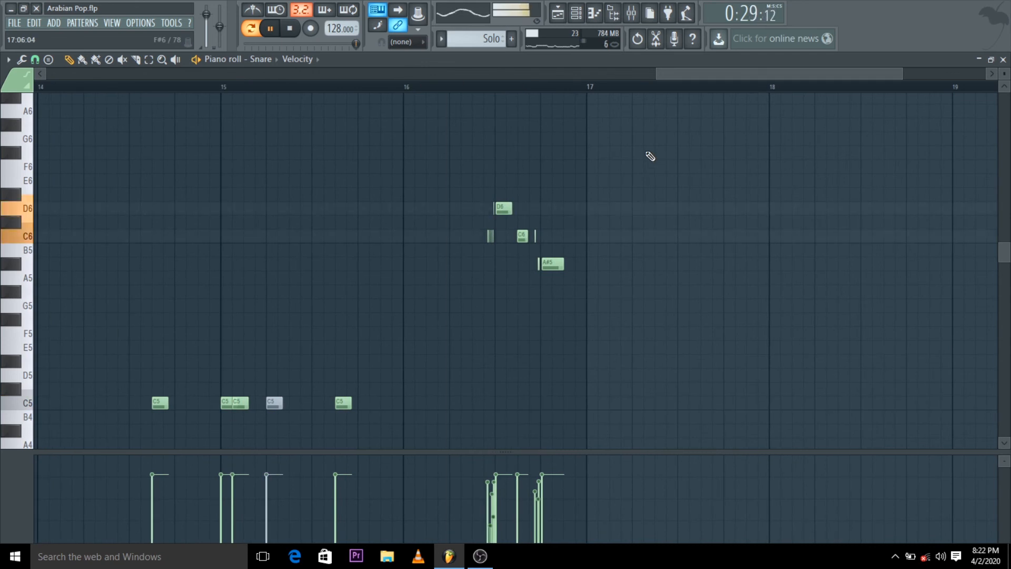
click(268, 28)
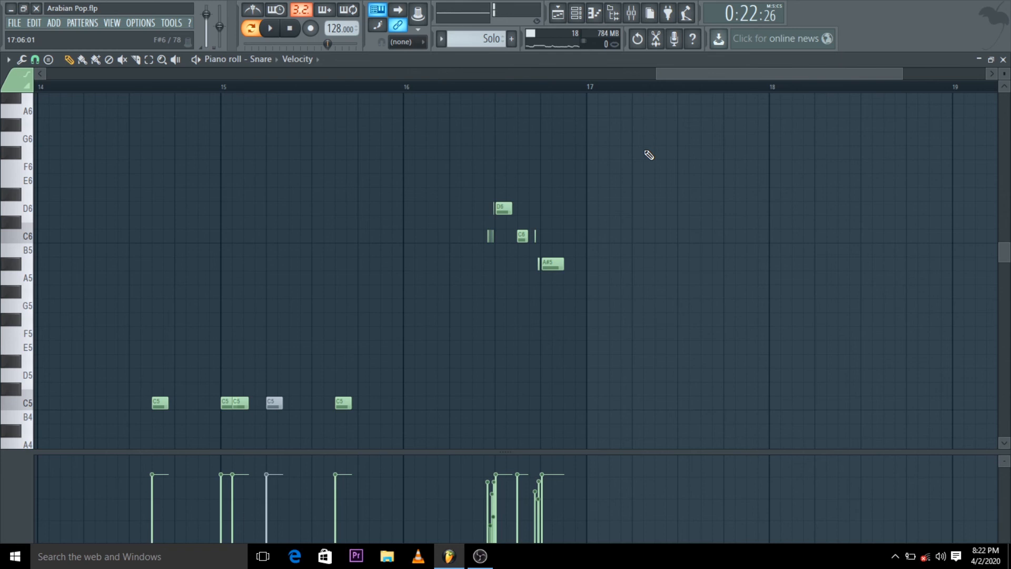
mouse_move(675, 233)
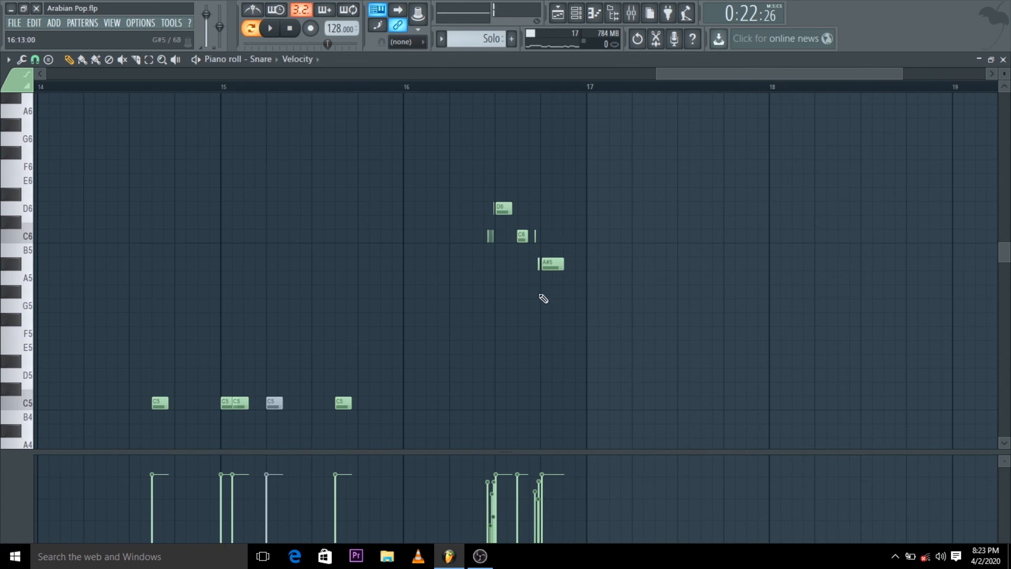
click(216, 86)
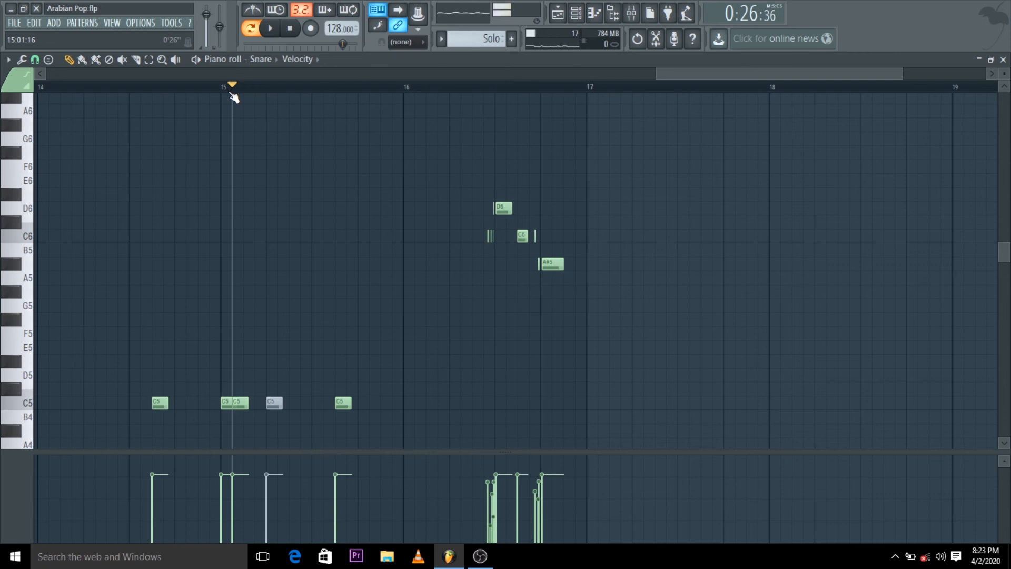
click(208, 87)
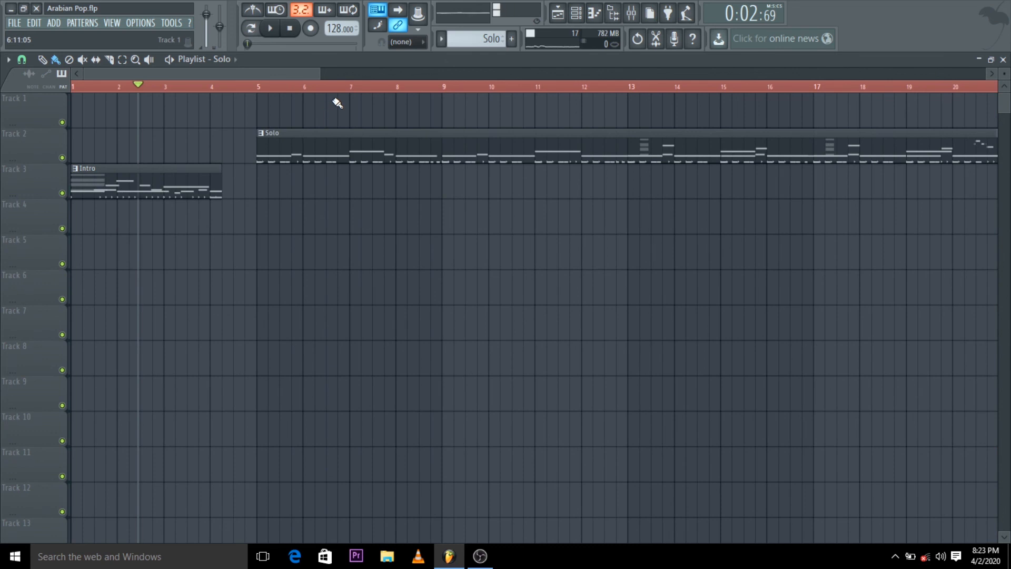
- Review the pattern list and show all Intro, Solo, Chorus, Solo #2, Chorus #2 and Outro clips
click(441, 39)
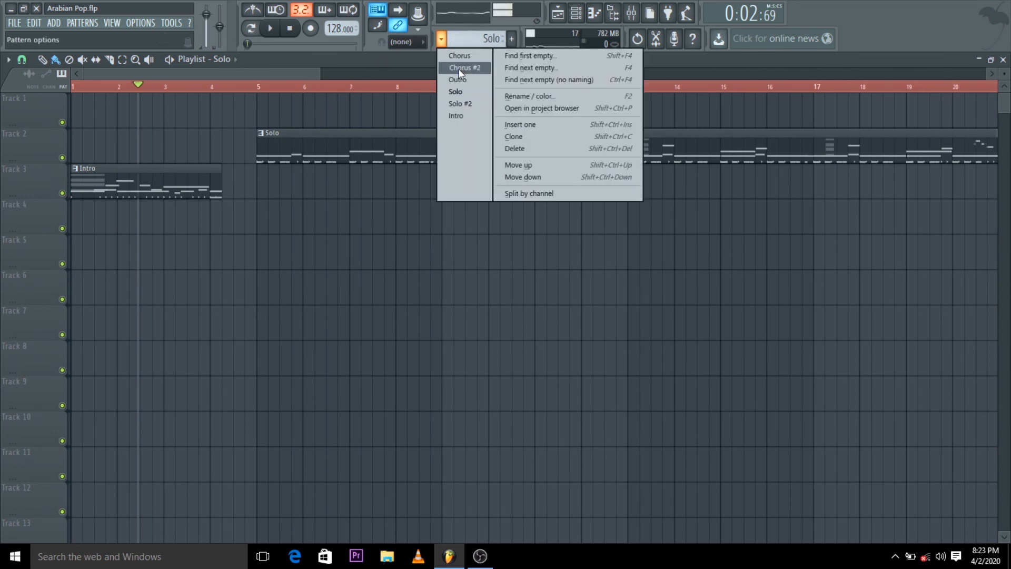
mouse_move(455, 91)
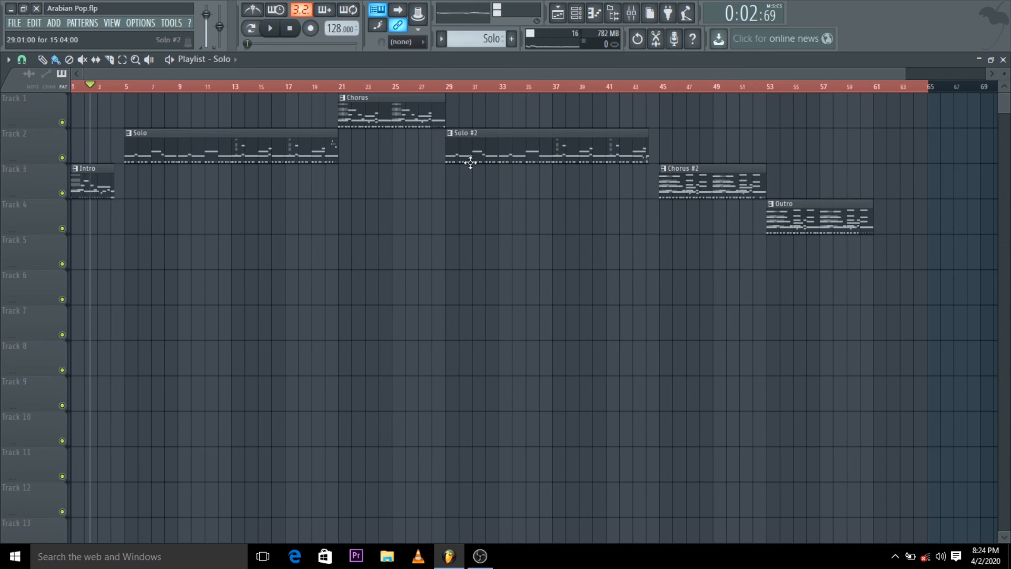
click(440, 39)
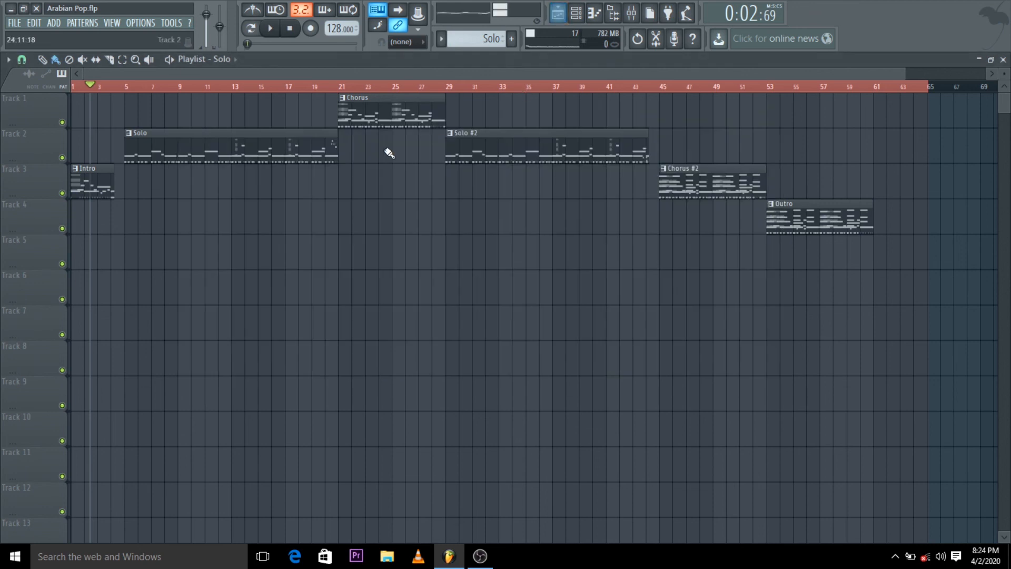
mouse_move(643, 189)
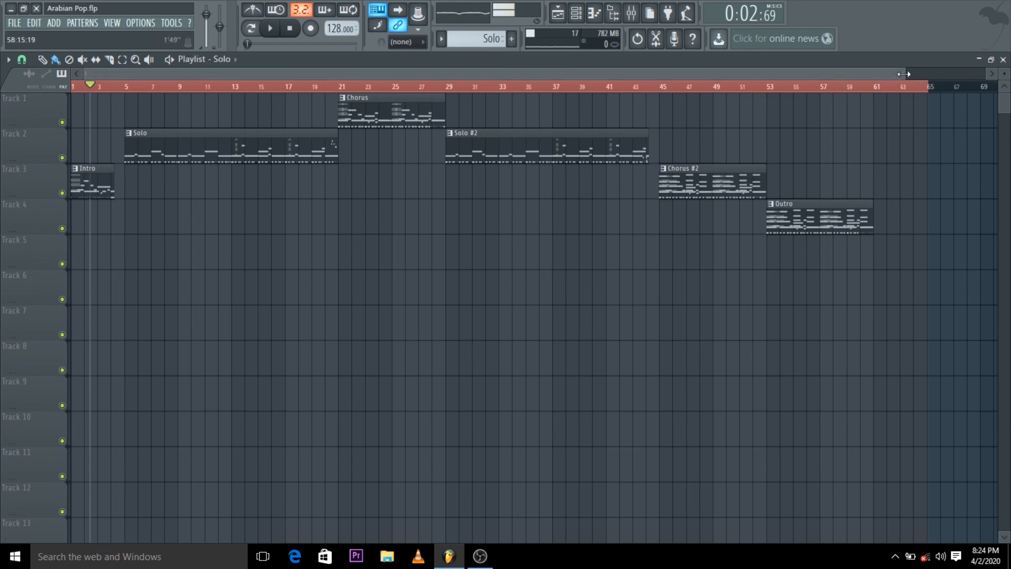
click(272, 28)
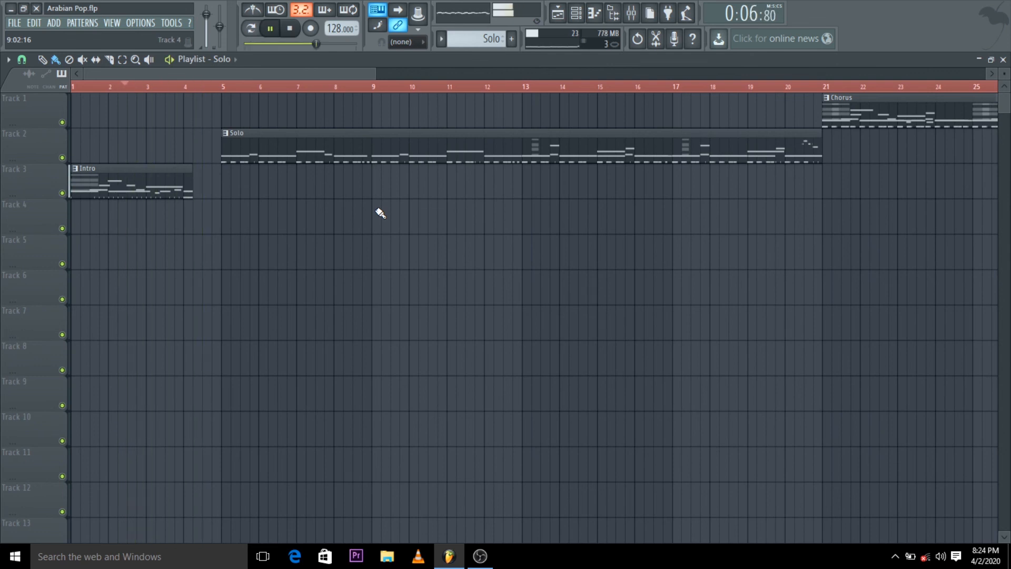
click(269, 29)
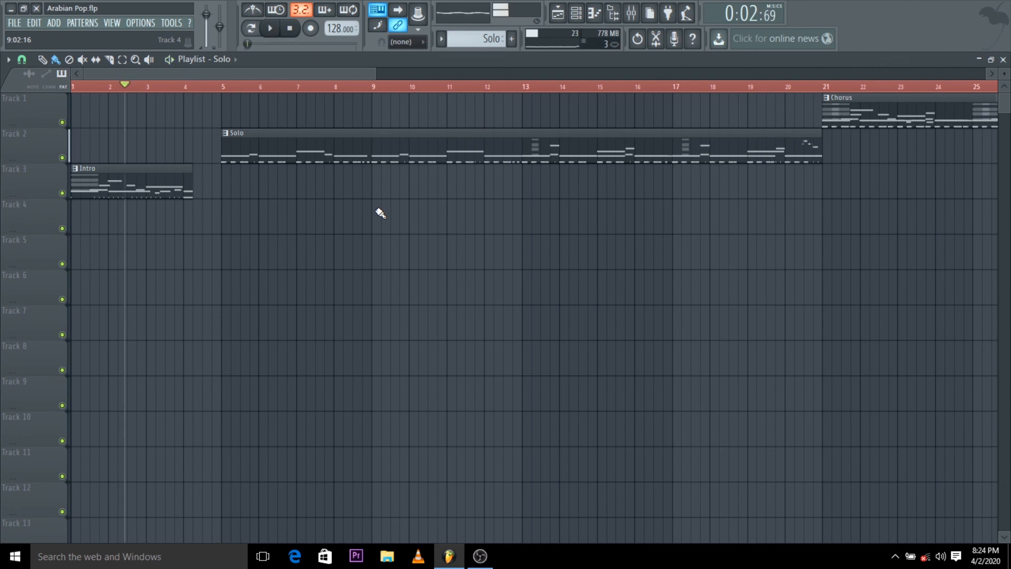
scroll(right, 3)
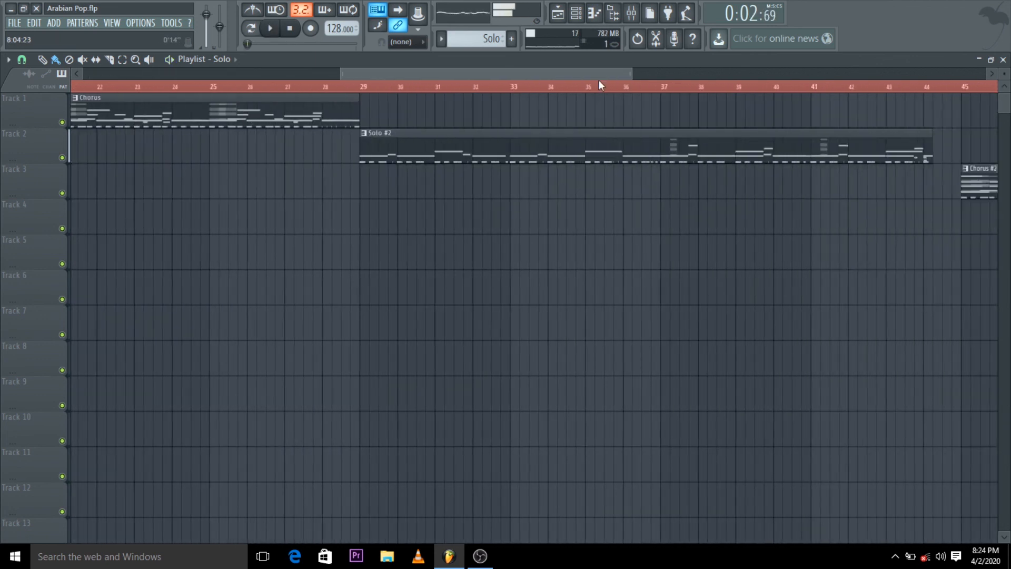
scroll(right, 3)
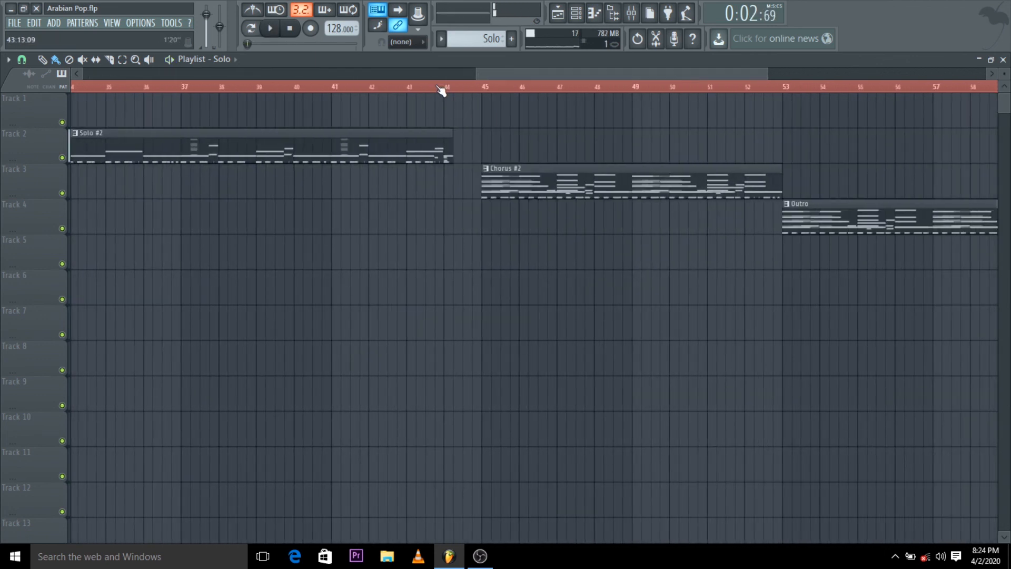
click(272, 27)
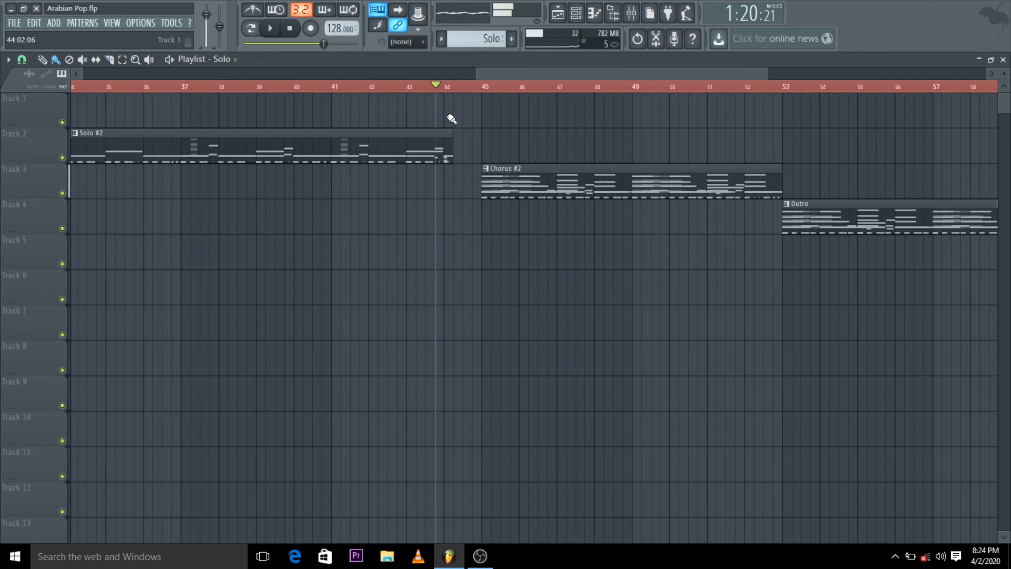
scroll(left, 3)
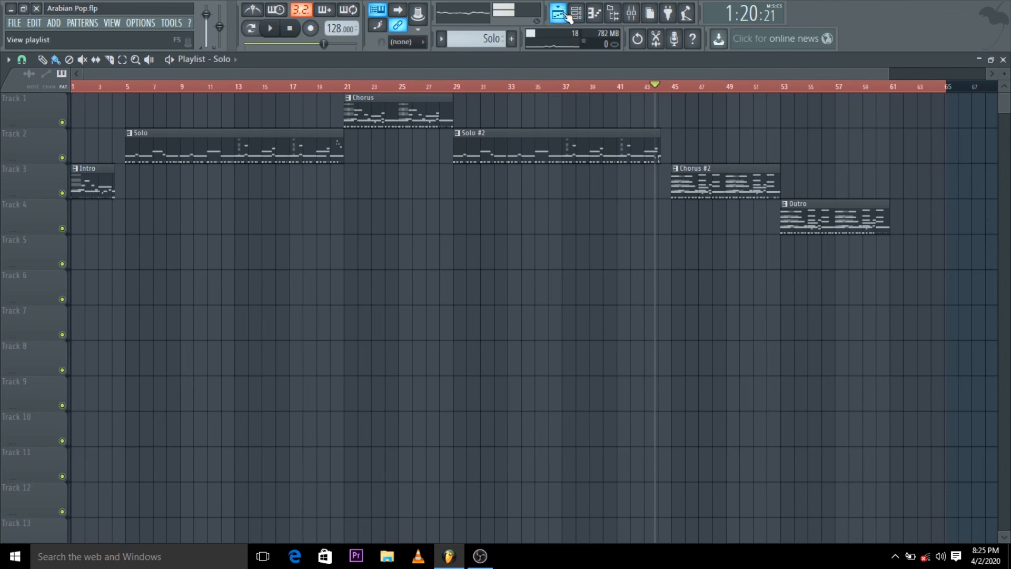
click(558, 11)
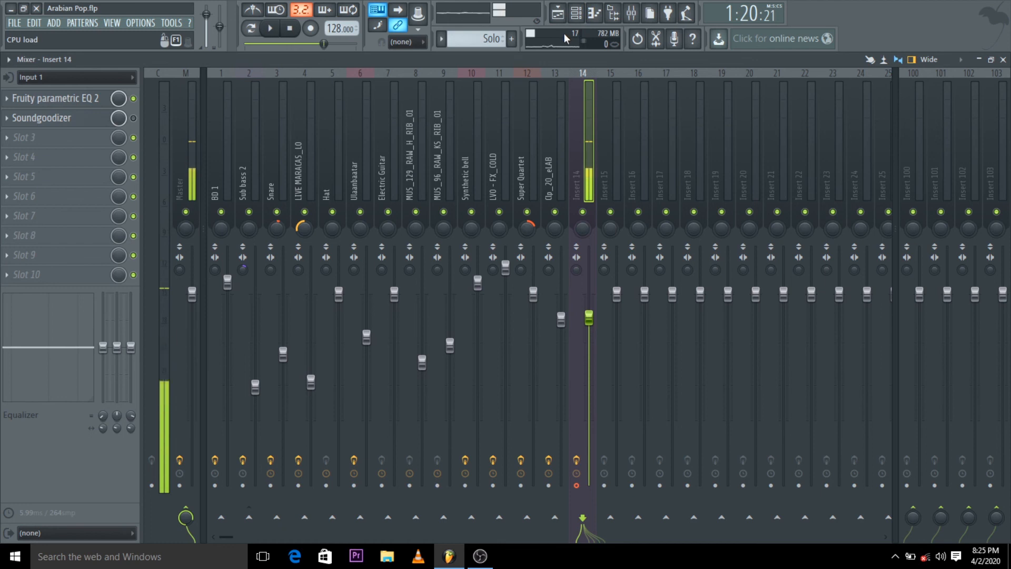
click(564, 12)
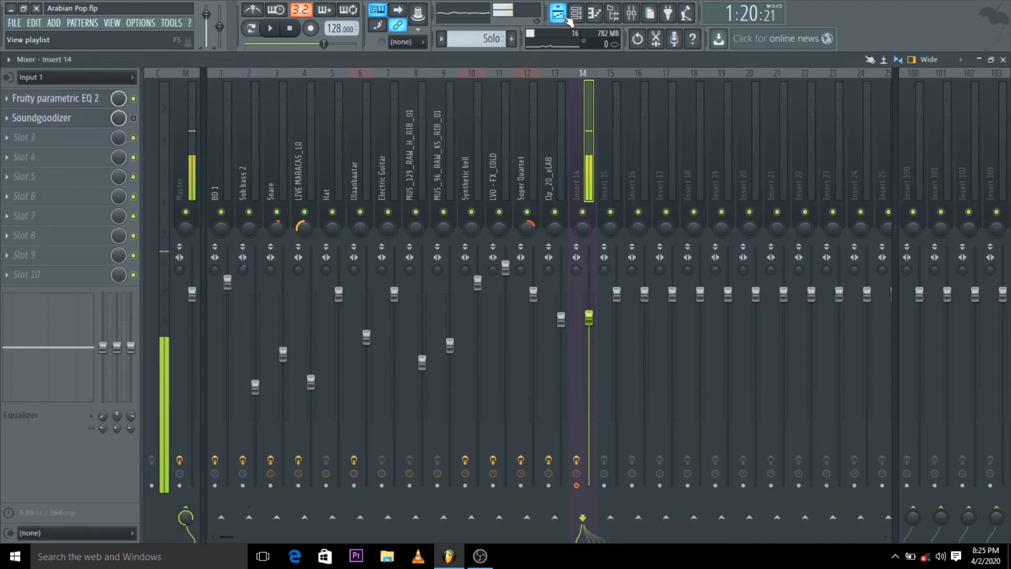
click(560, 13)
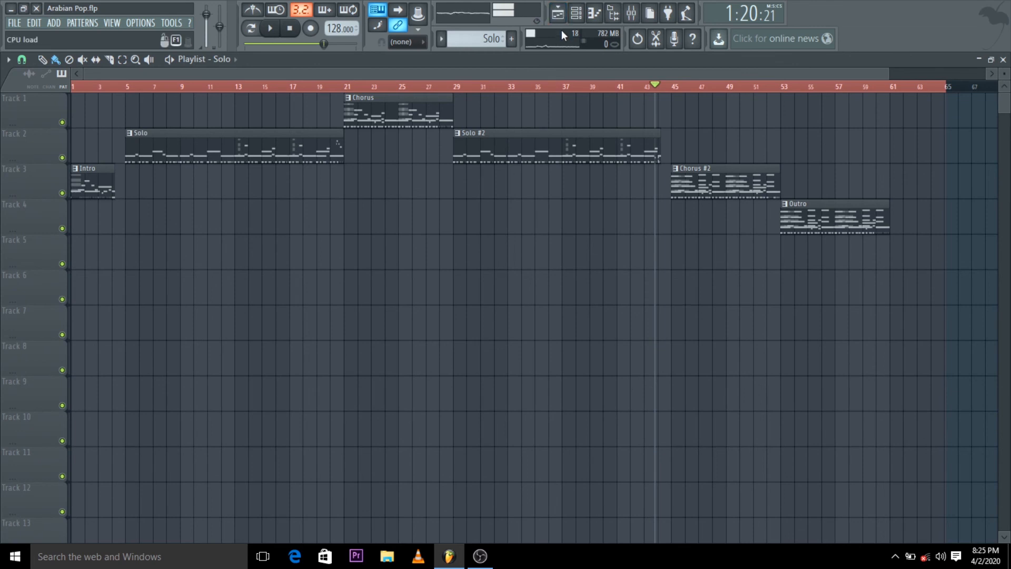
click(557, 12)
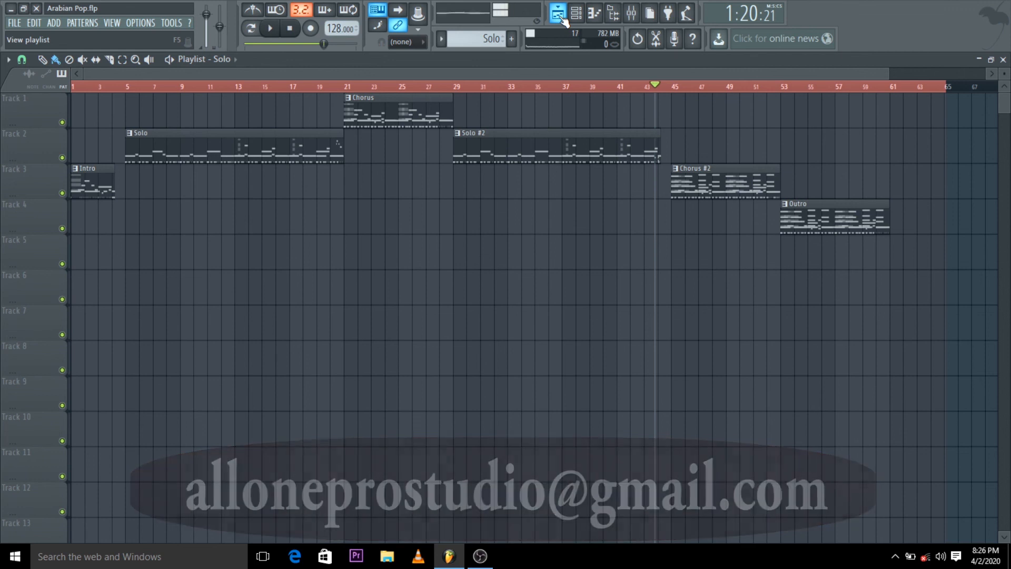
- Cycle the Channel rack, Mixer and Playlist views, then show the sample browser
click(558, 12)
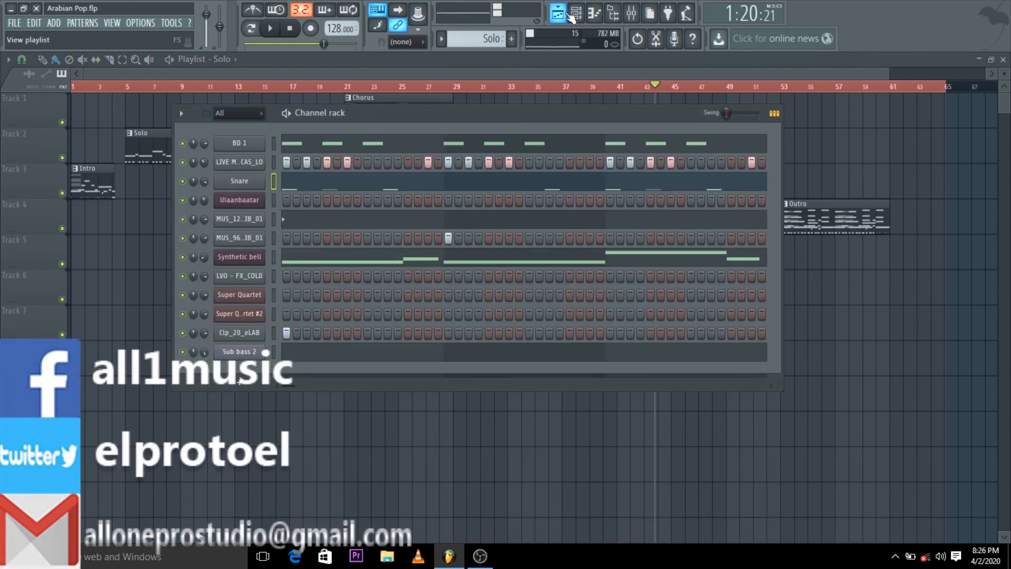
click(575, 12)
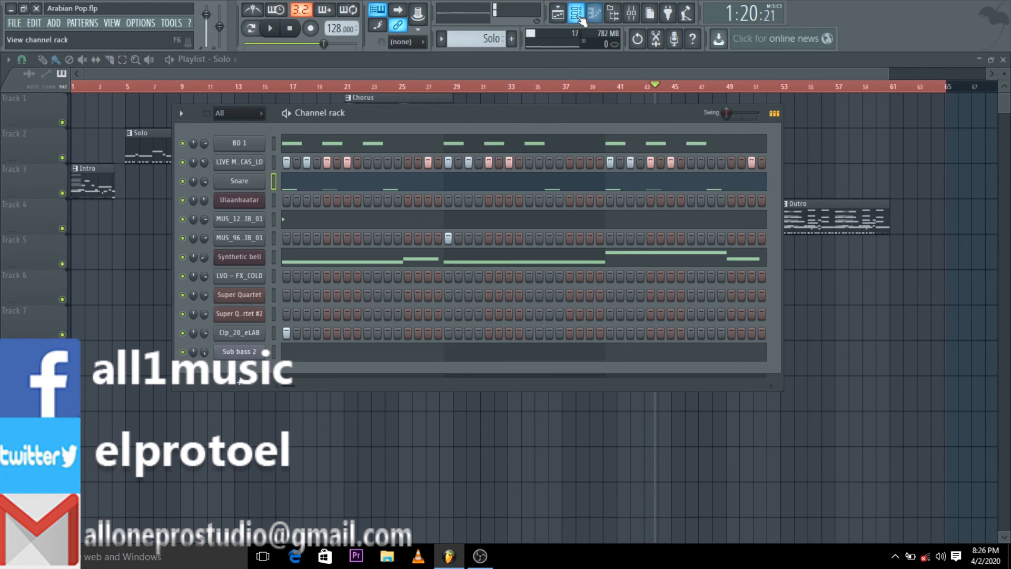
click(579, 12)
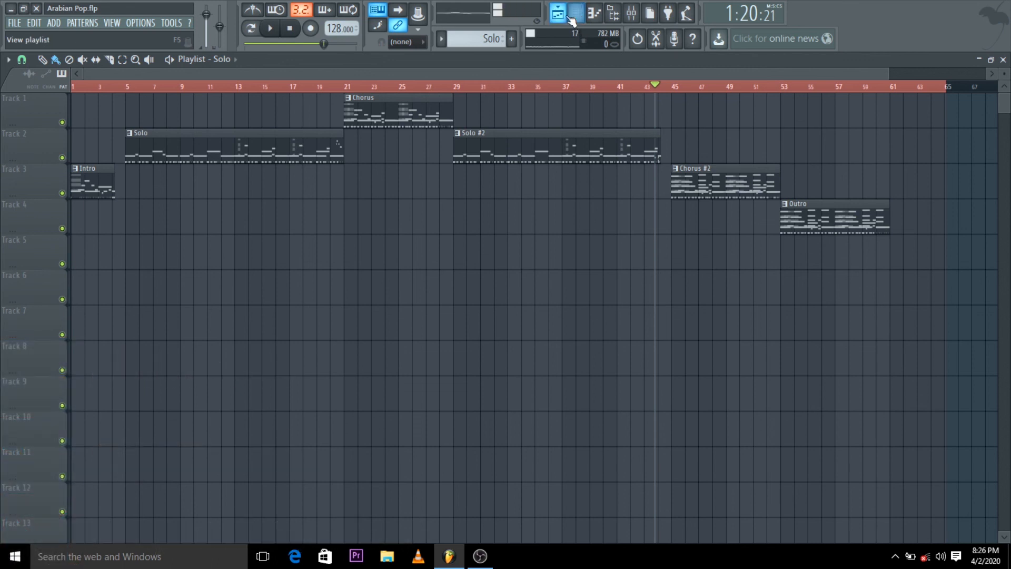
click(575, 12)
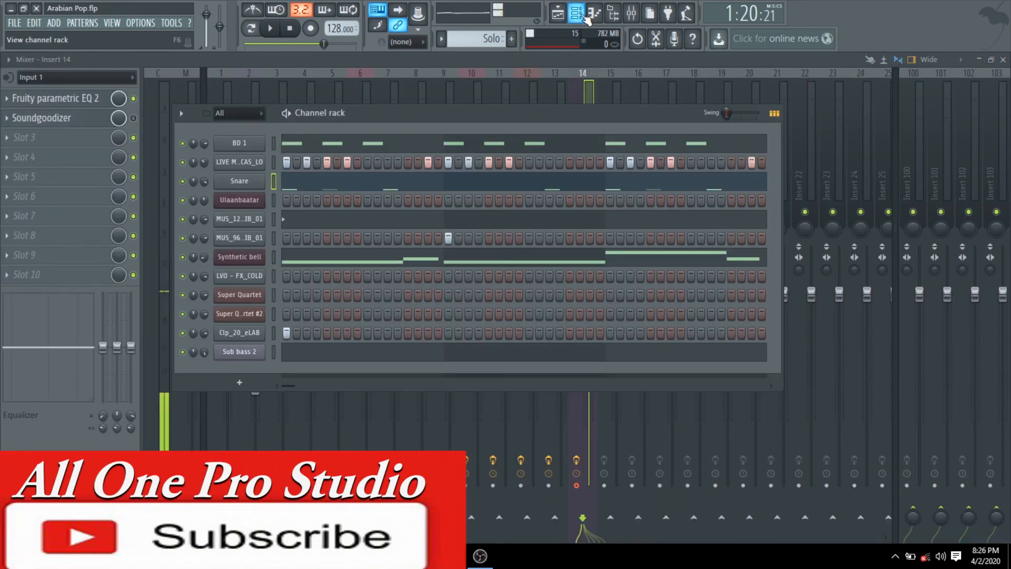
click(560, 11)
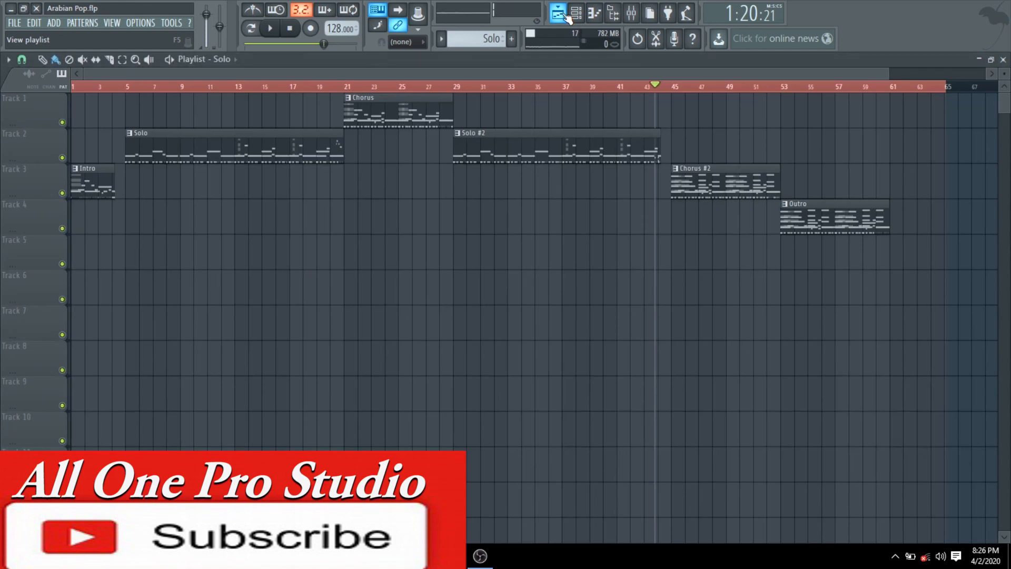
click(575, 11)
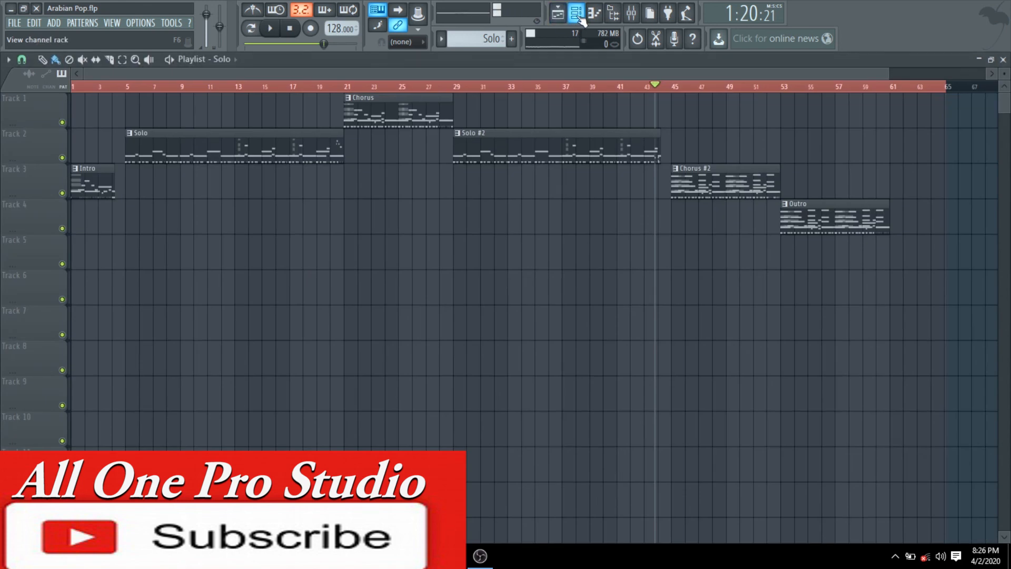
click(558, 12)
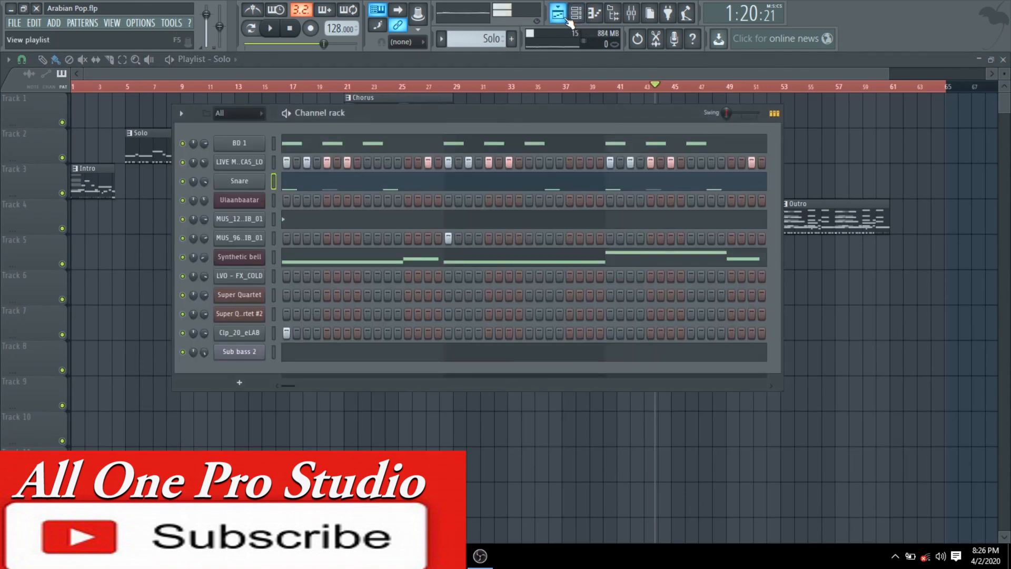
click(559, 11)
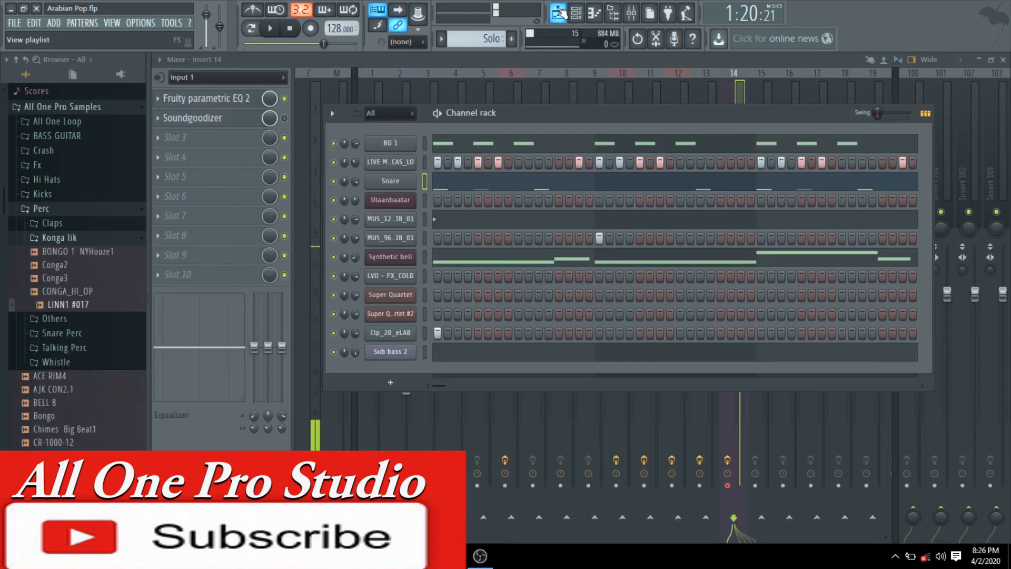
- Show the Snare pattern's C5 hits and bar-16 roll in the piano roll
click(609, 12)
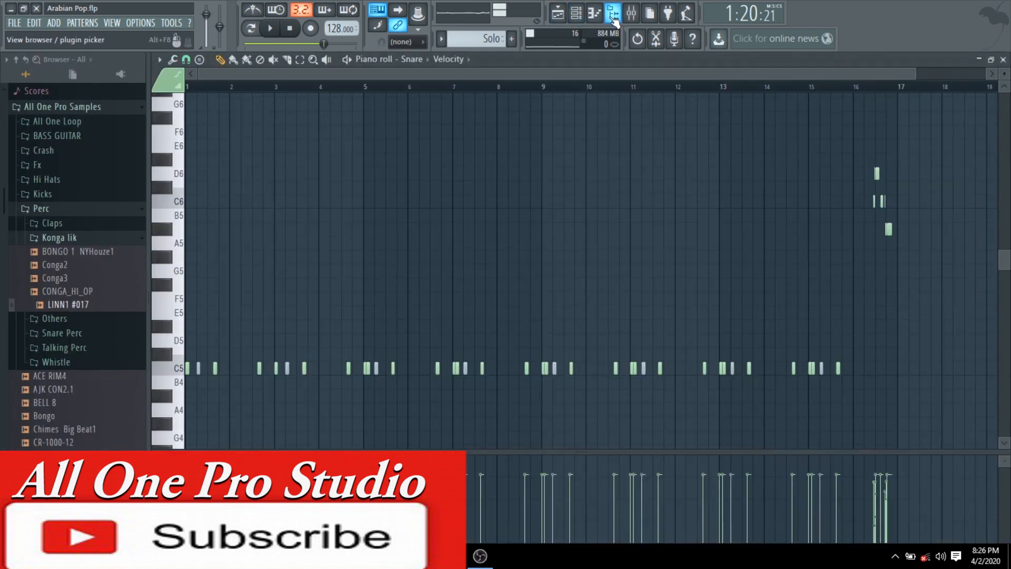